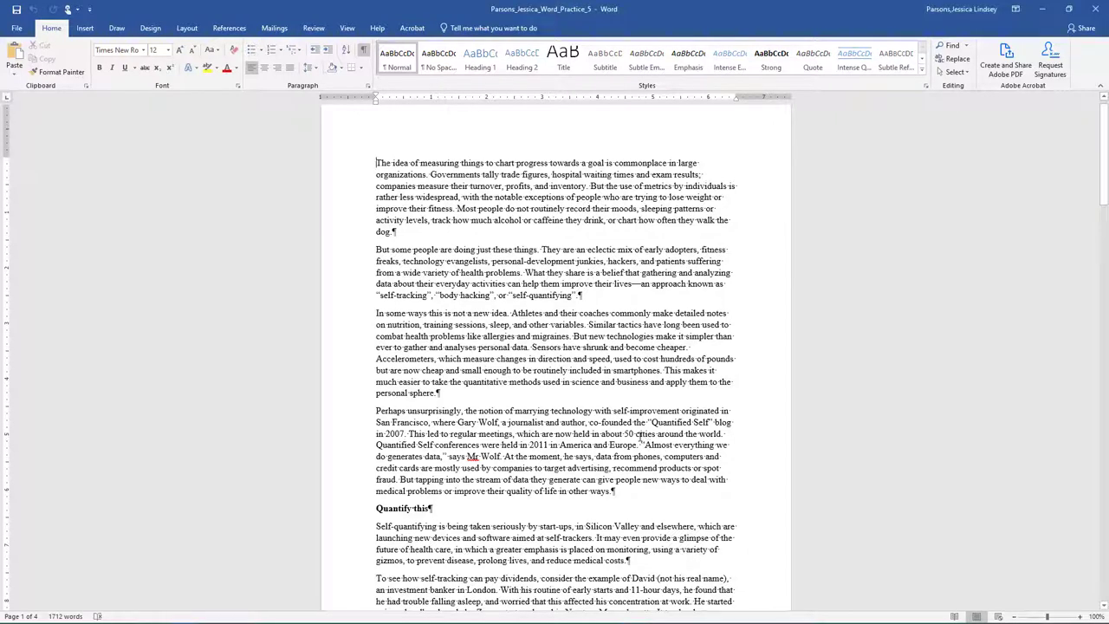
Step: Select all text and apply 1.5-line spacing through the Paragraph dialog
key(ctrl+a)
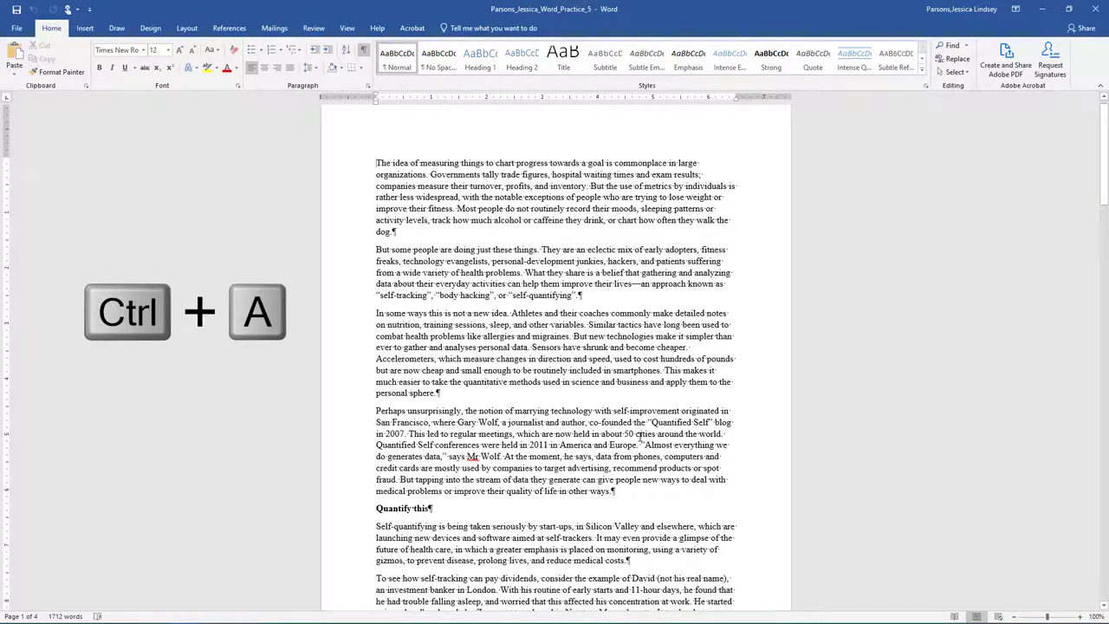
key(ctrl+a)
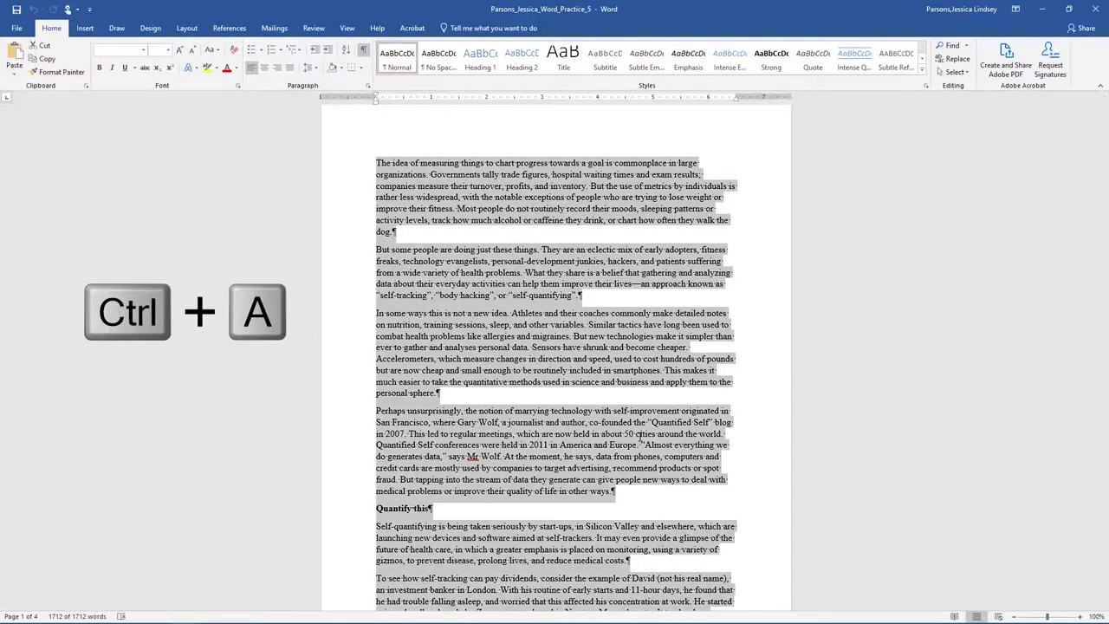
key(ctrl+a)
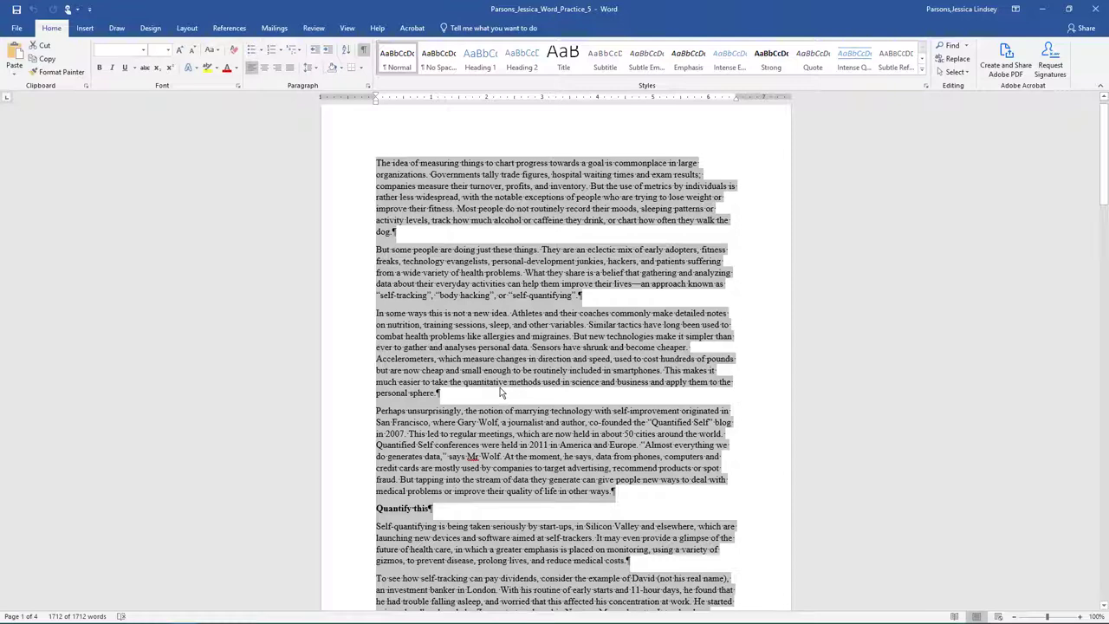
mouse_move(274, 188)
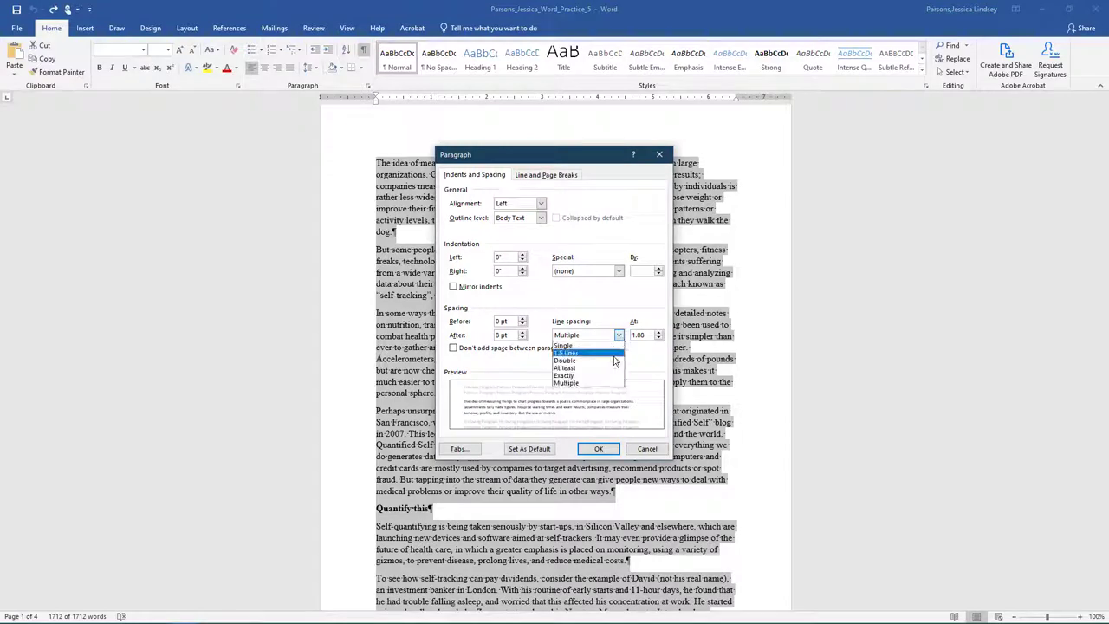
click(565, 354)
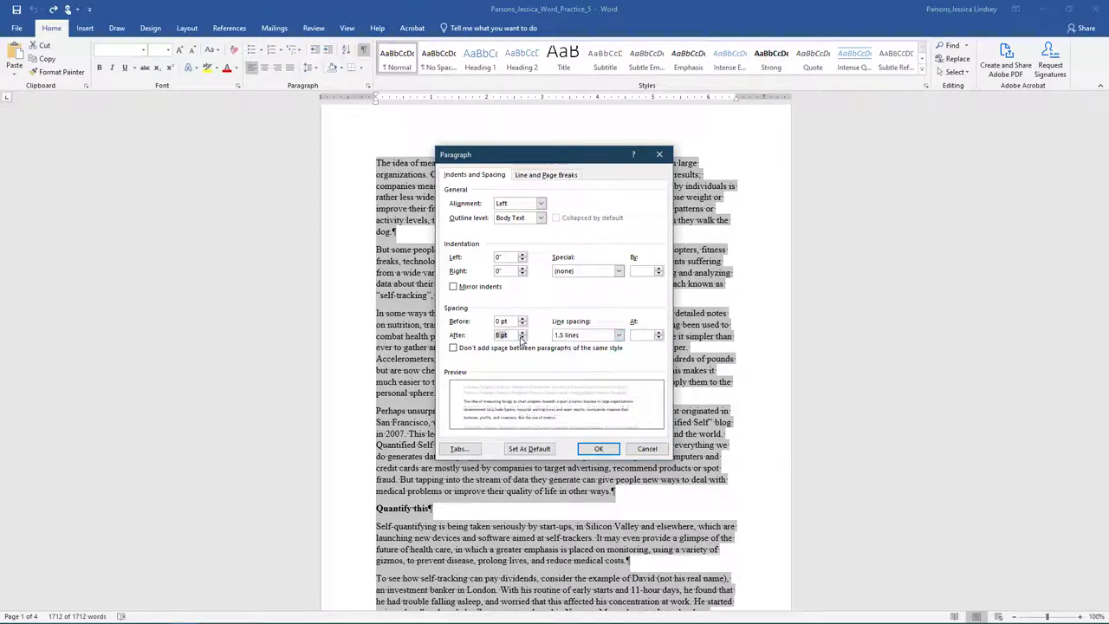
click(598, 447)
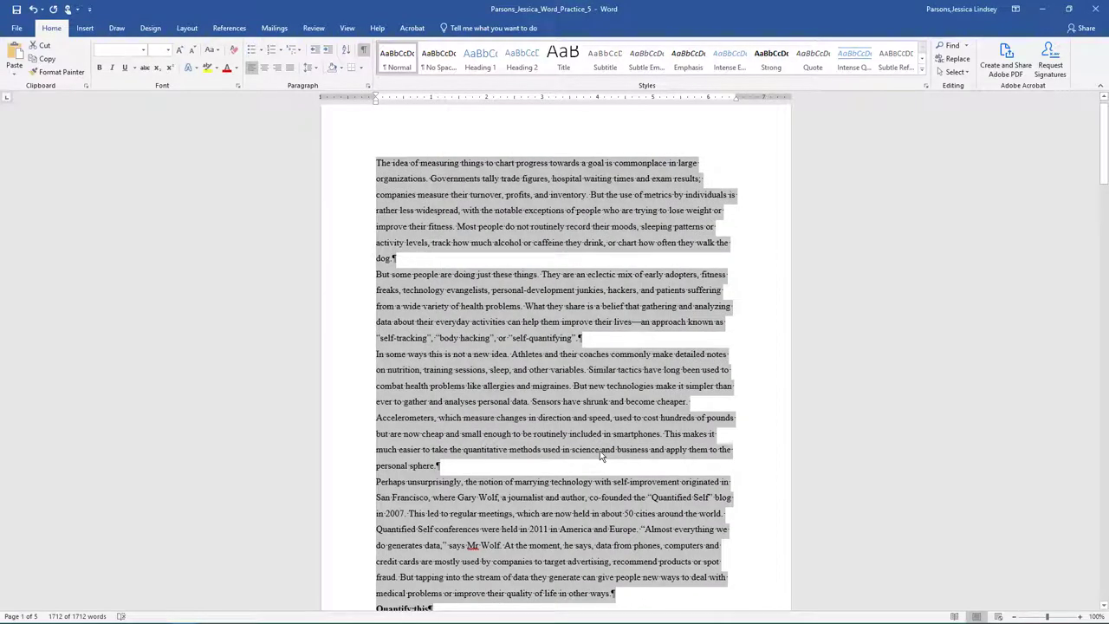
click(376, 163)
text(D)
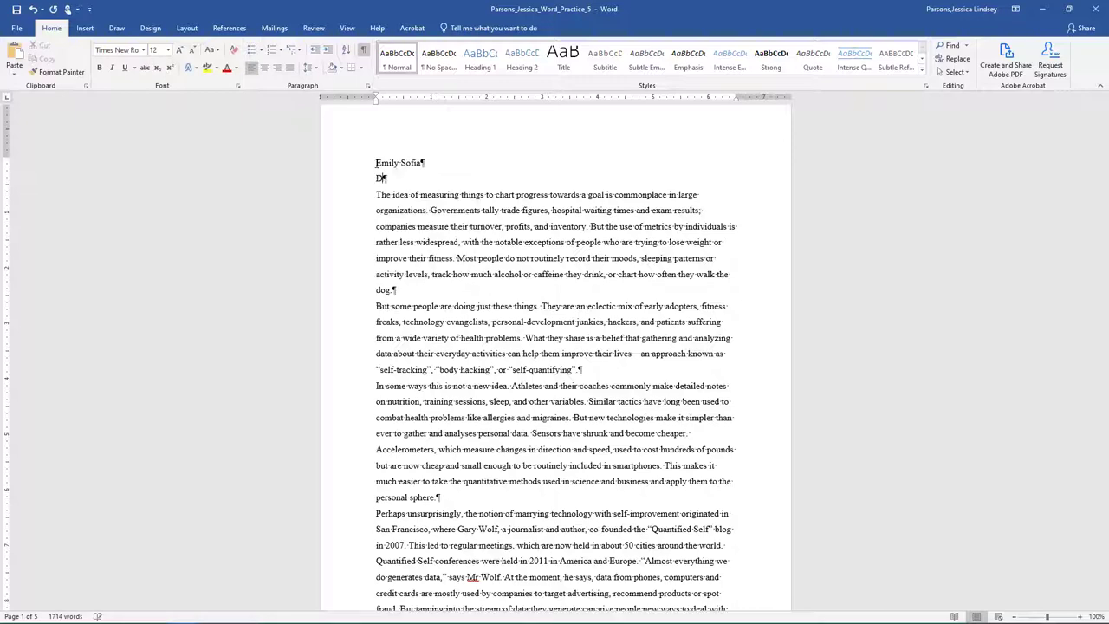
text(r. Michelle Carter)
text(HTM Research Capstone)
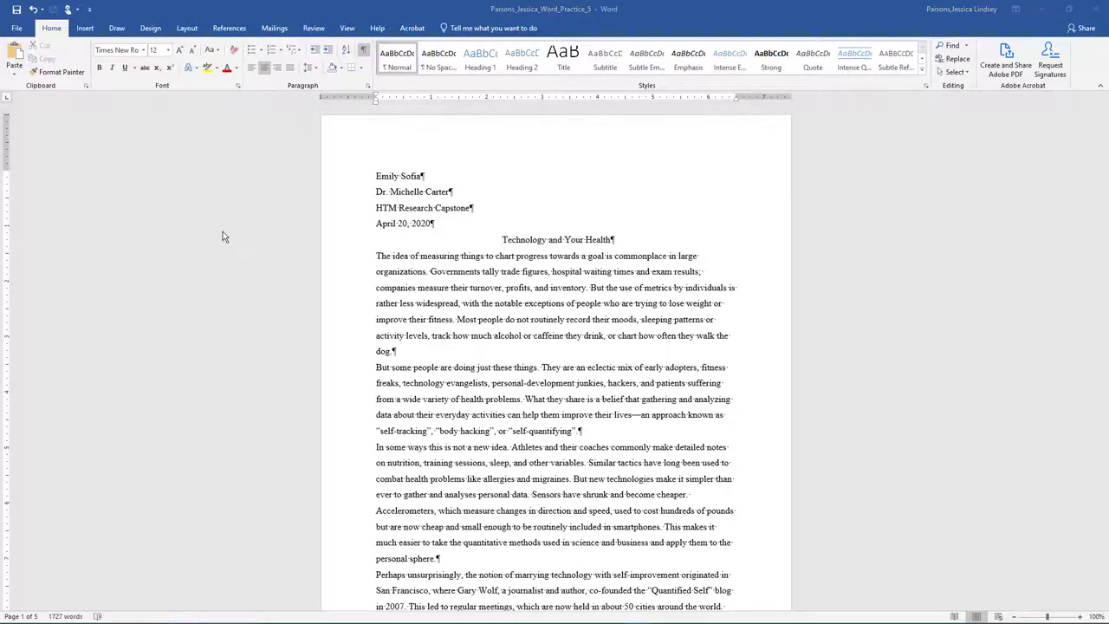
Step: Start editing the page header and enter the surname 'Sophia'
click(84, 28)
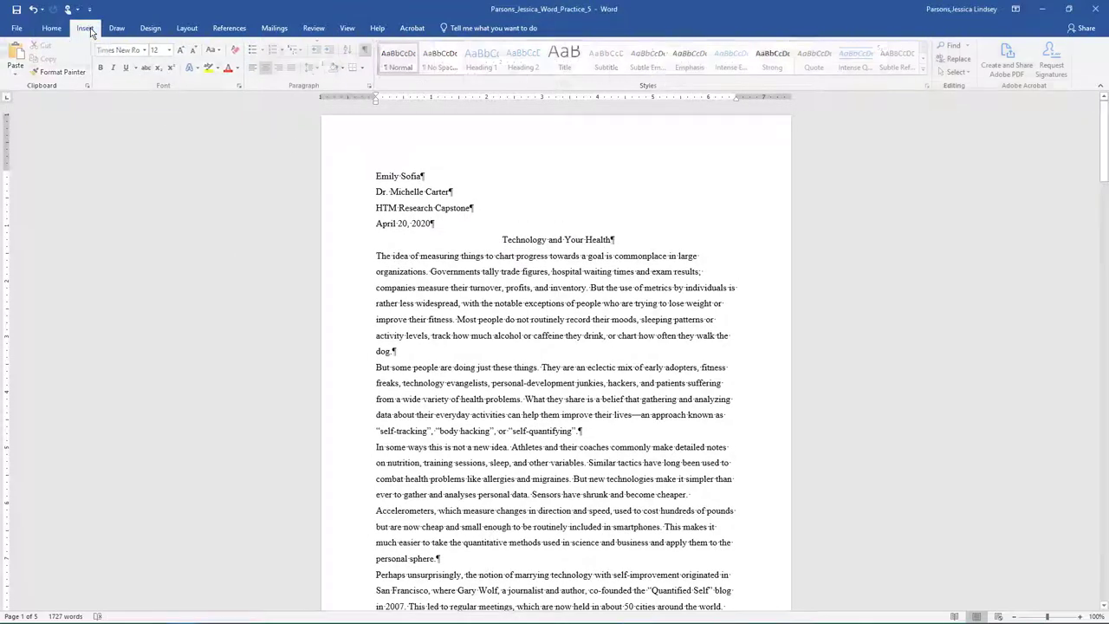
click(85, 28)
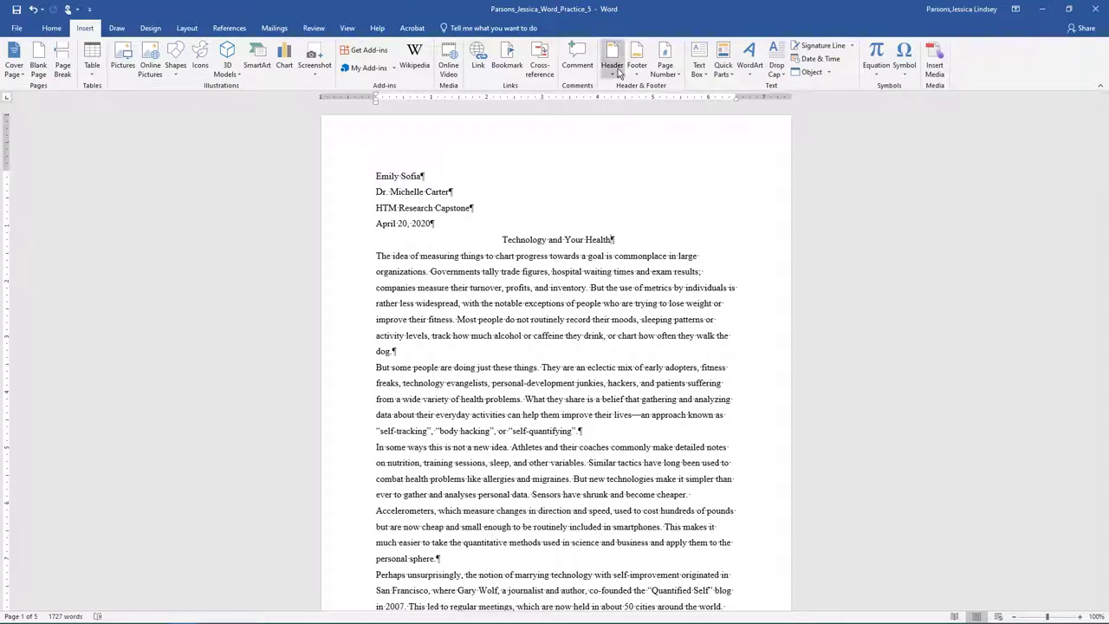
click(612, 56)
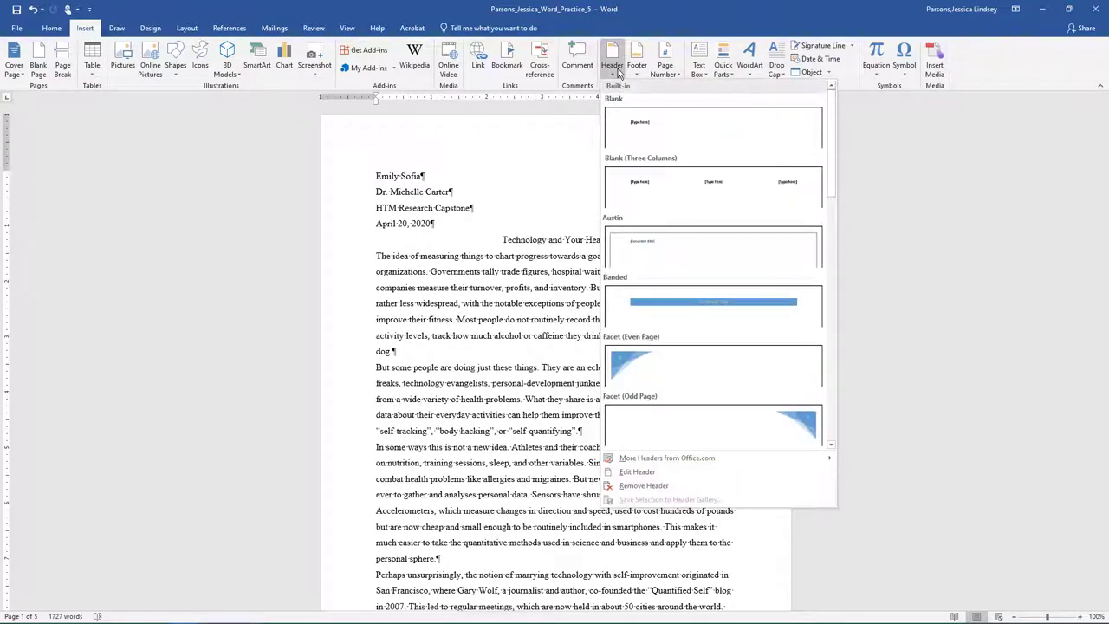
mouse_move(638, 472)
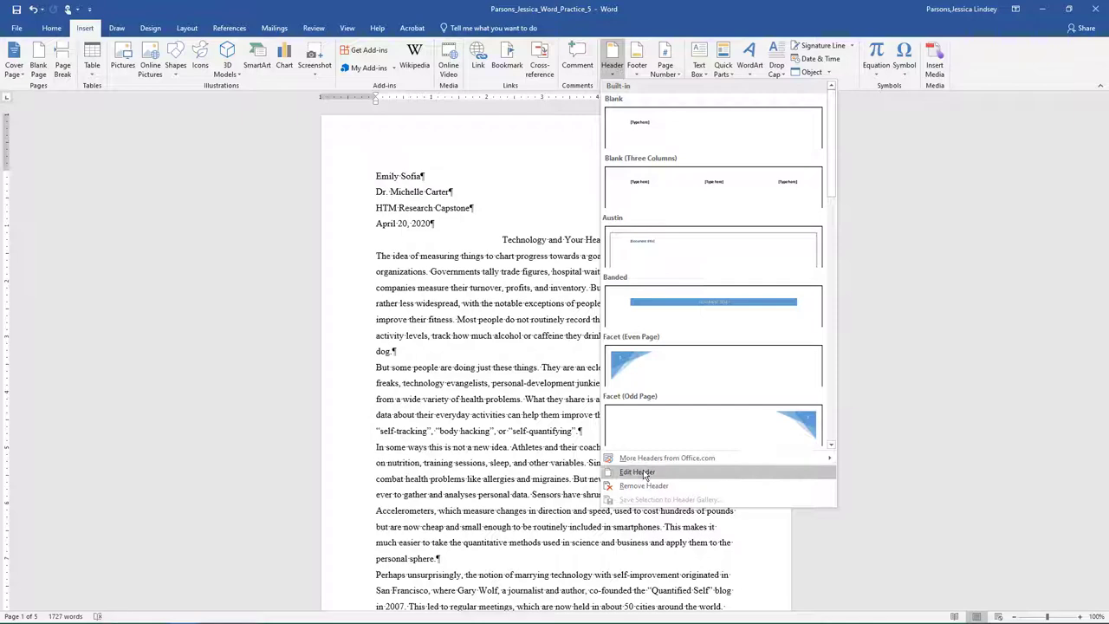
click(637, 472)
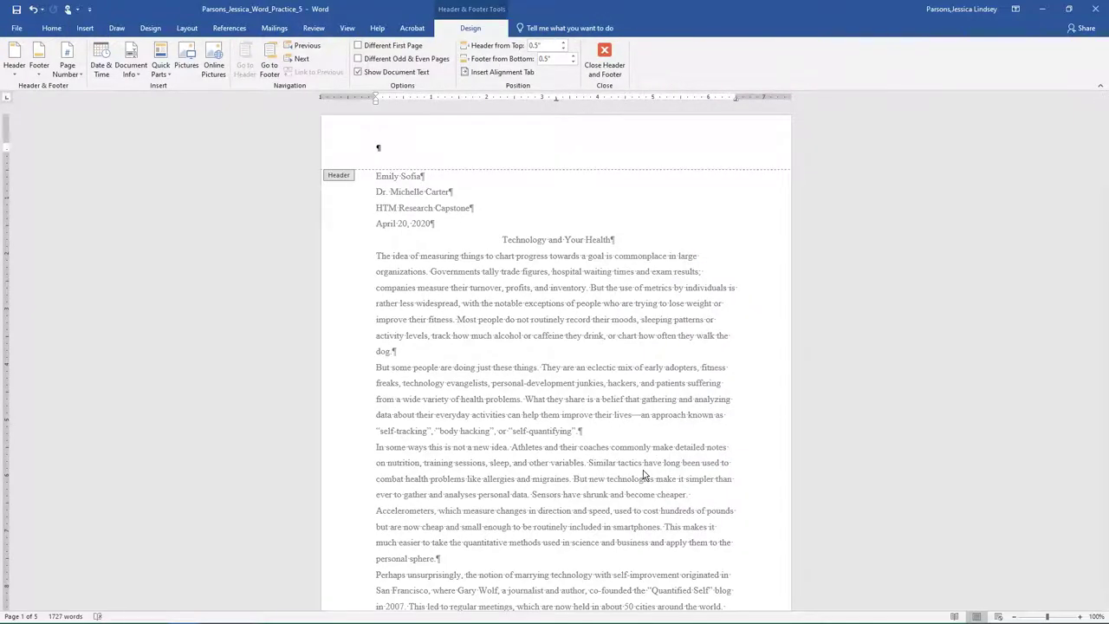
text(Sob)
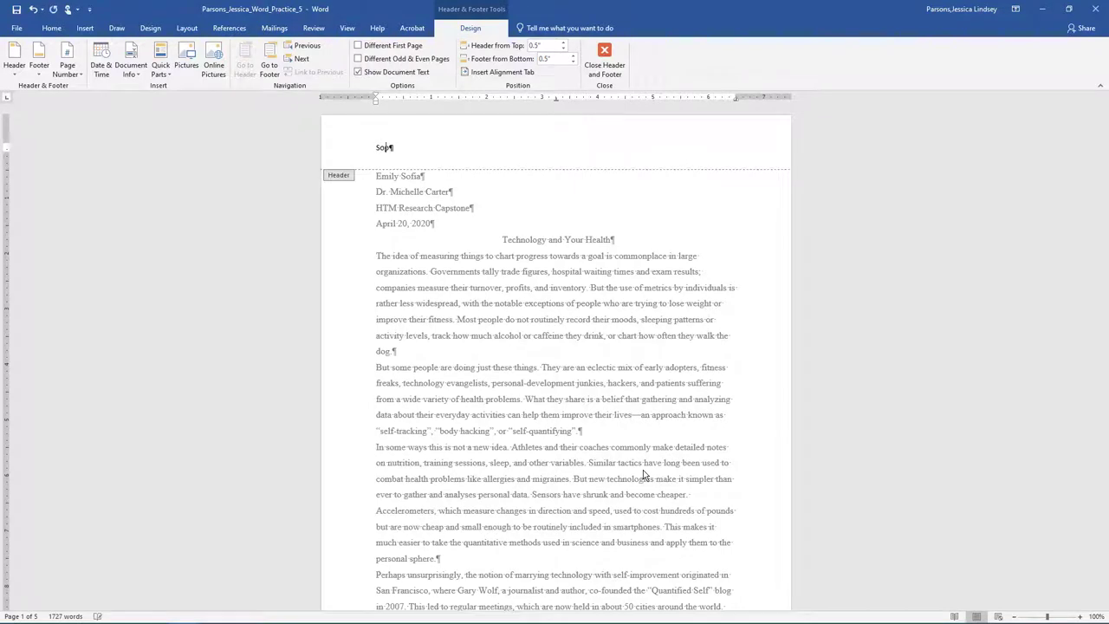
text(phia)
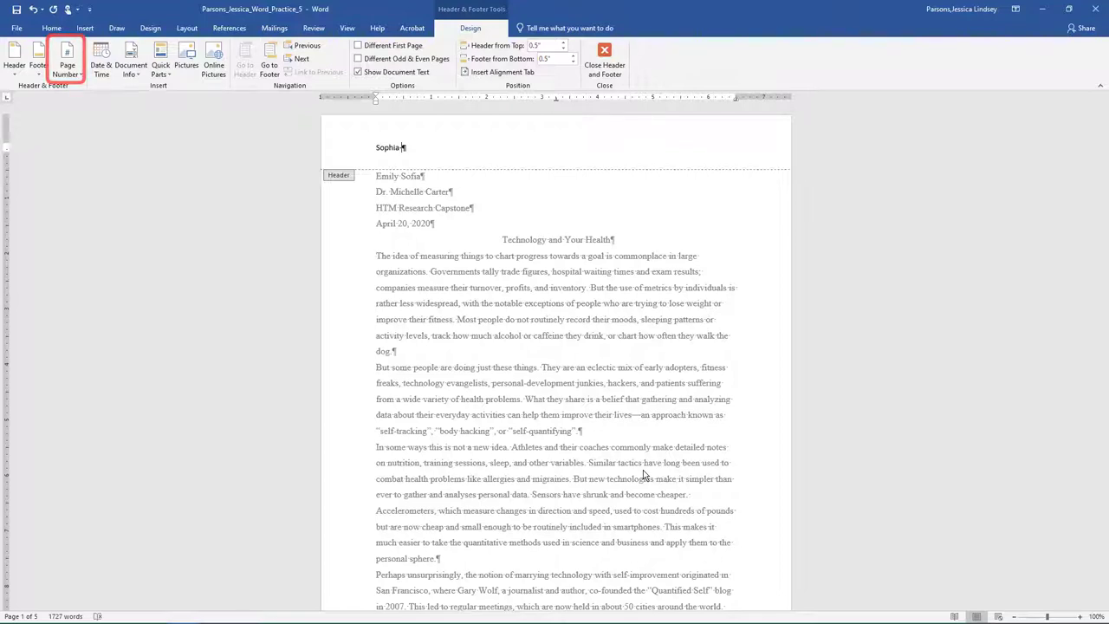
mouse_move(125, 121)
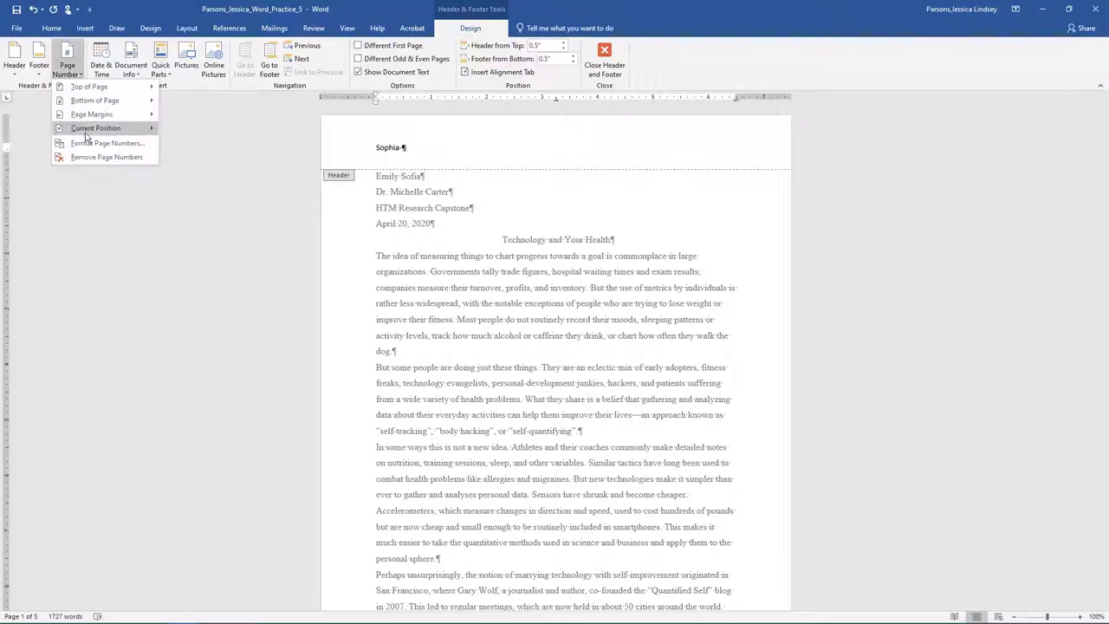
Step: Add a plain page number after the surname and return to the body
click(95, 128)
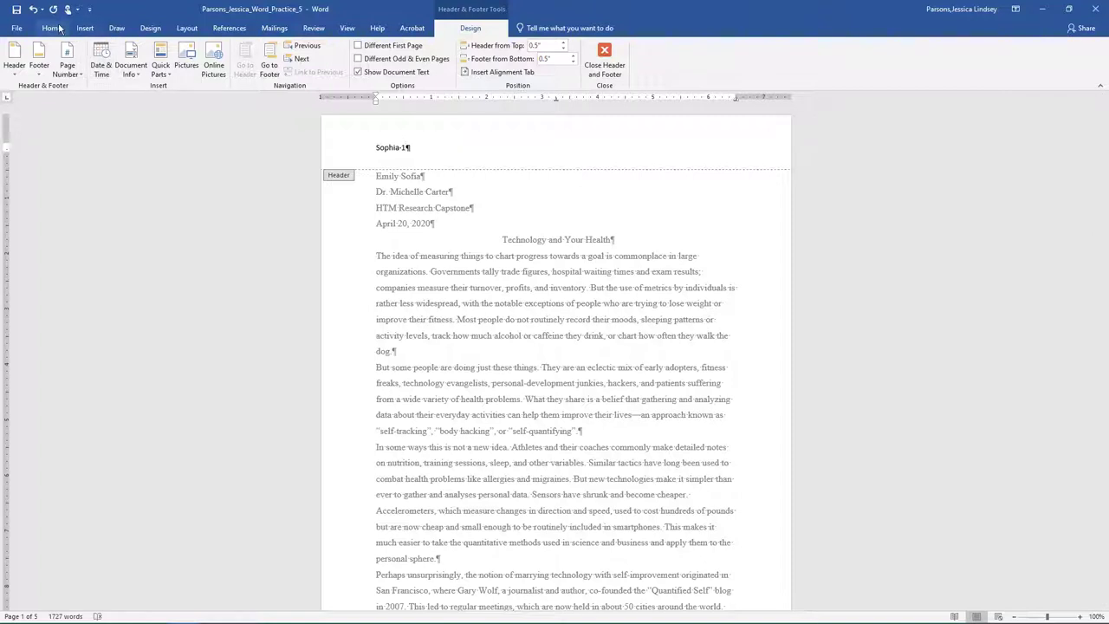
click(52, 27)
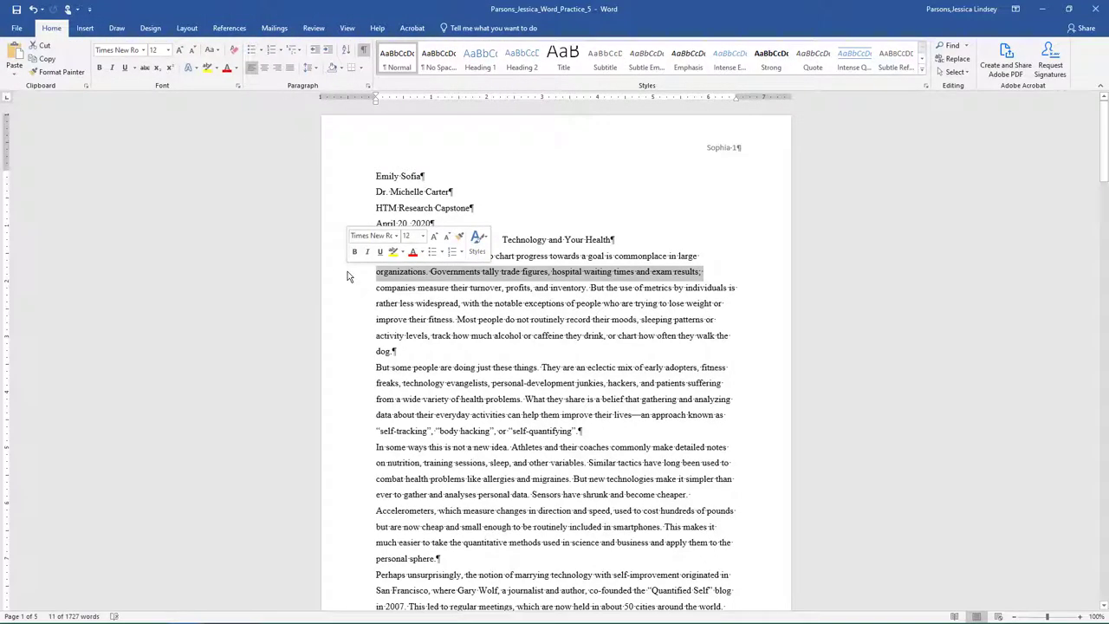
Step: Give the body paragraphs a half-inch first-line indent via the Paragraph dialog, keeping 1.5 spacing
scroll(down, 3)
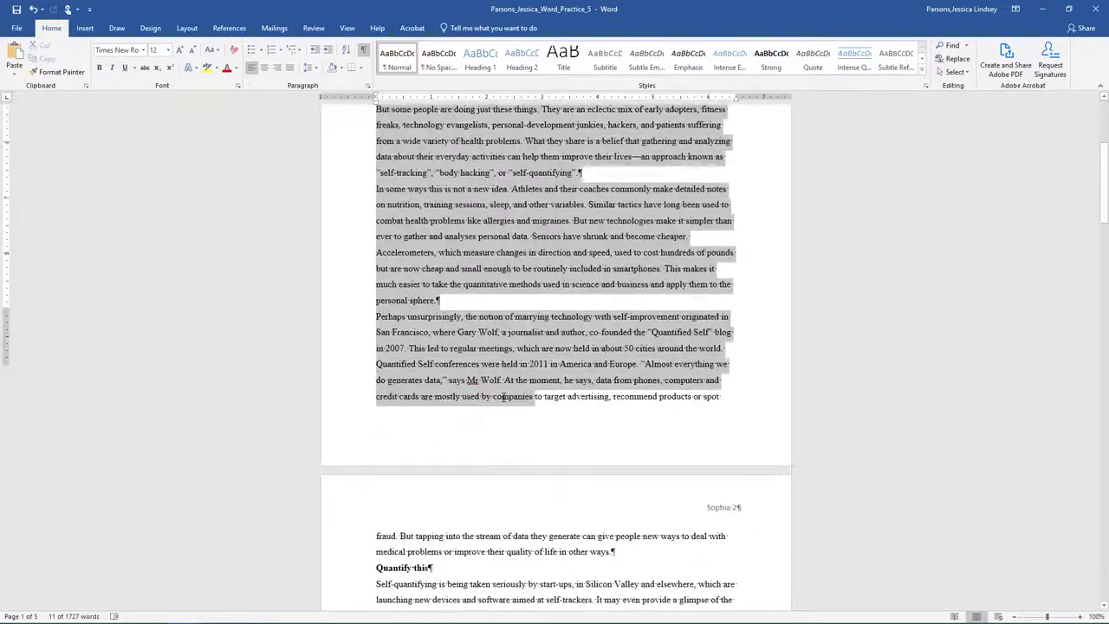
scroll(down, 3)
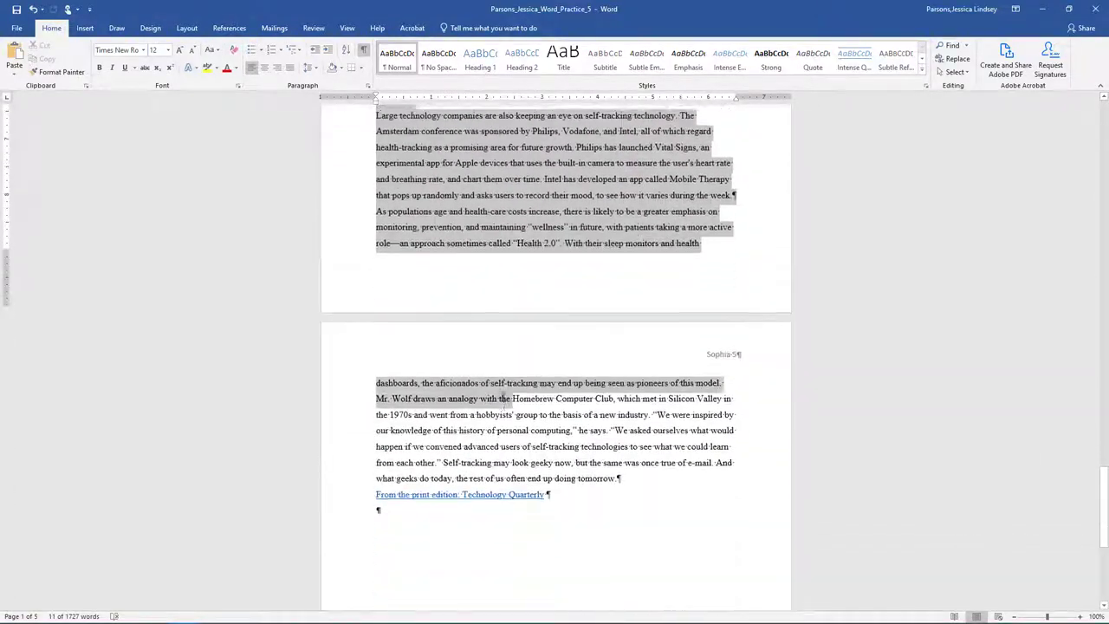
scroll(down, 3)
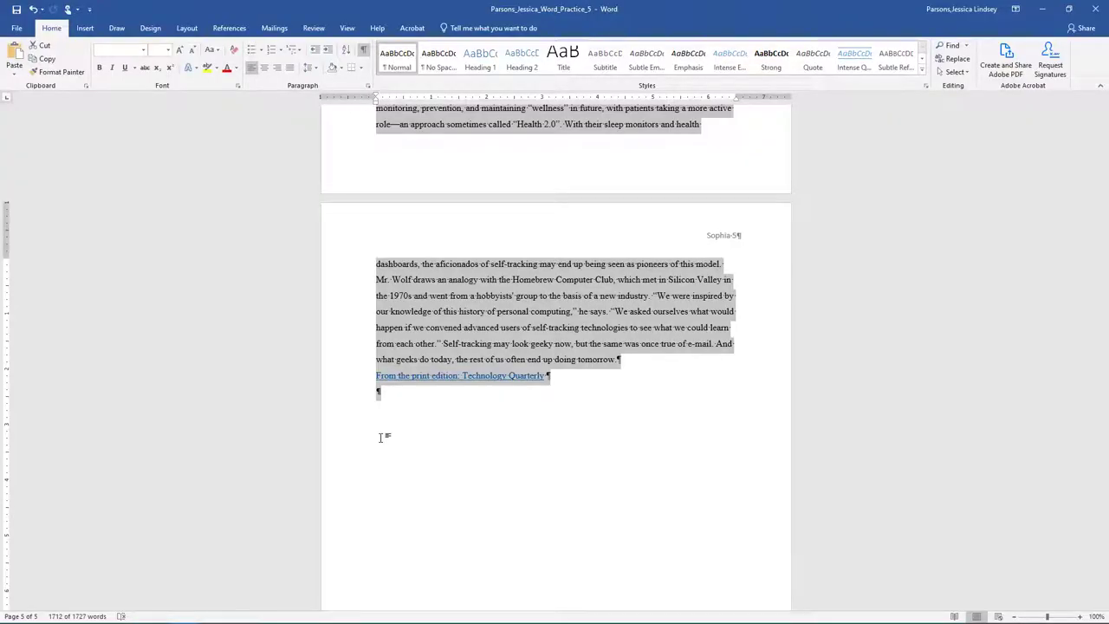
mouse_move(389, 429)
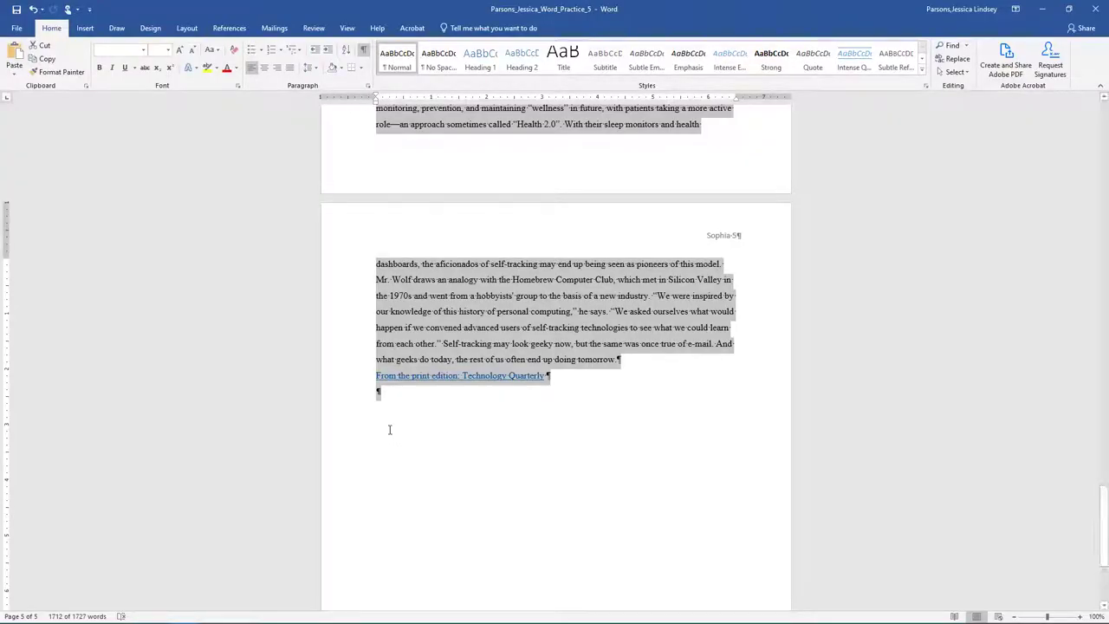
mouse_move(308, 67)
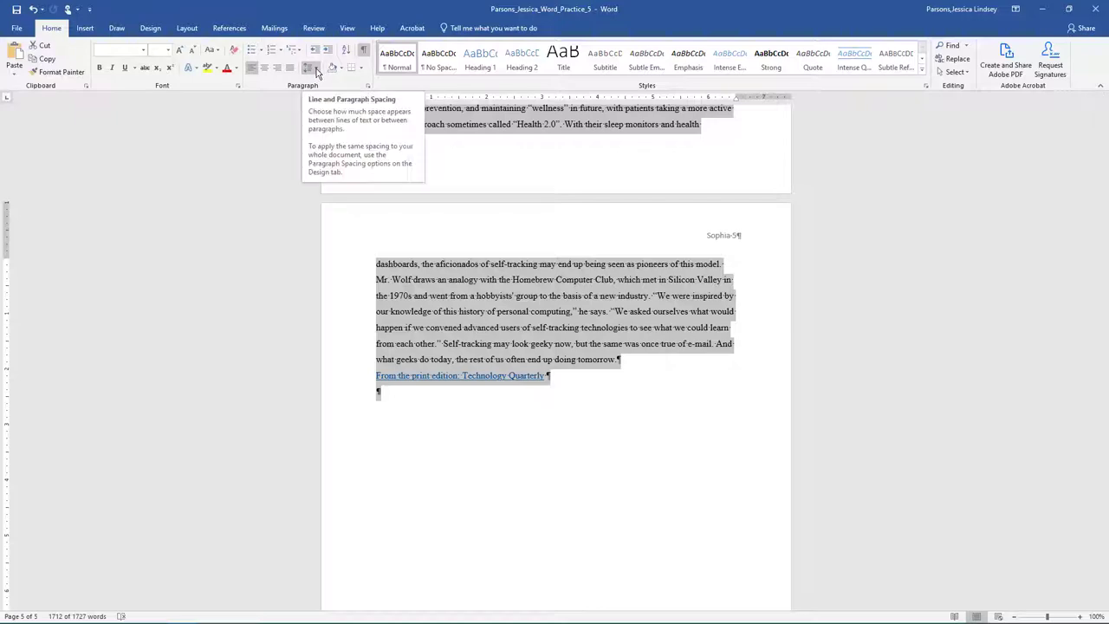
click(309, 68)
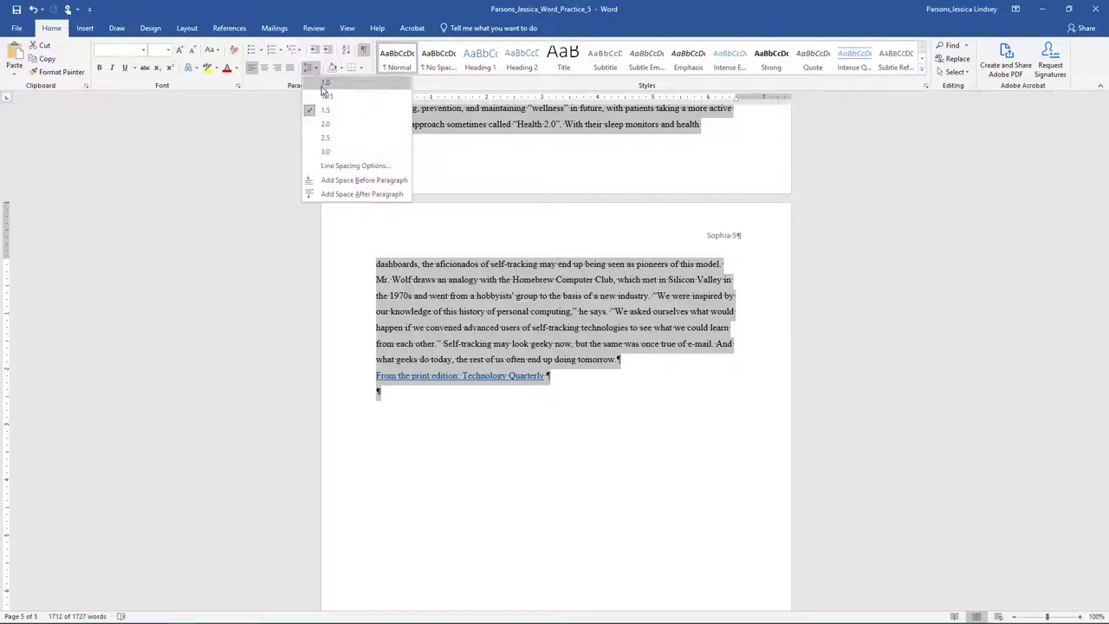
click(355, 166)
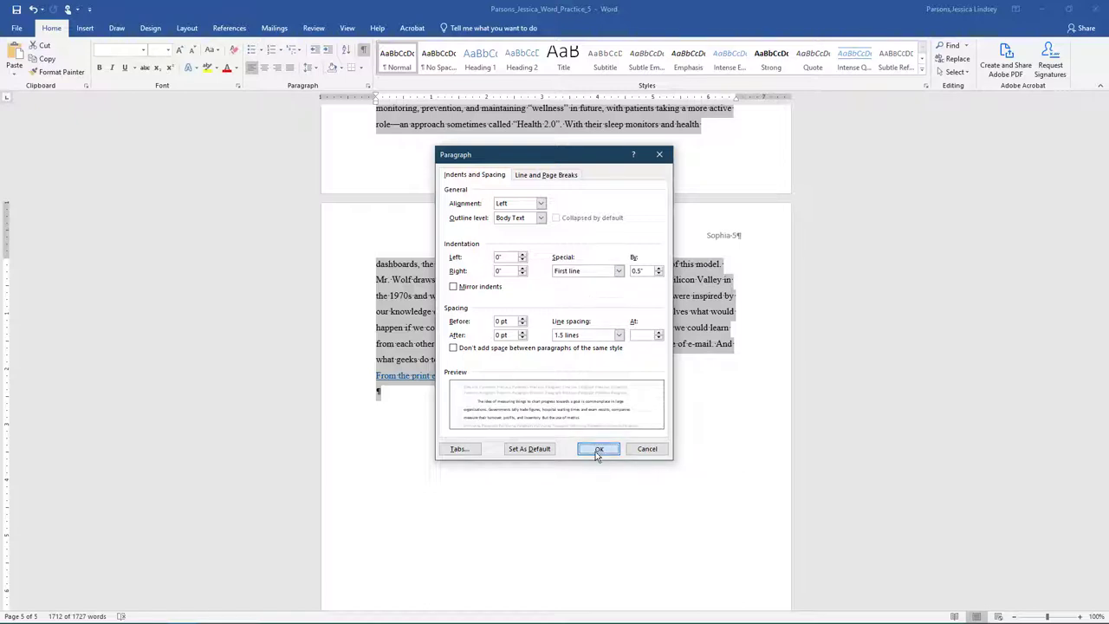
click(598, 448)
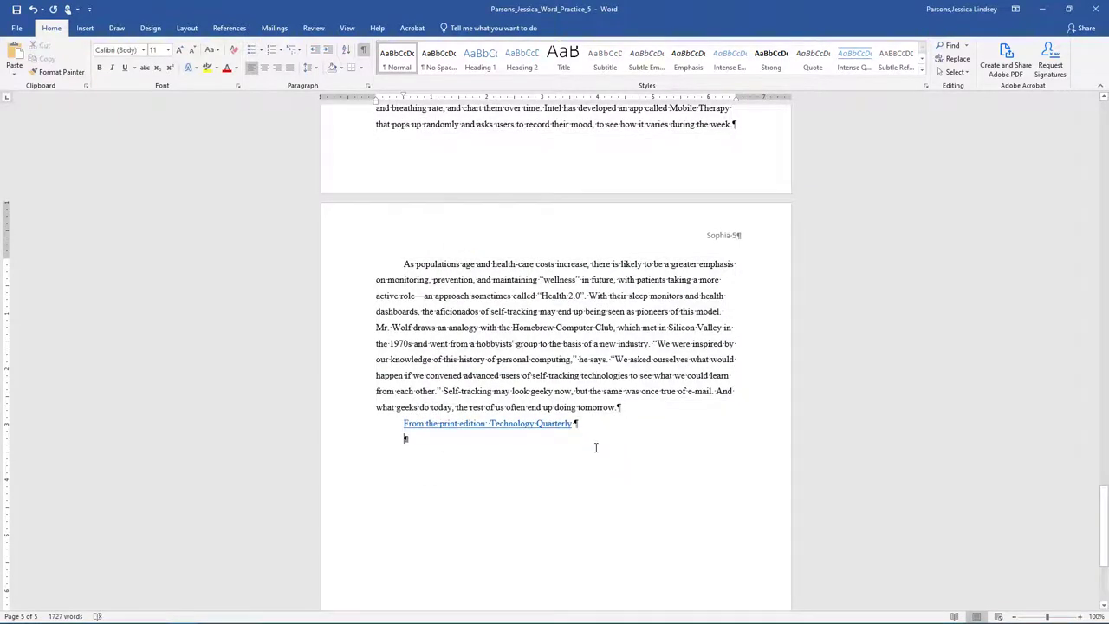
scroll(up, 3)
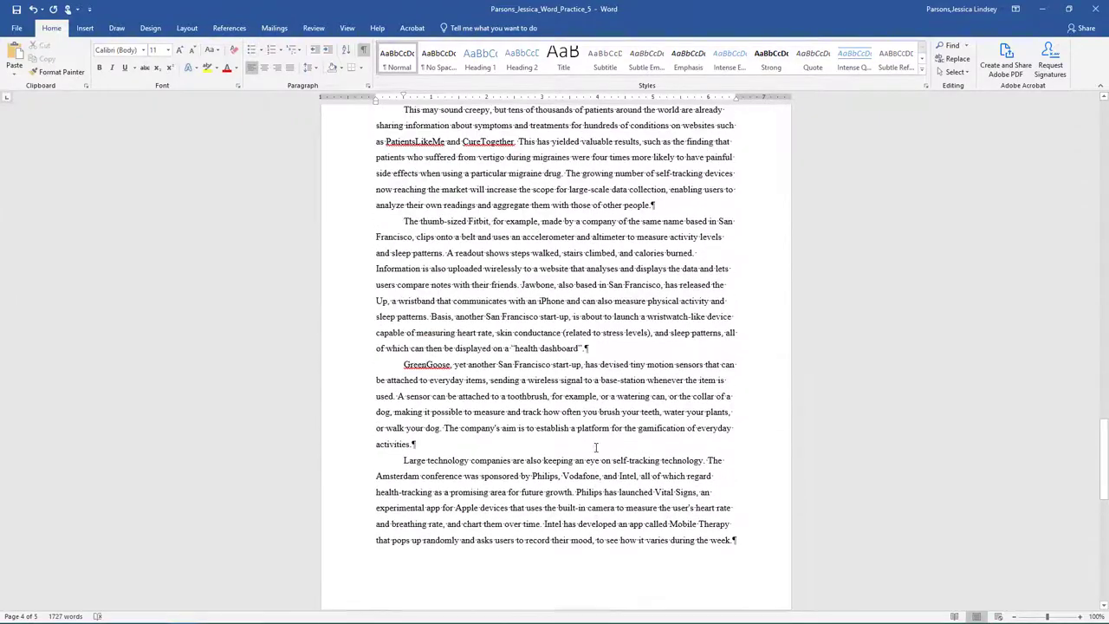
scroll(up, 3)
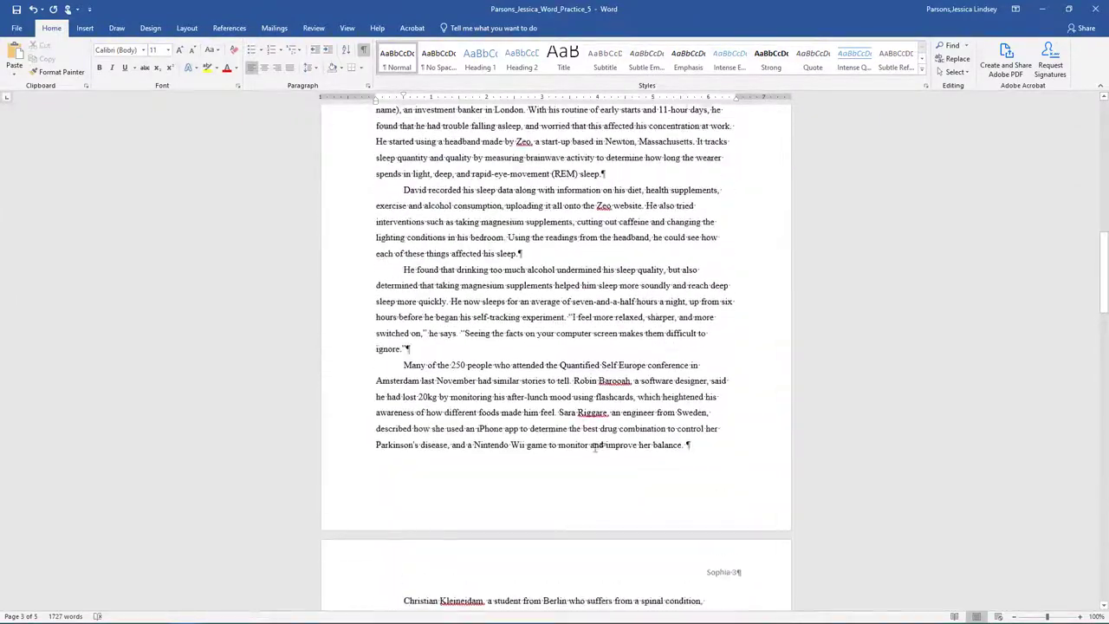
scroll(up, 3)
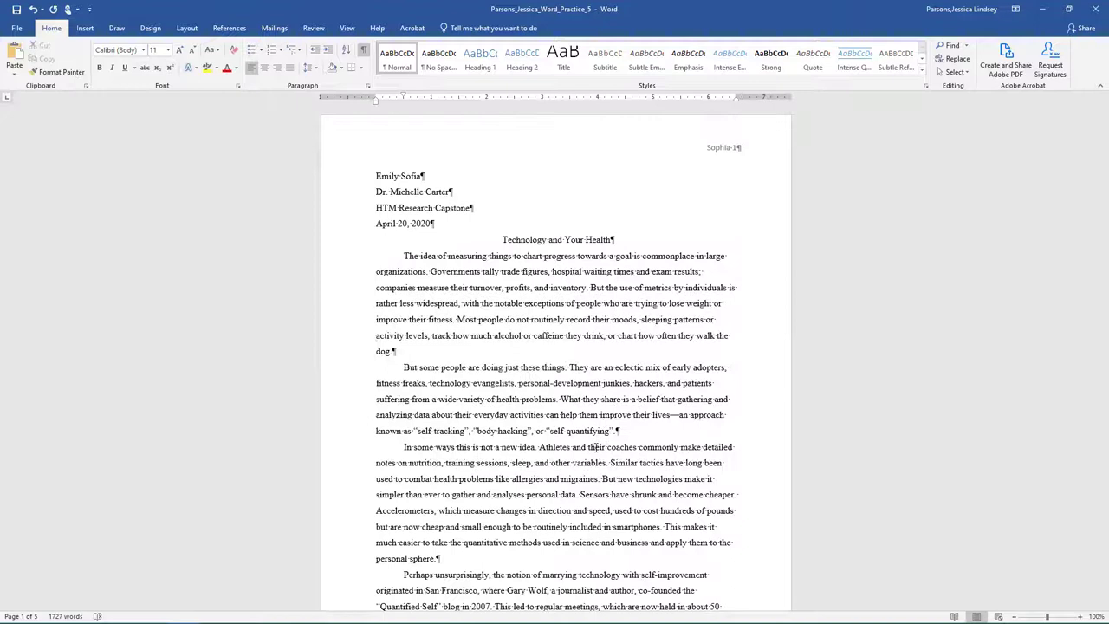
Step: Insert the document's File Name field into the footer and close footer editing
click(85, 27)
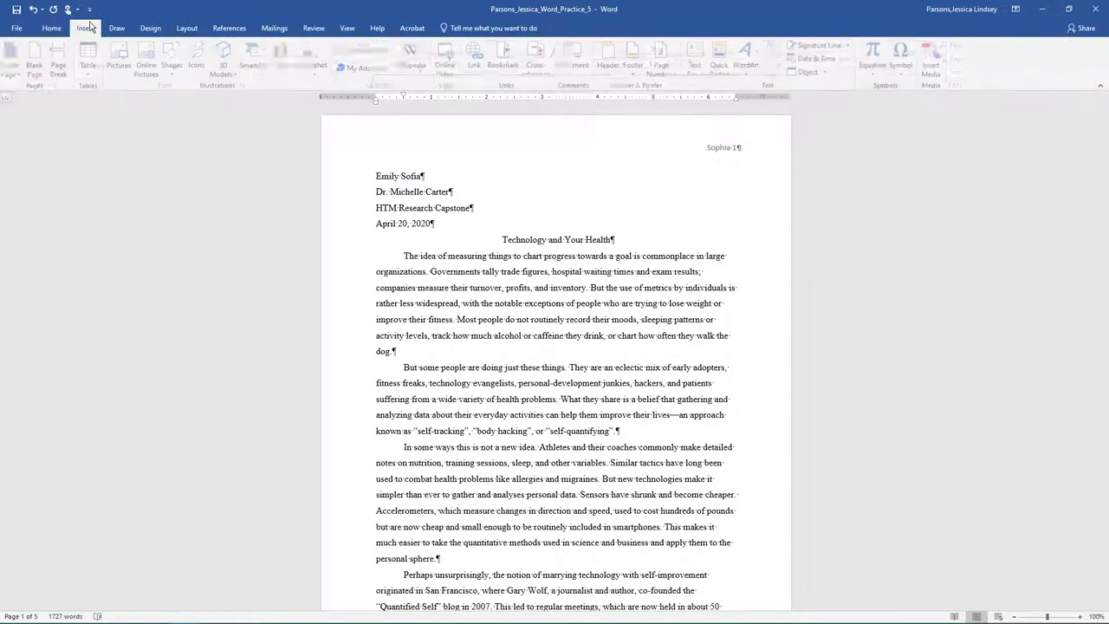
click(638, 59)
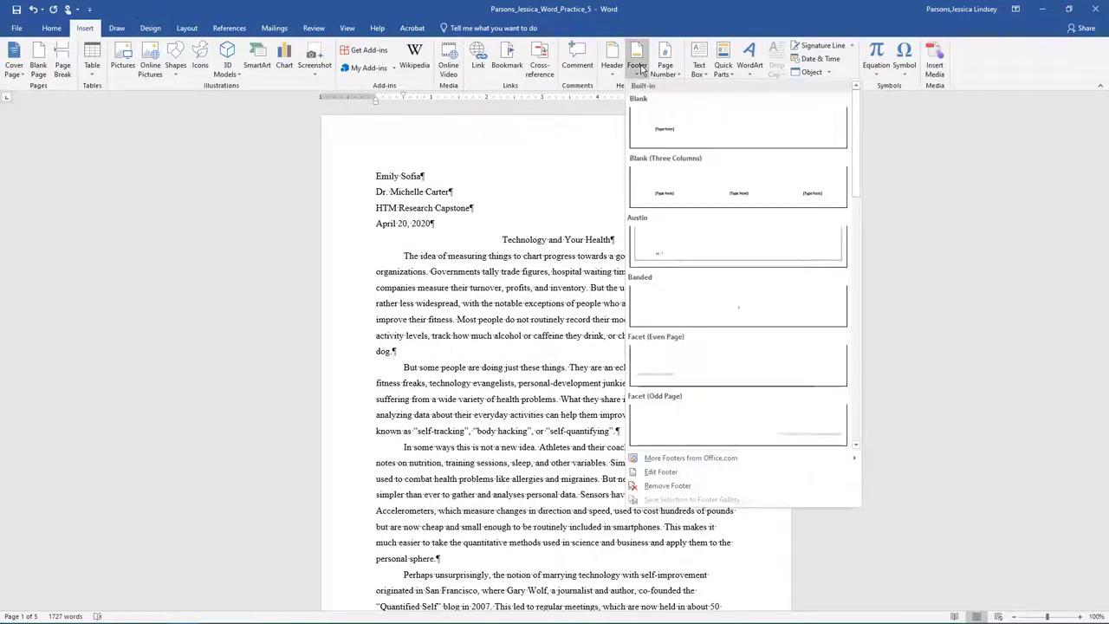
click(662, 471)
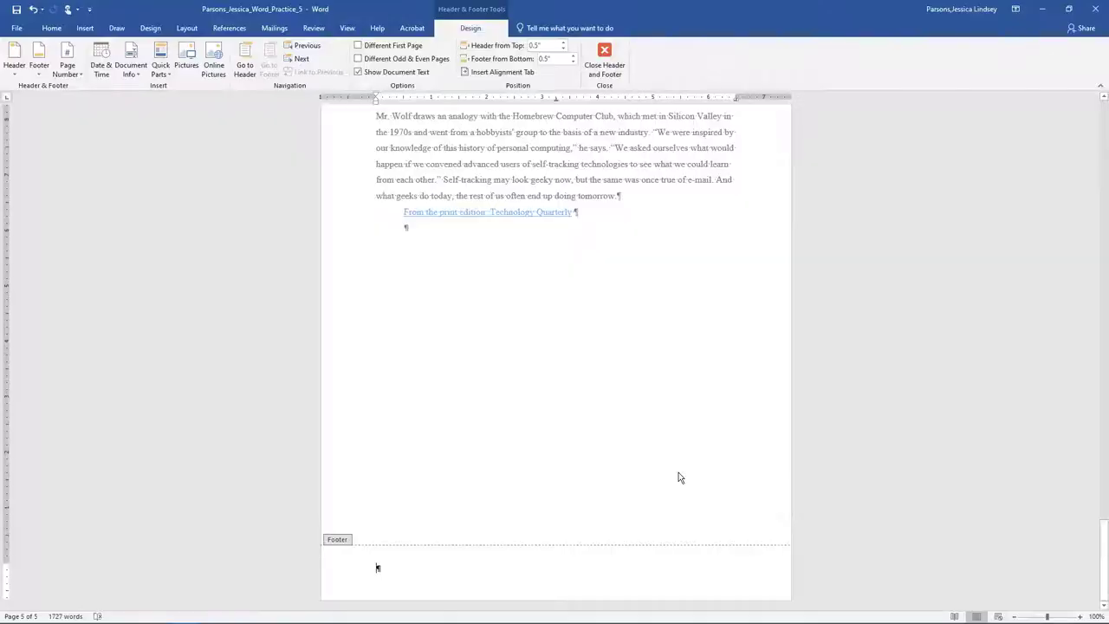
click(130, 59)
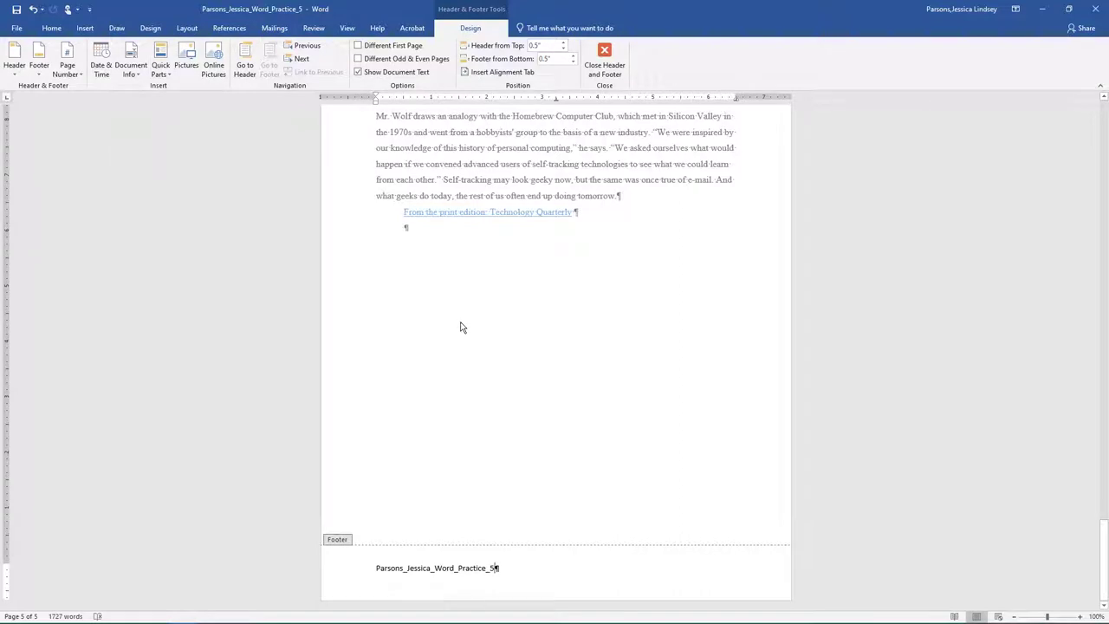
click(603, 69)
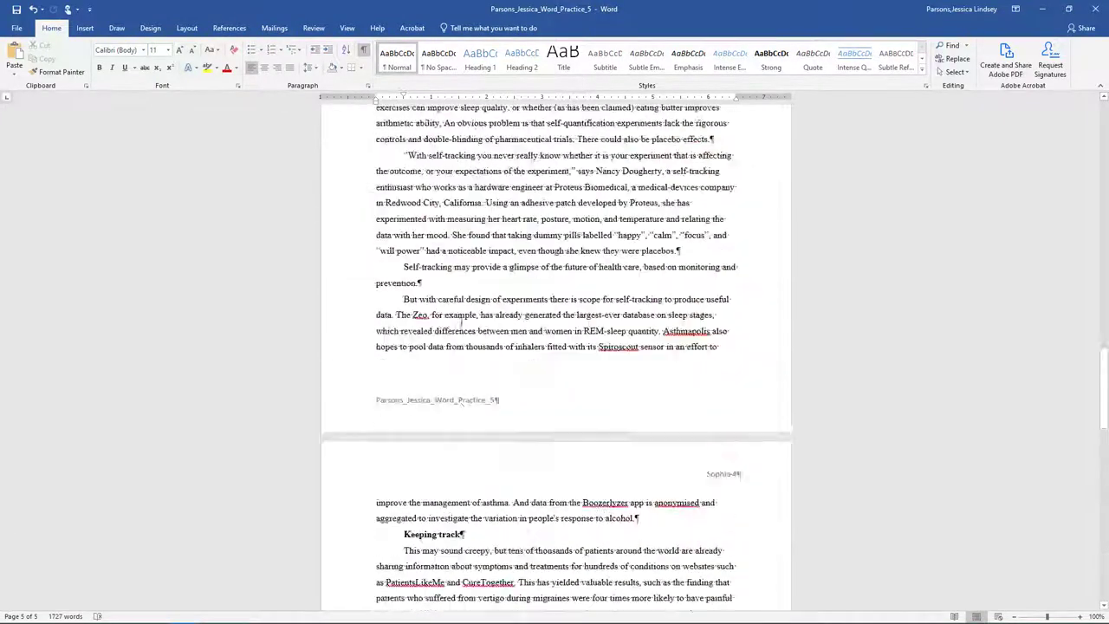
Step: Insert a footnote after 'self-trackers.' about the Department of Health researching healthcare improvements
scroll(up, 3)
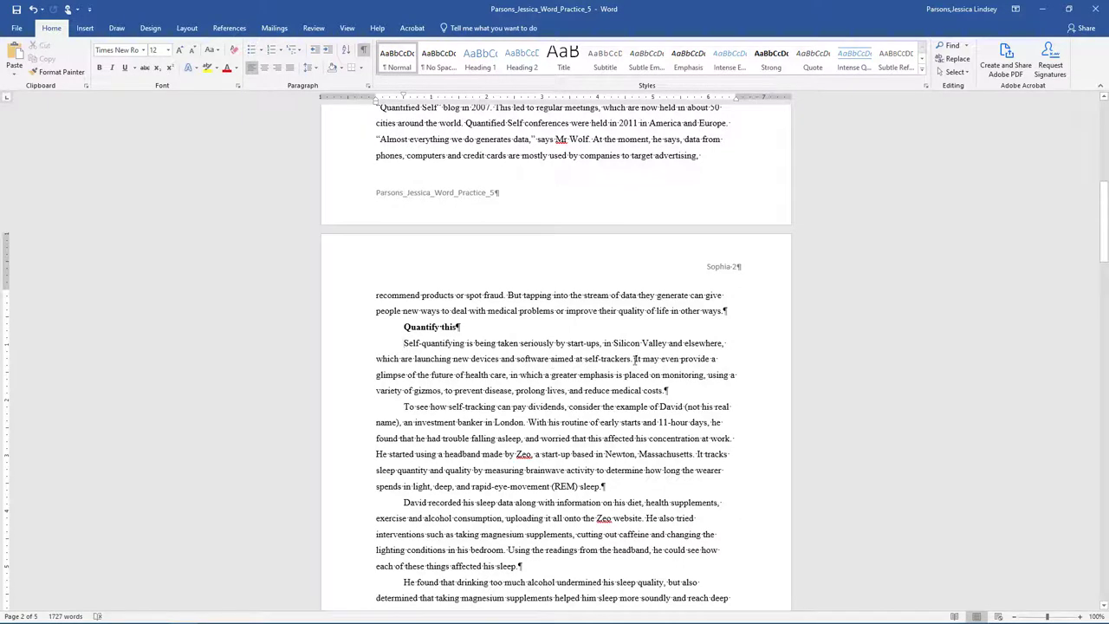
click(229, 27)
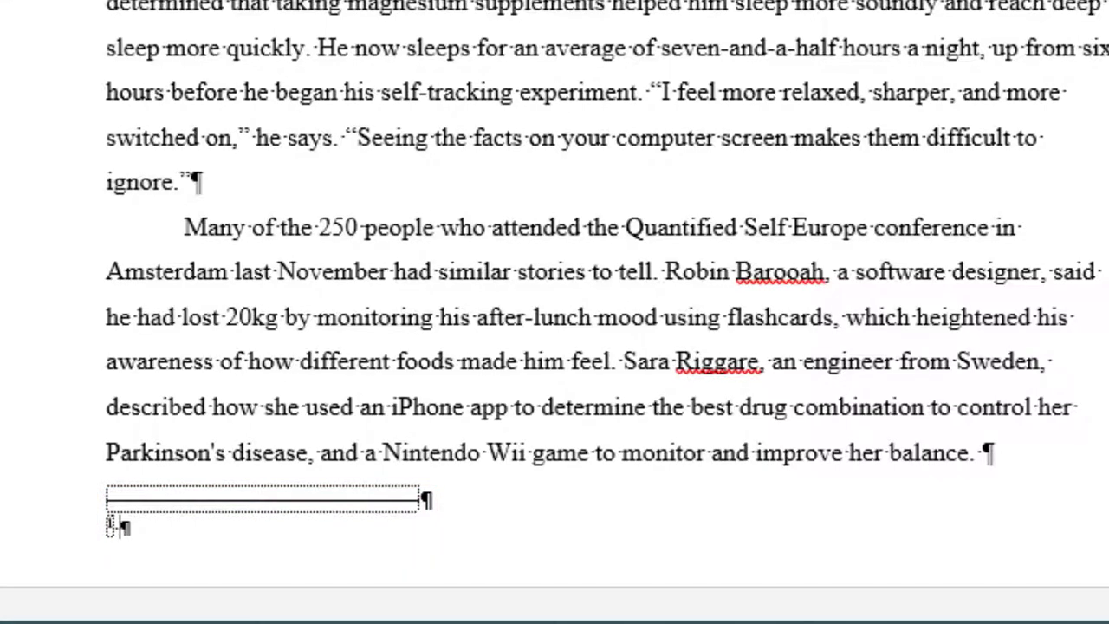
text(The Department of Health and Human Services is researching methods to improve healthcare.)
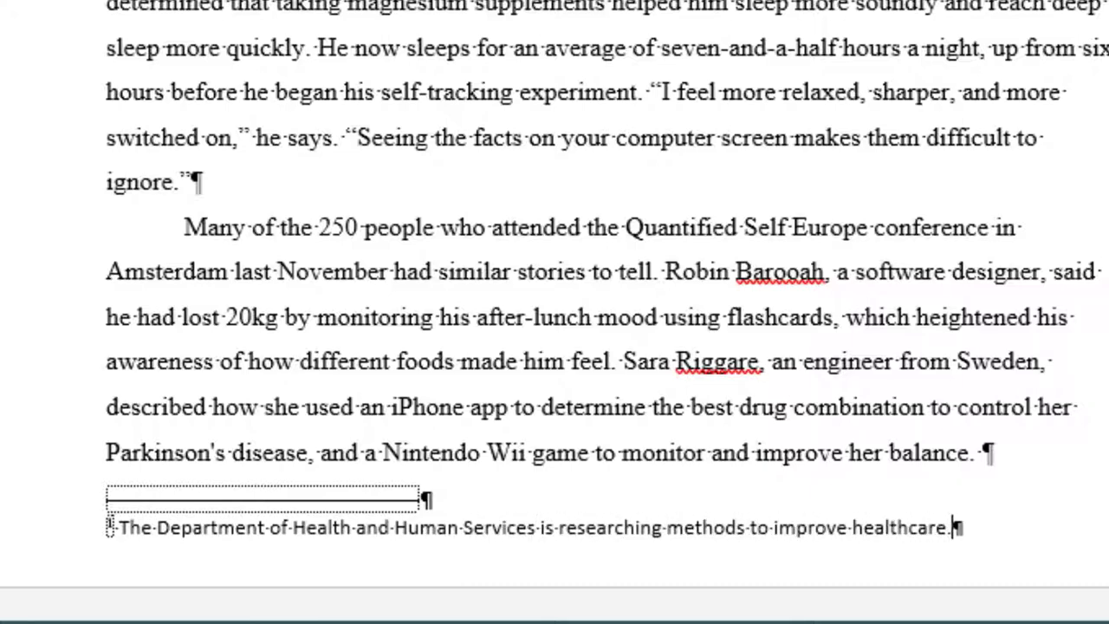
scroll(up, 3)
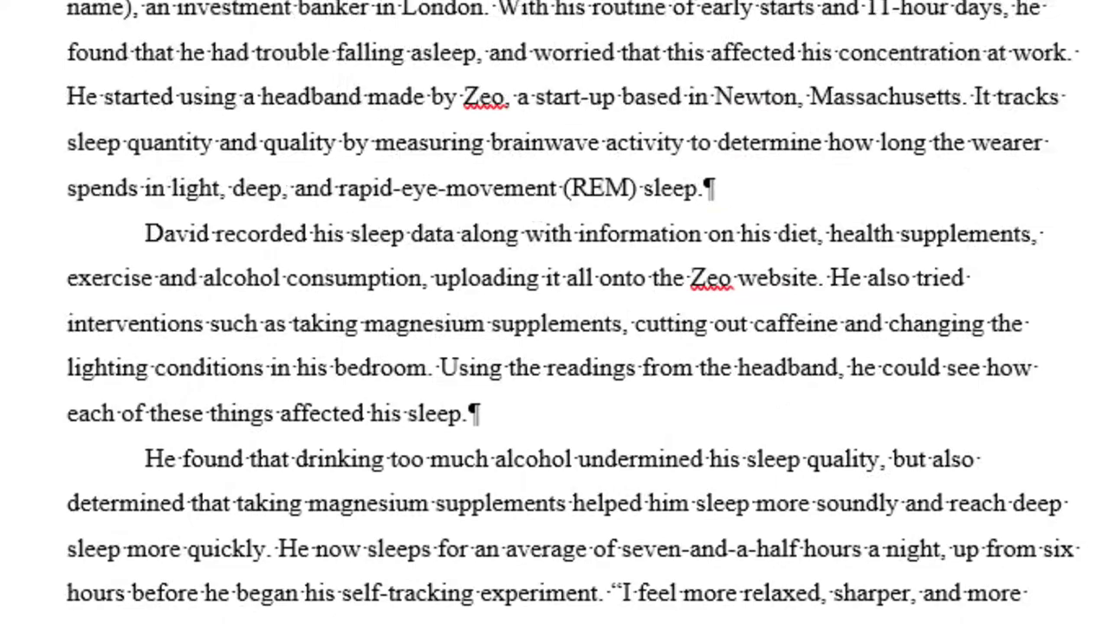
scroll(up, 3)
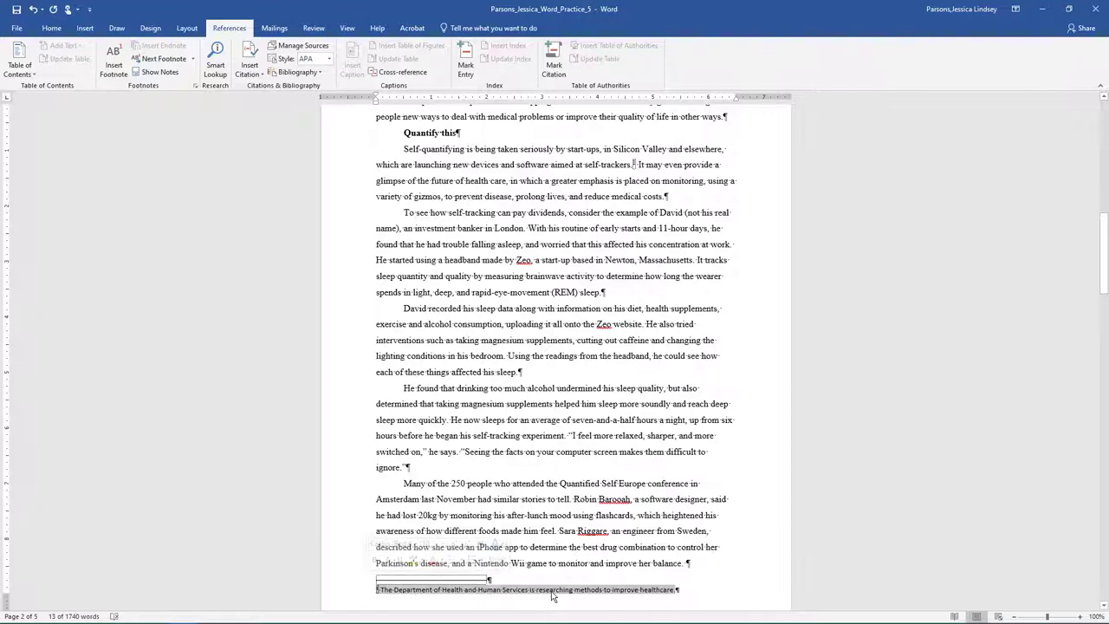
Step: Modify the Footnote Text style to use 9-point font
right_click(553, 596)
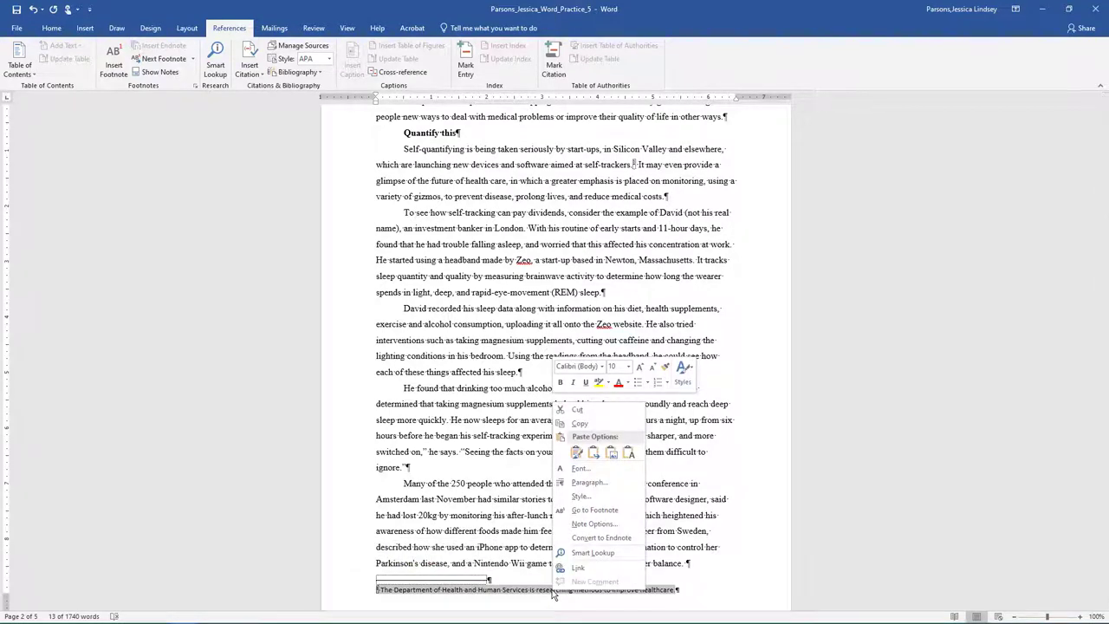
click(580, 496)
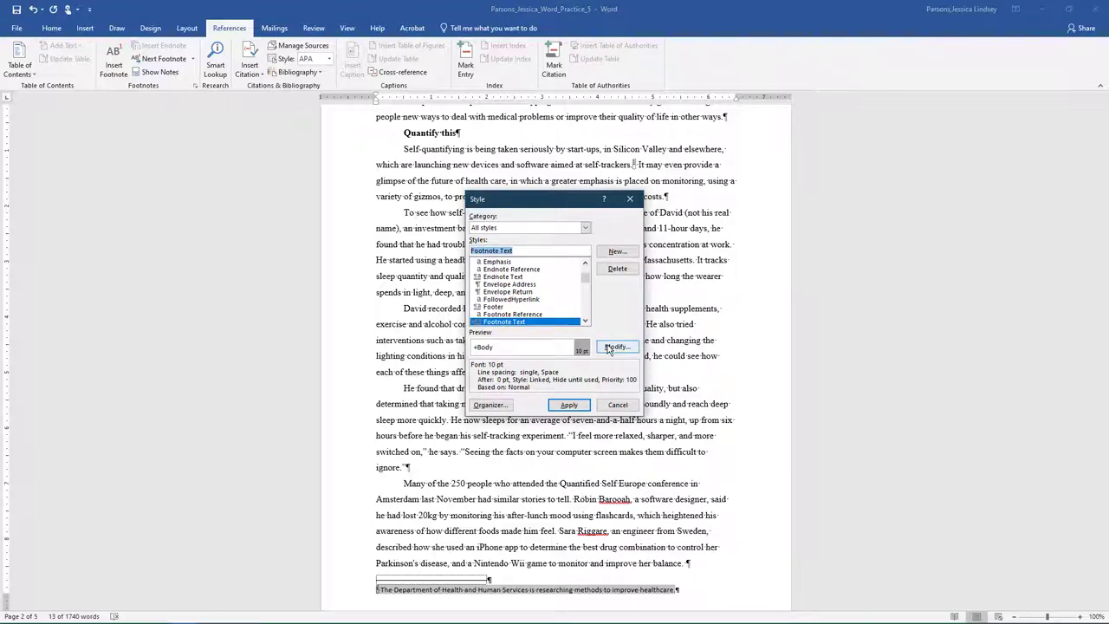
click(617, 347)
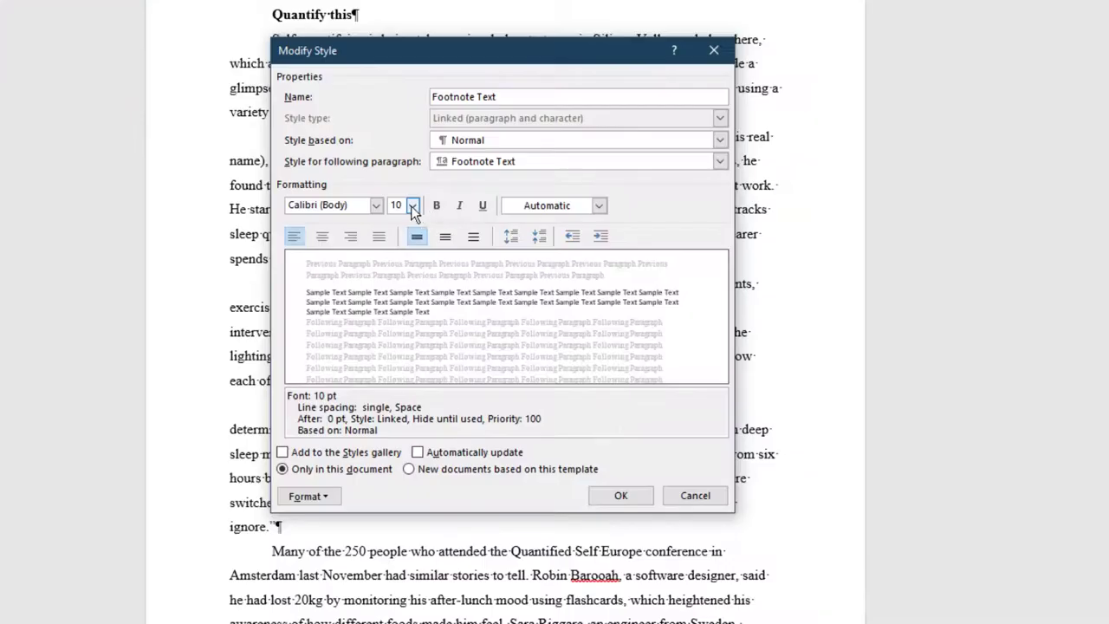
click(412, 205)
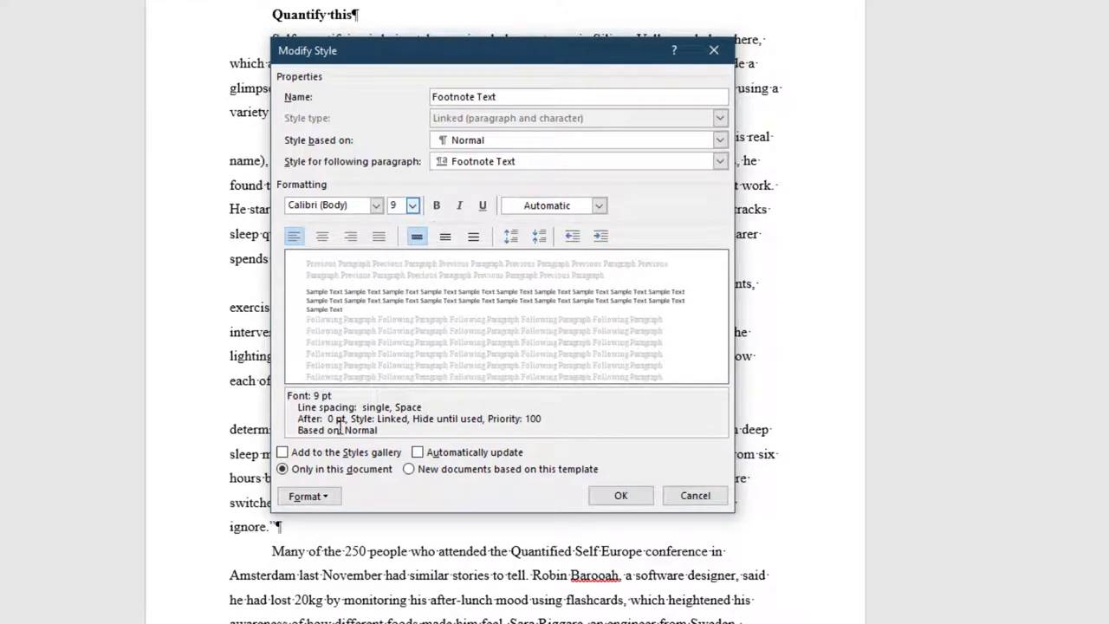
Step: Set the style's paragraph format to 0.05-inch first-line indent and double spacing, then apply it
click(308, 496)
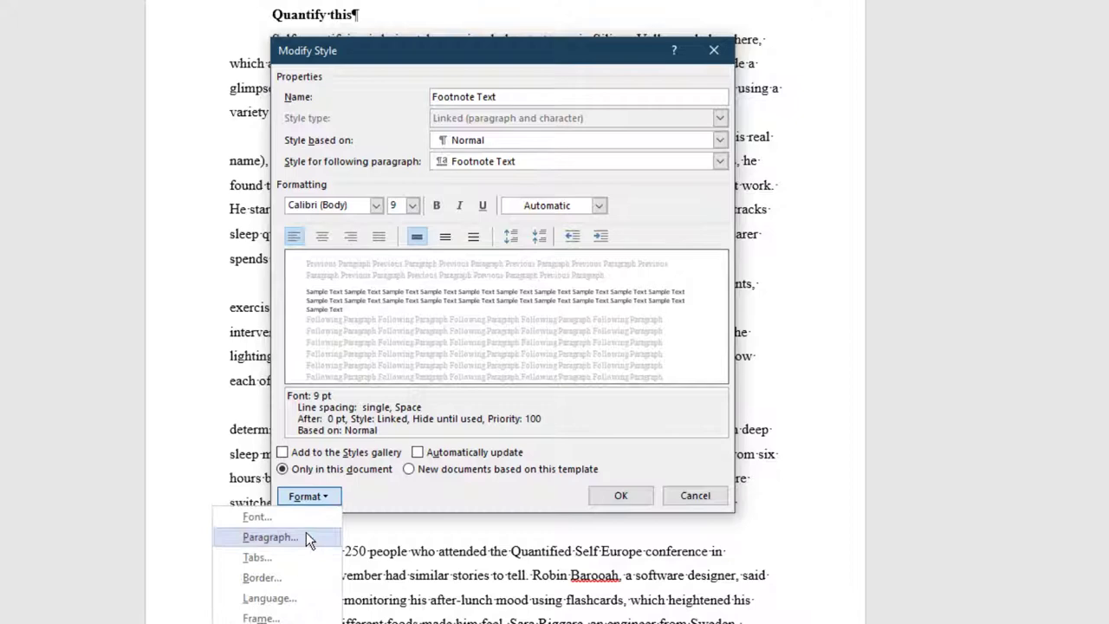
click(270, 537)
text(.05)
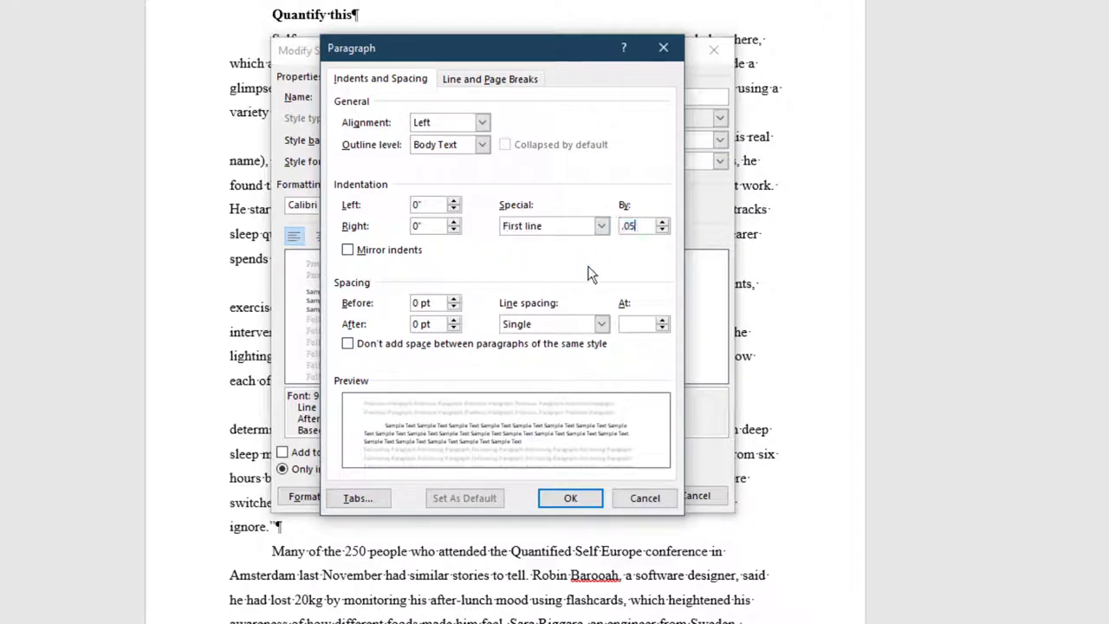
click(601, 324)
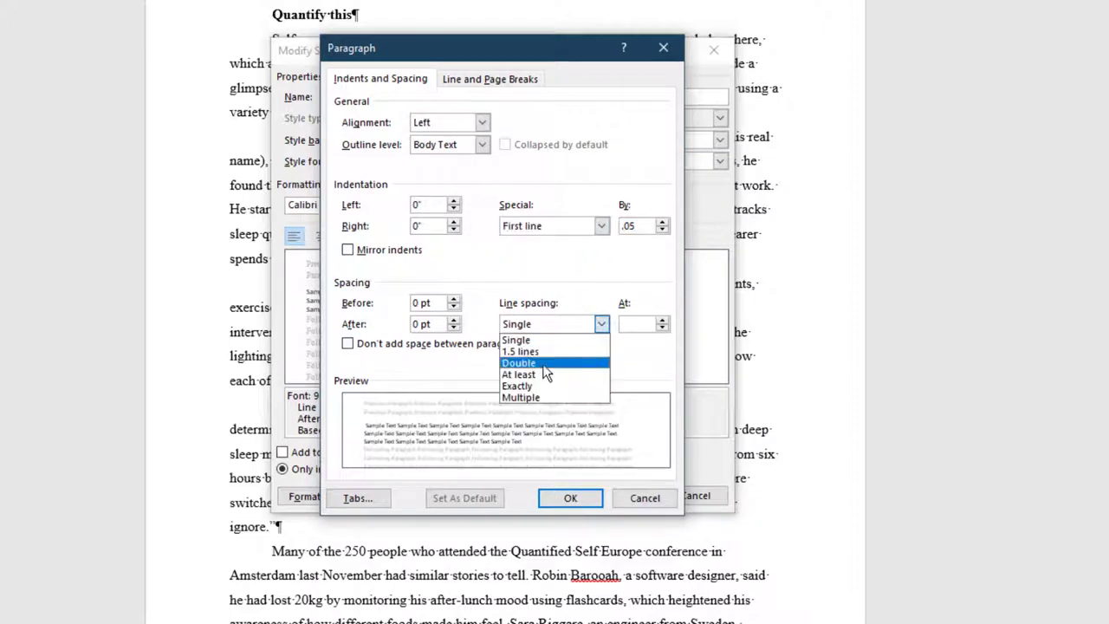
click(519, 362)
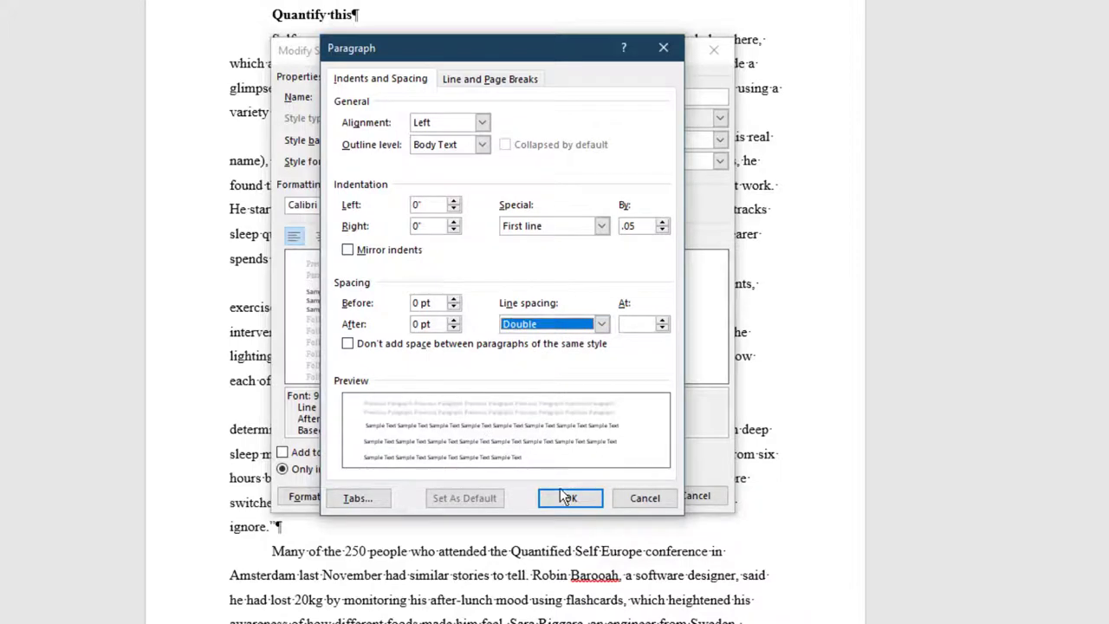
click(569, 495)
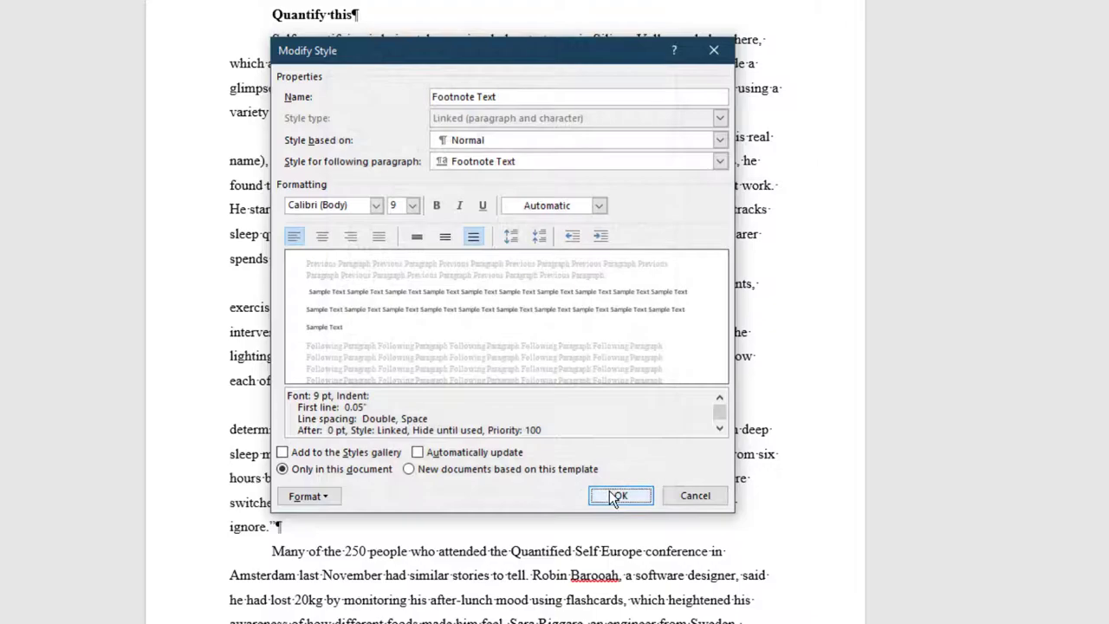
click(621, 495)
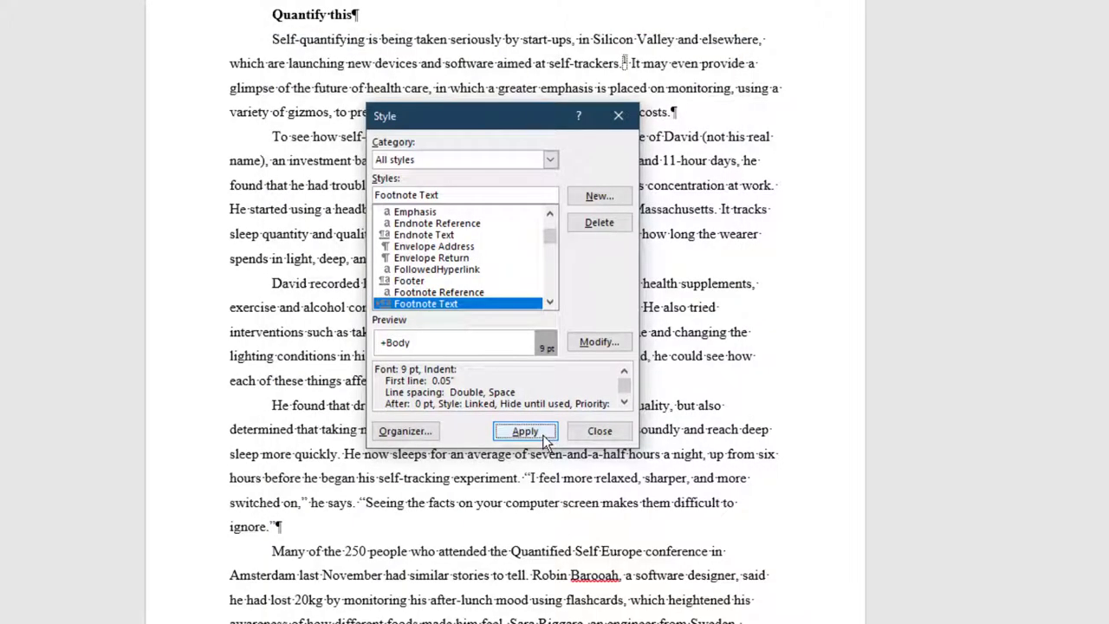
click(525, 430)
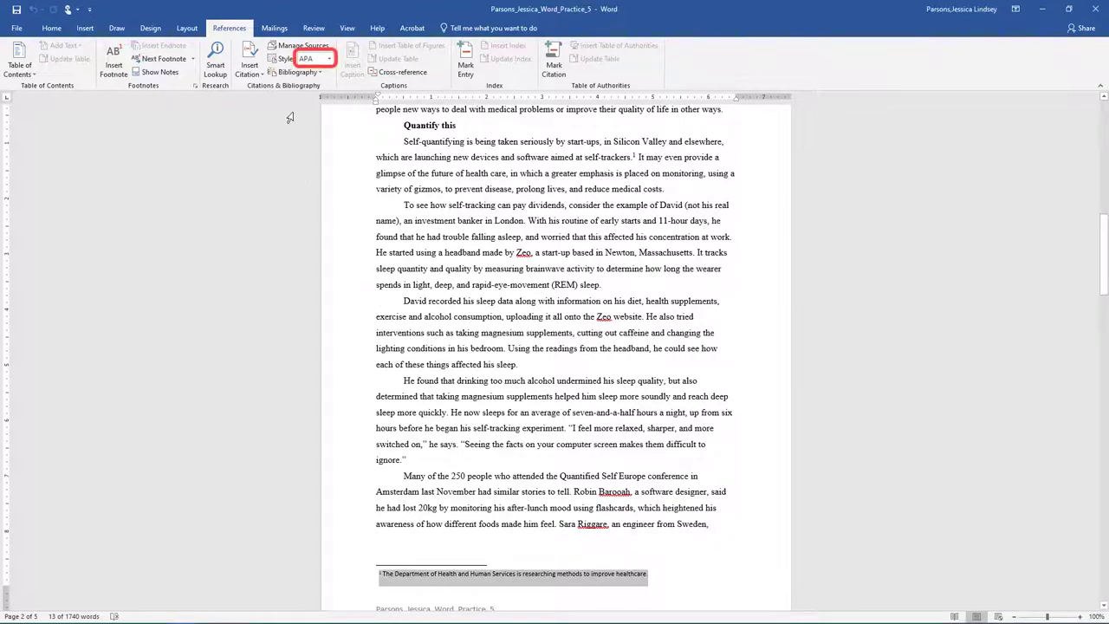
Step: Choose MLA from the Citations & Bibliography style list
click(327, 59)
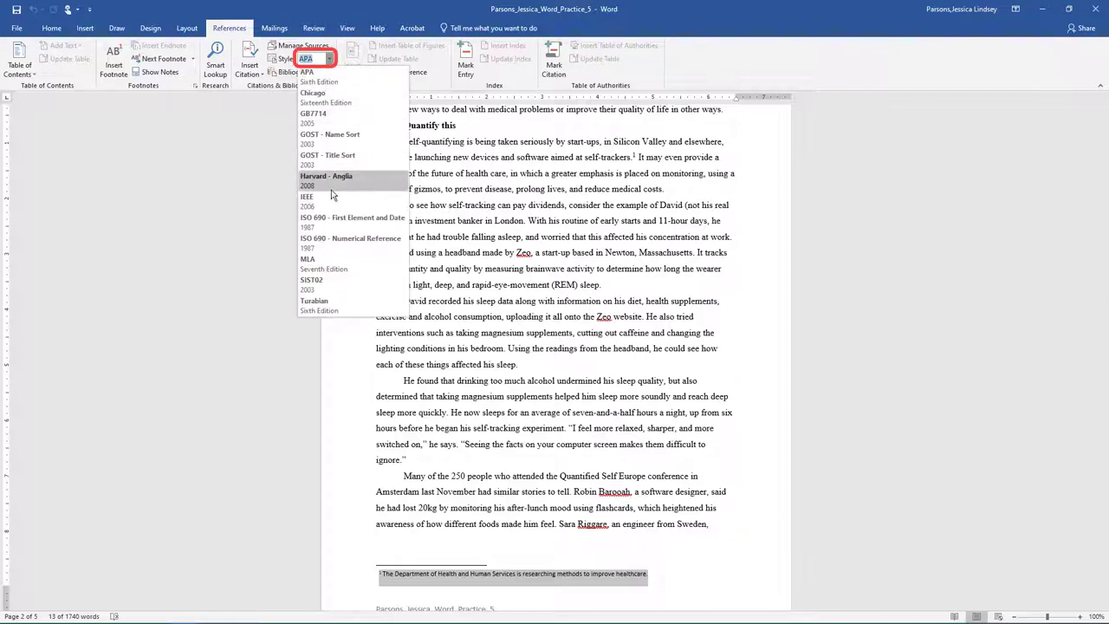
click(308, 258)
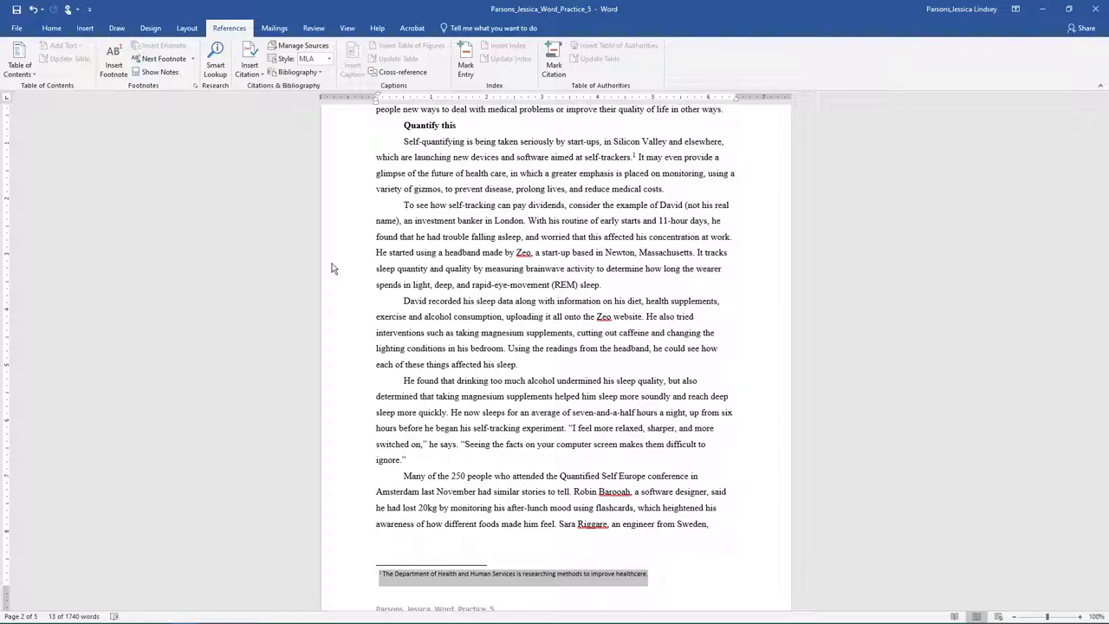
mouse_move(603, 287)
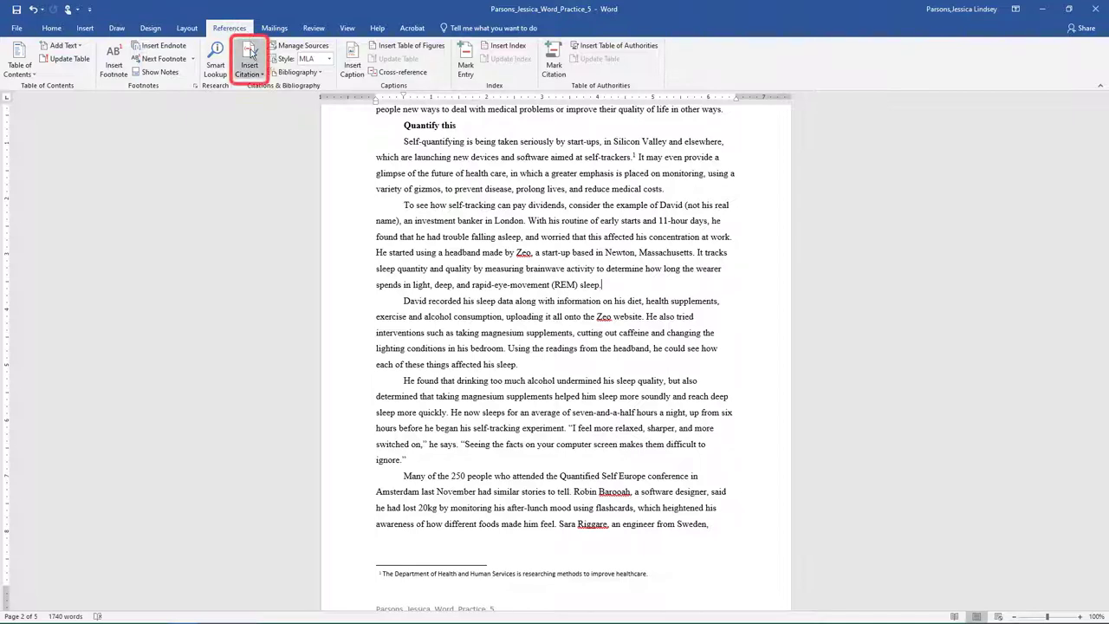
Step: Create and cite a new book source: Henderson, Robert, Living with Technology, 2016
click(250, 61)
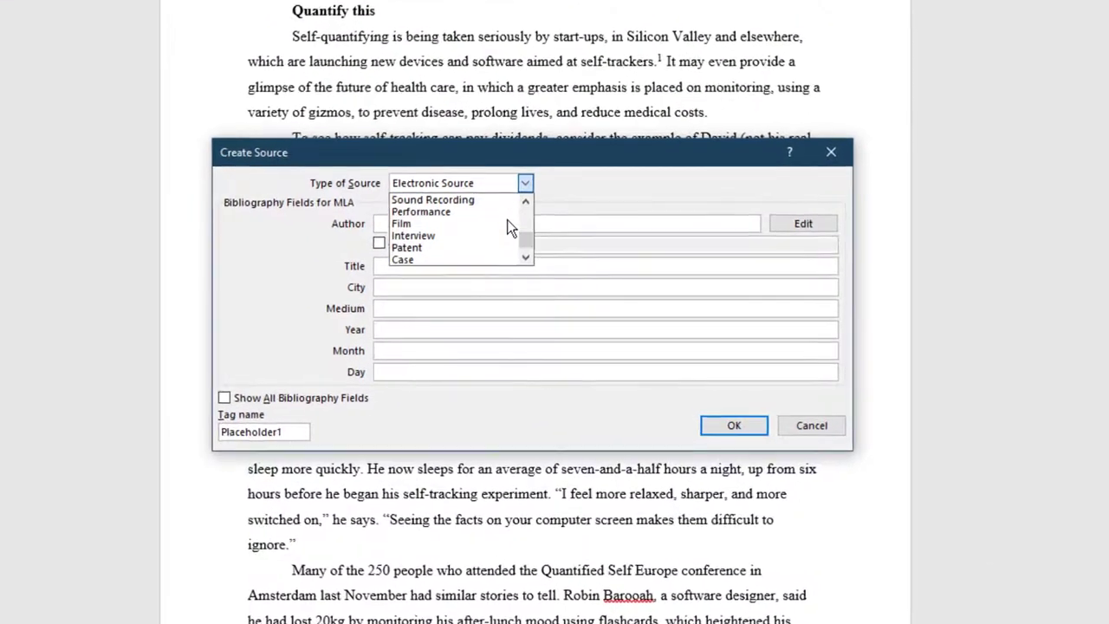
text(H)
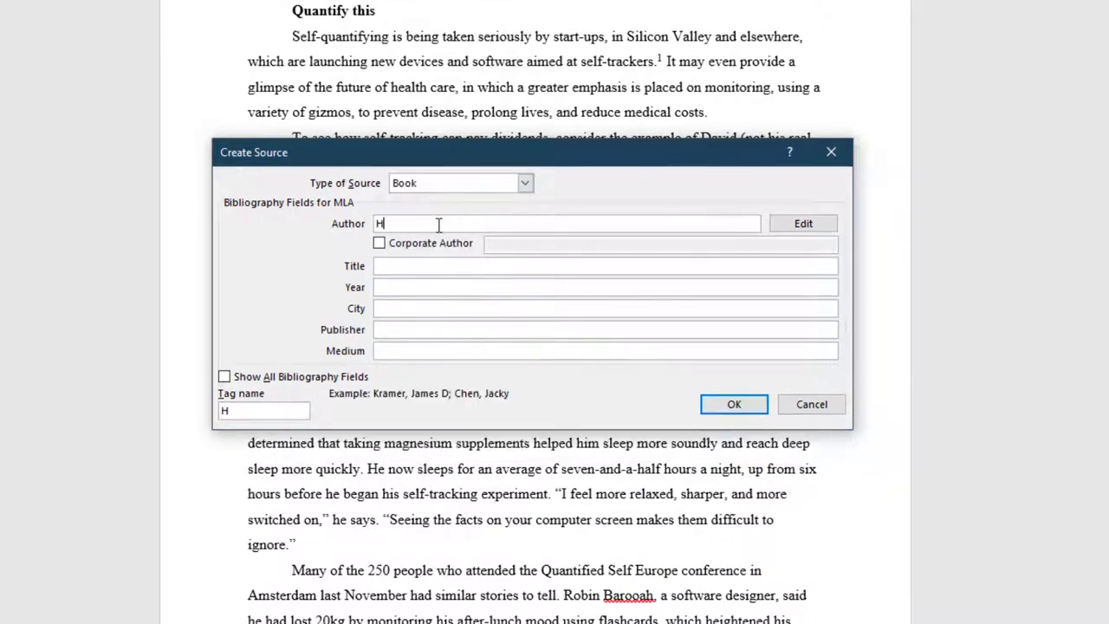
text(enderson, Robert)
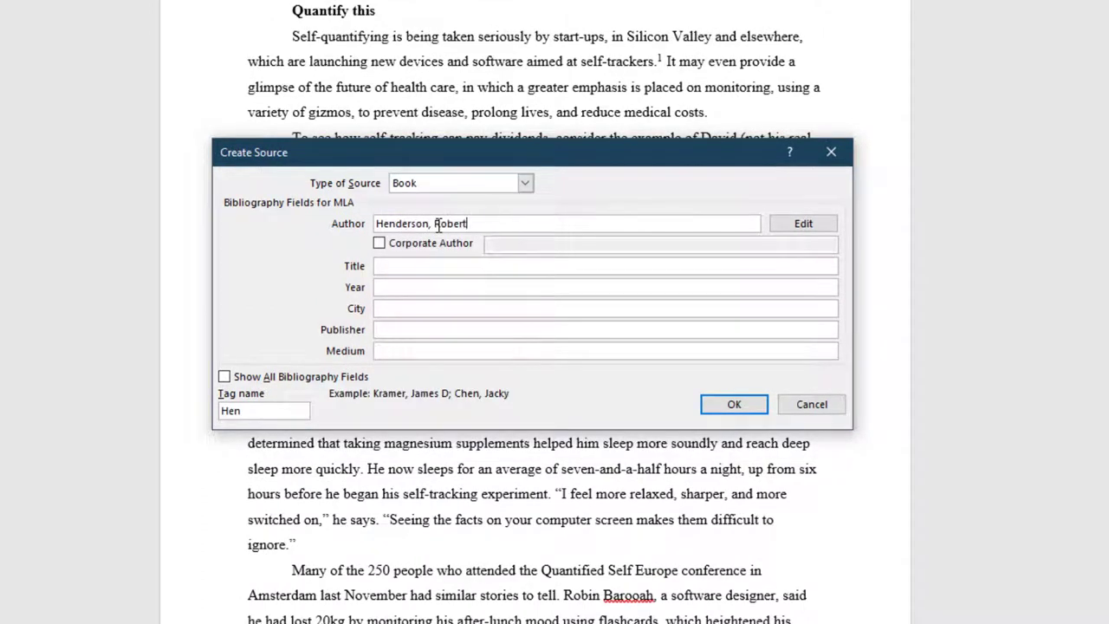
text(Living with Technology)
click(607, 350)
text(Print)
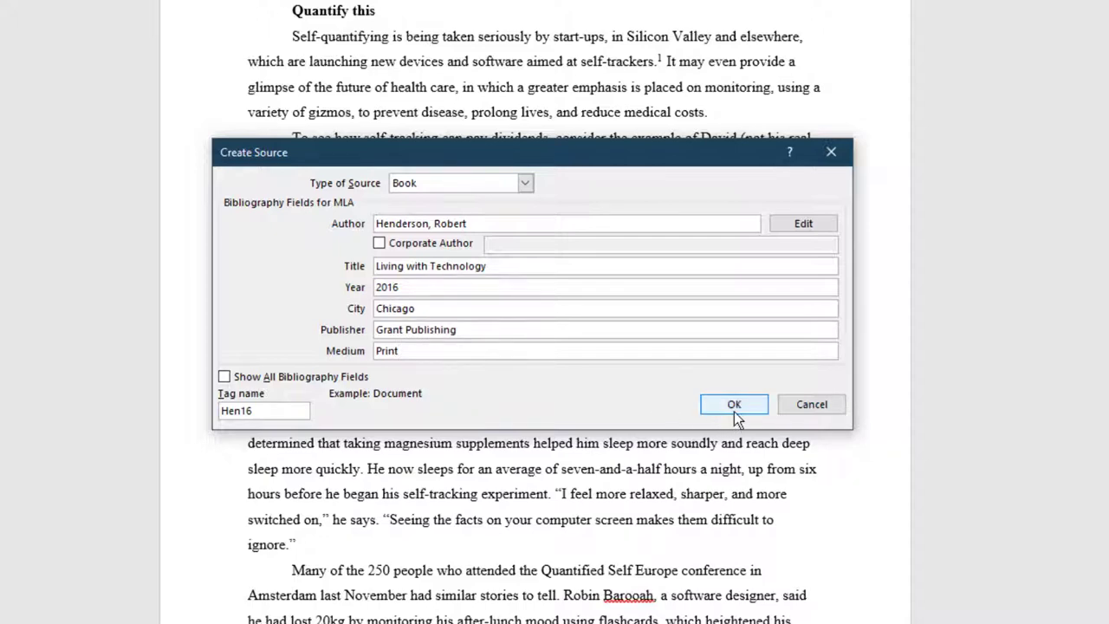
click(734, 404)
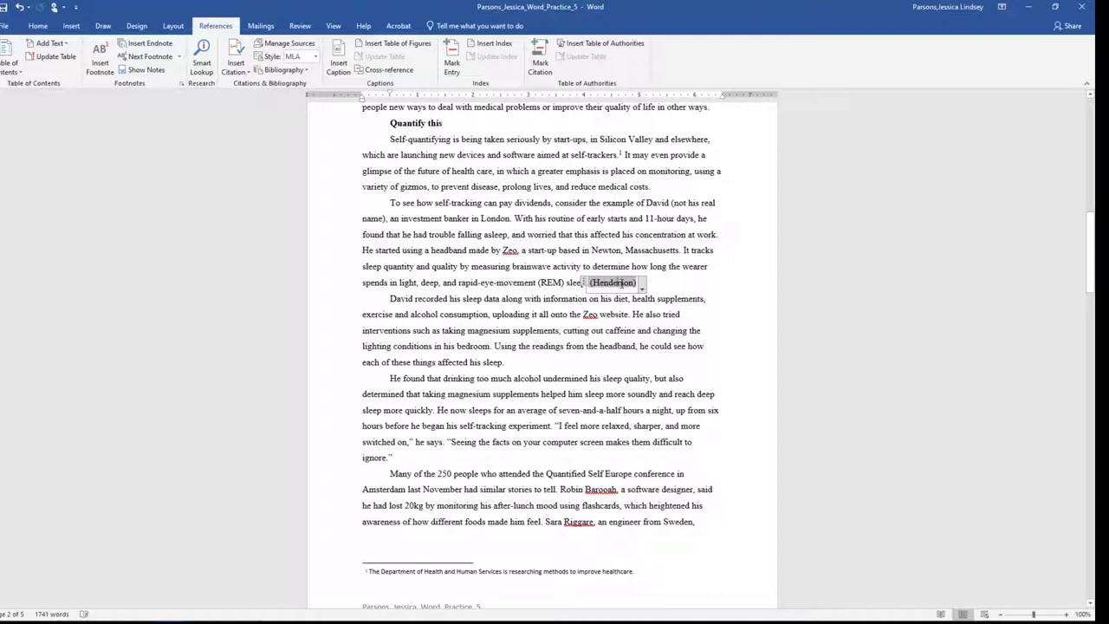
Step: Edit the Henderson citation to include page 4
right_click(611, 283)
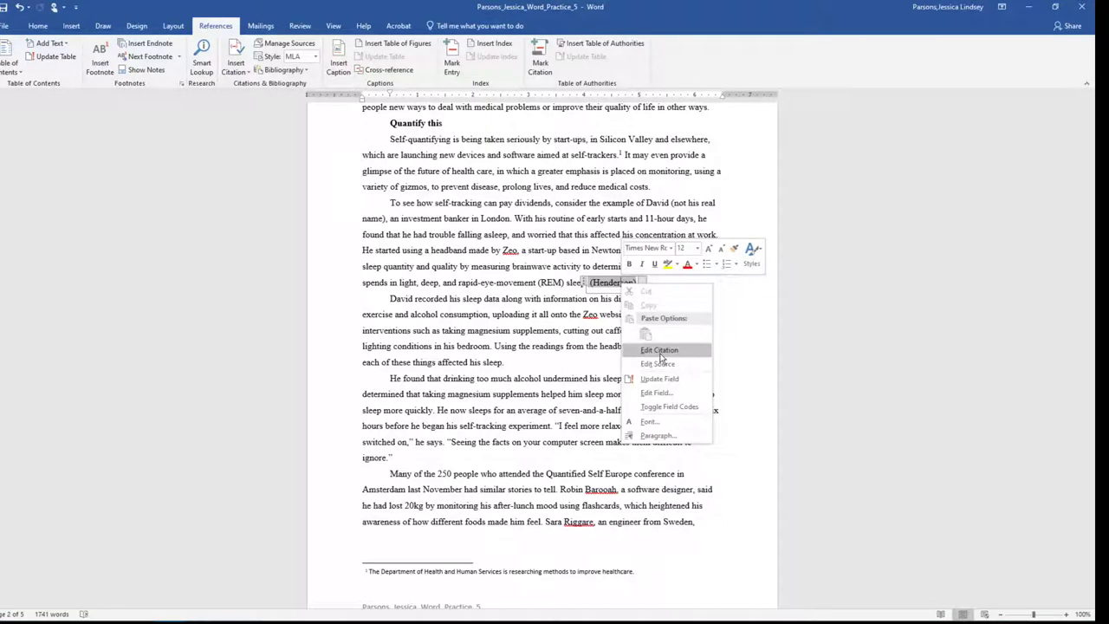
click(659, 350)
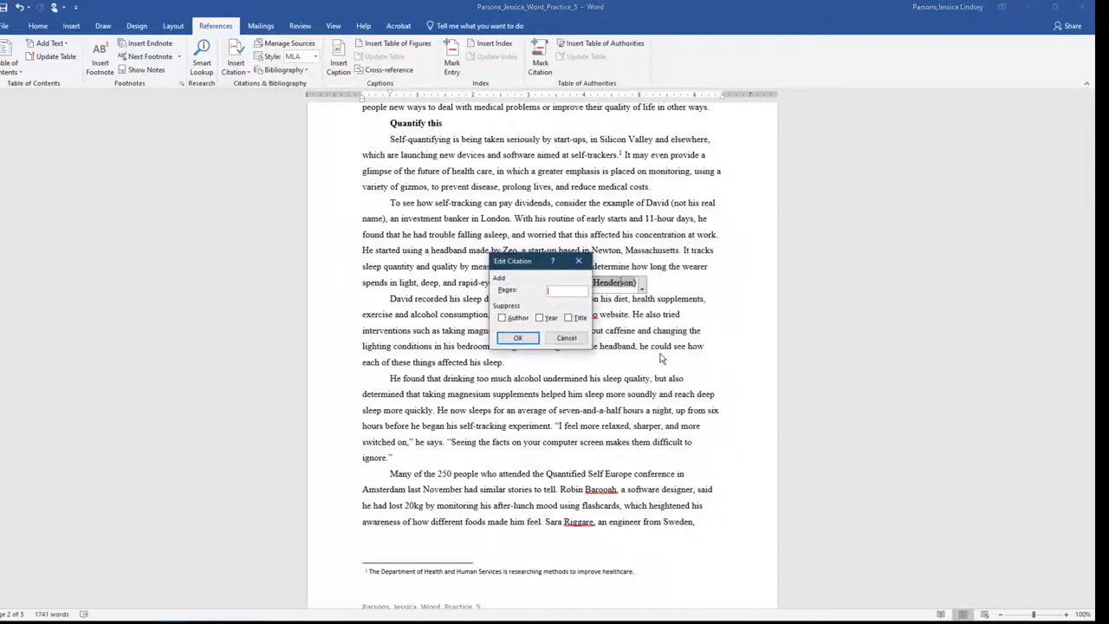
text(4)
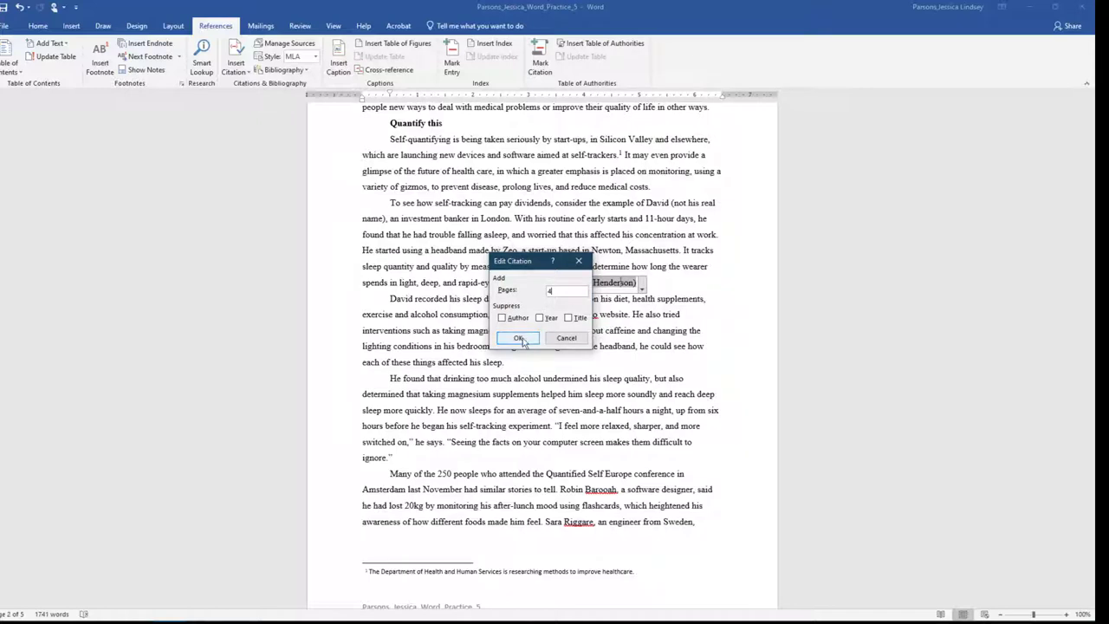
click(518, 338)
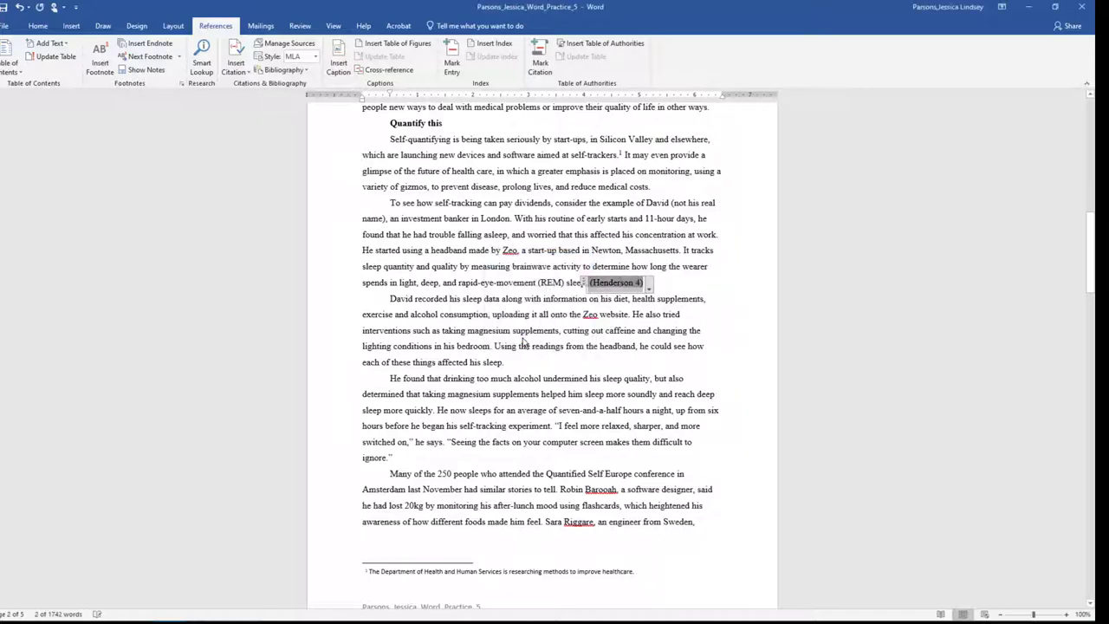
mouse_move(610, 308)
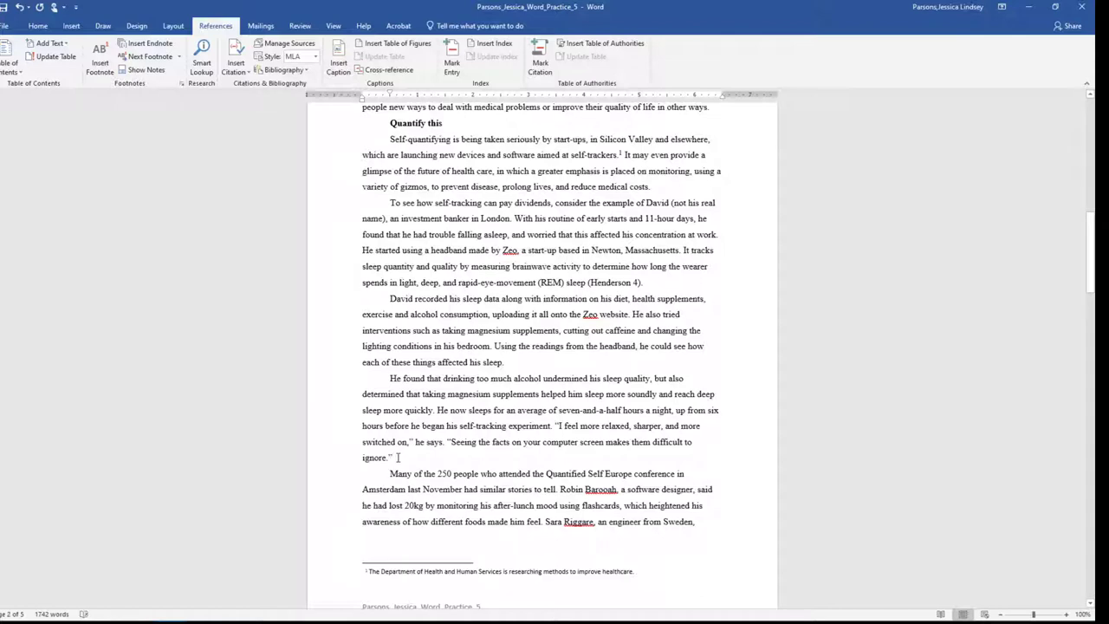
mouse_move(246, 102)
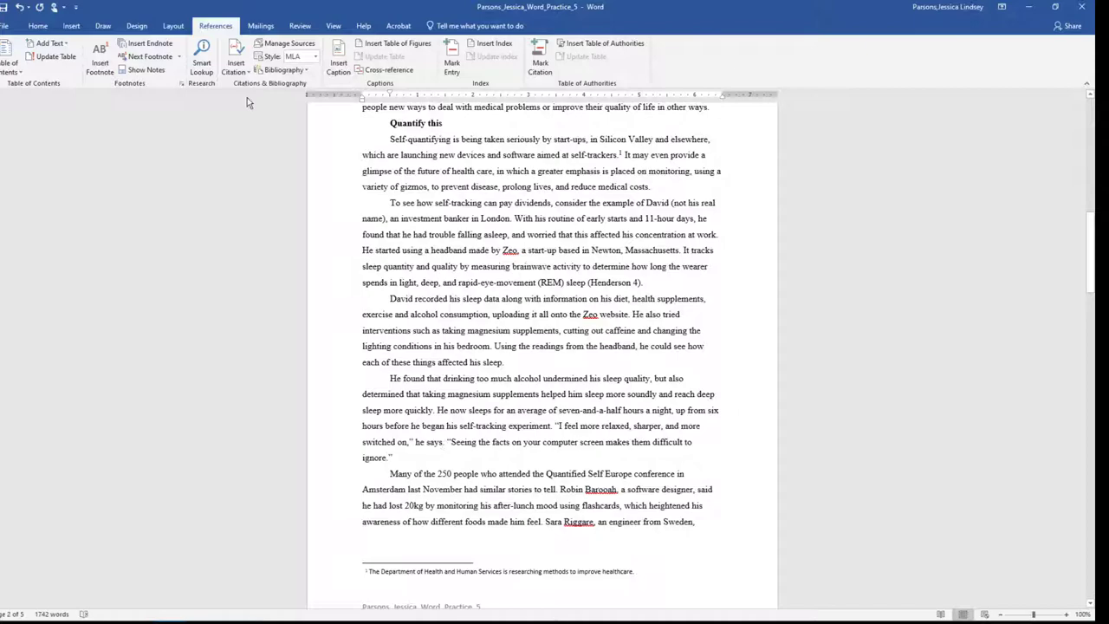
Step: Add the 2015 book by Ralph A. Johnson and Mary Martin, Impact of Technology on Mental Health, and cite it
click(233, 56)
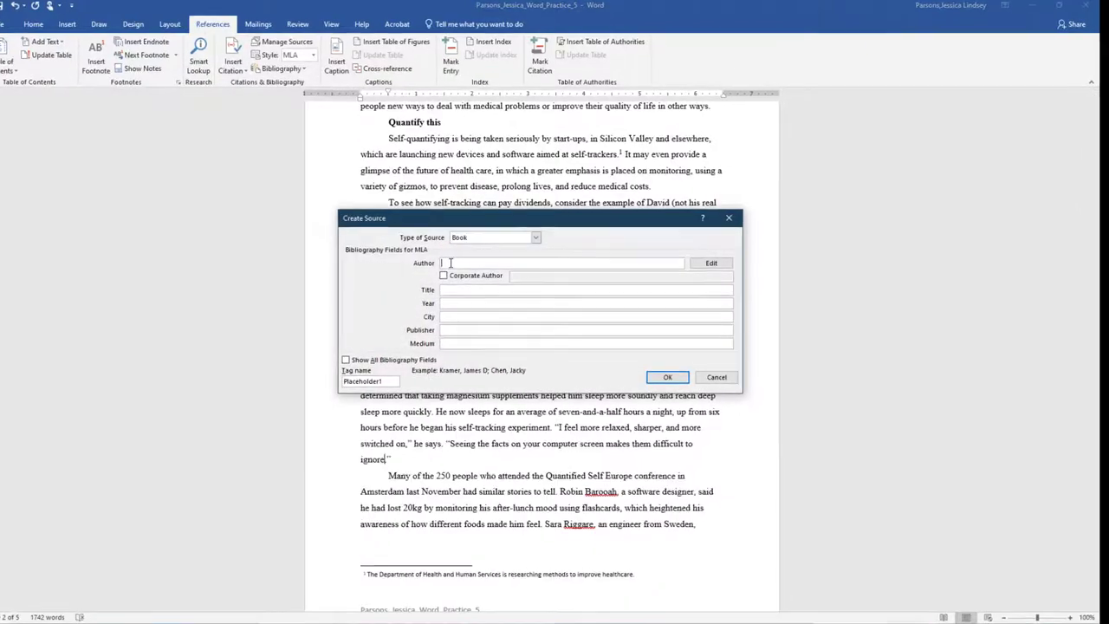
text(Johnson, Ralph)
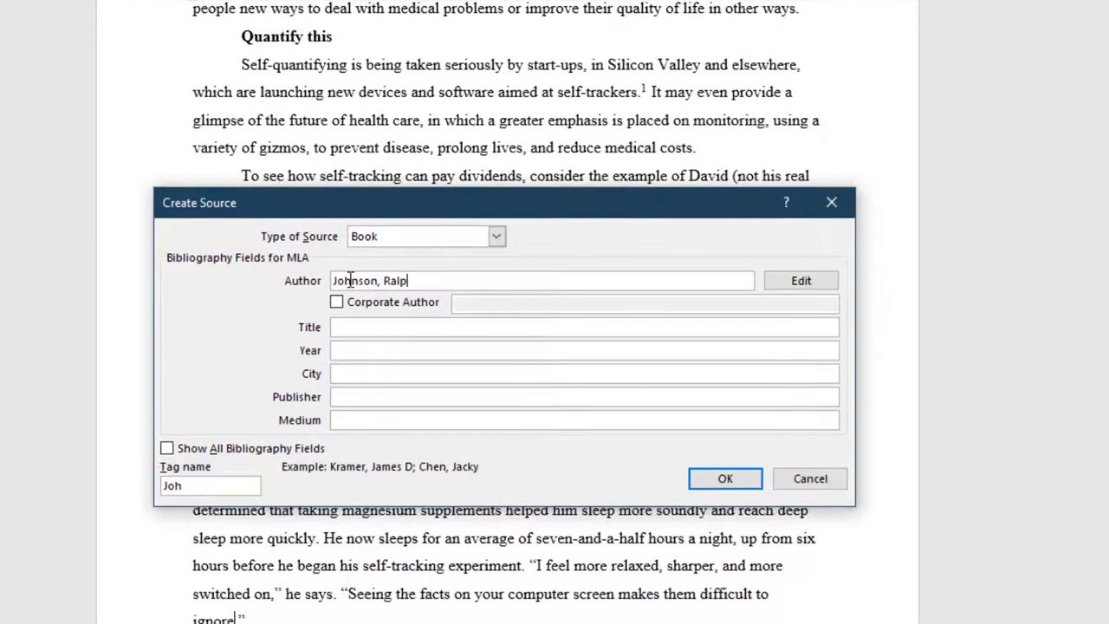
text(h A. and Mary Marti)
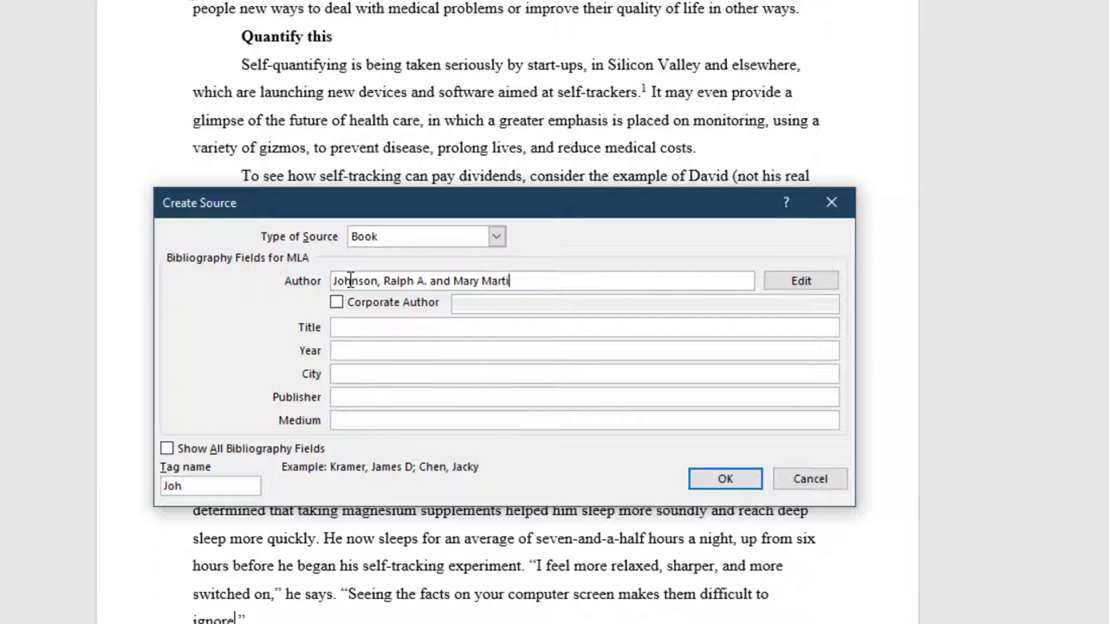
text(Impact of Technology on Mental Health)
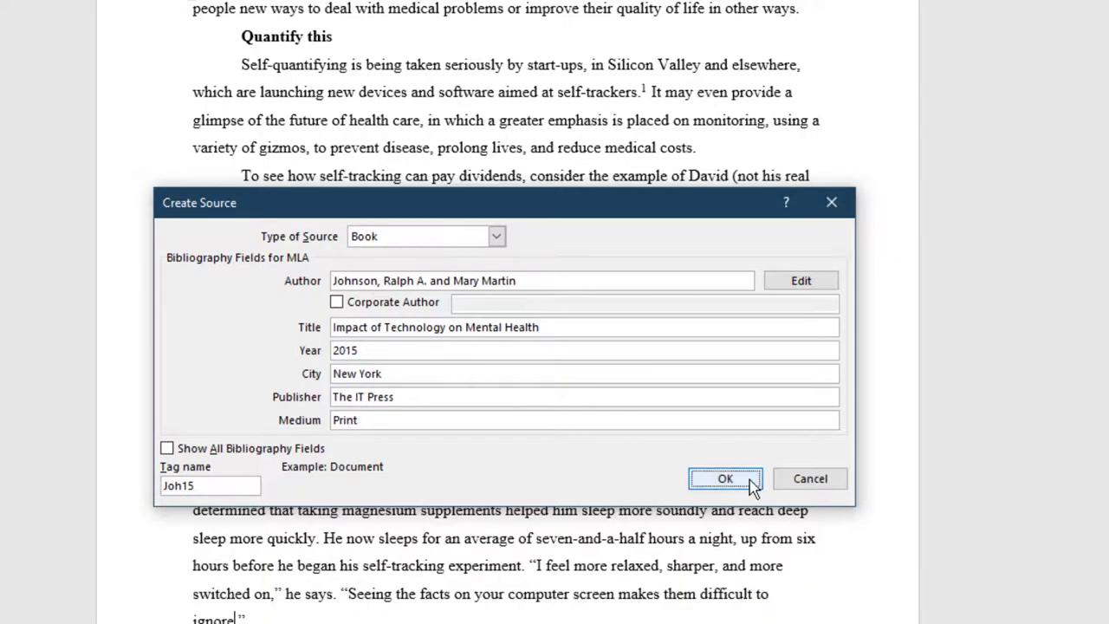
click(725, 478)
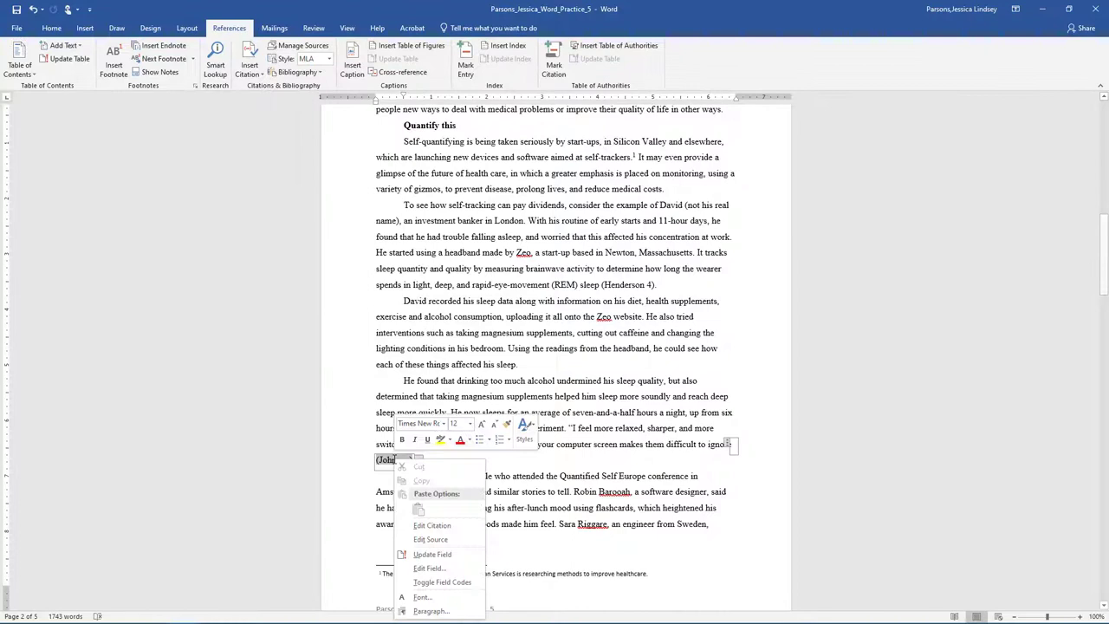
Step: Edit the new Johnson citation to give it a page number
click(433, 525)
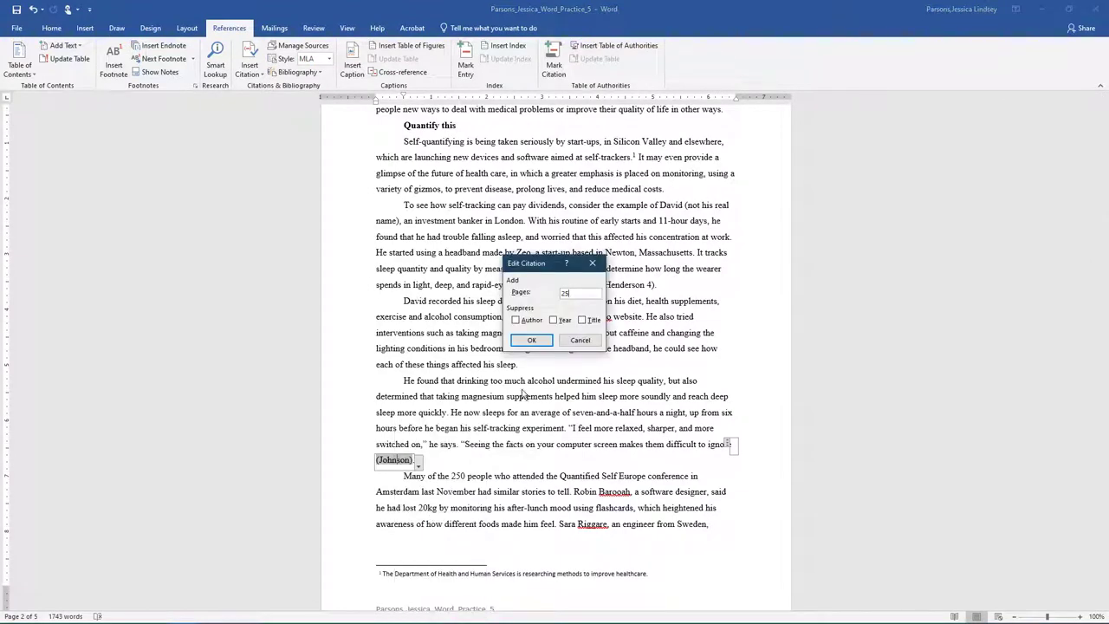
click(530, 339)
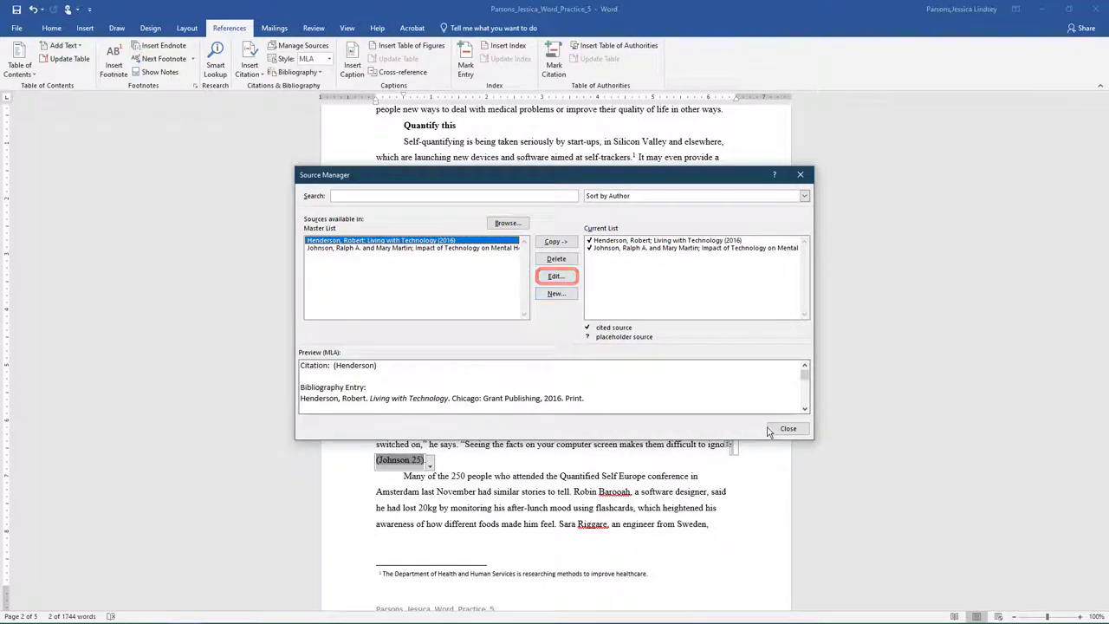
Step: Close the Source Manager after confirming the Henderson and Johnson books are listed
click(787, 428)
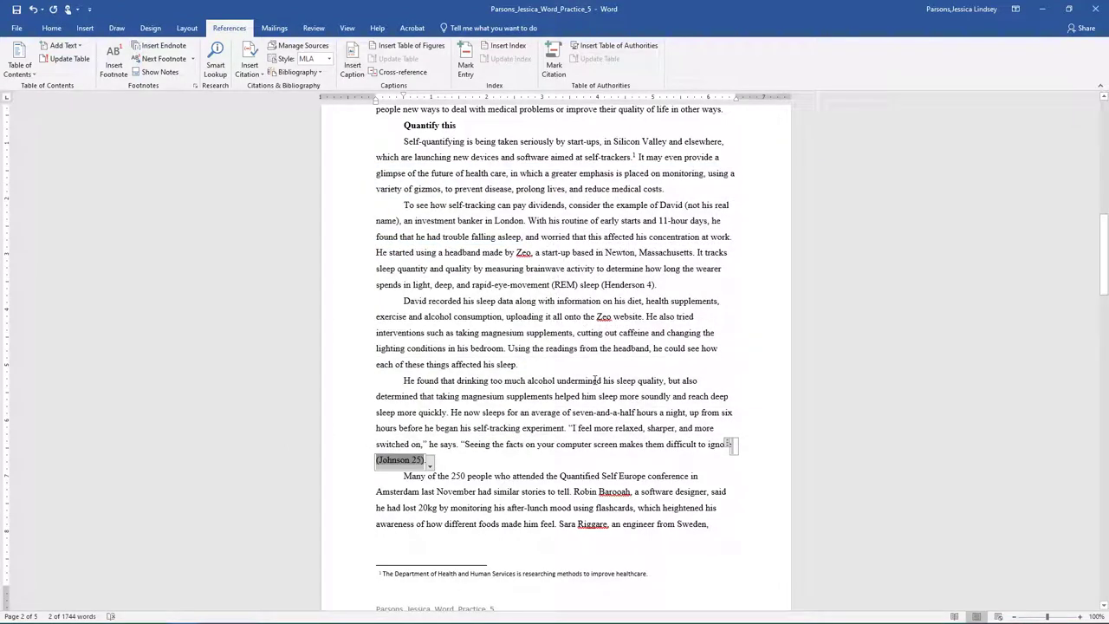
Step: Place the insertion point after 'improve her balance' and begin a new source there
scroll(down, 3)
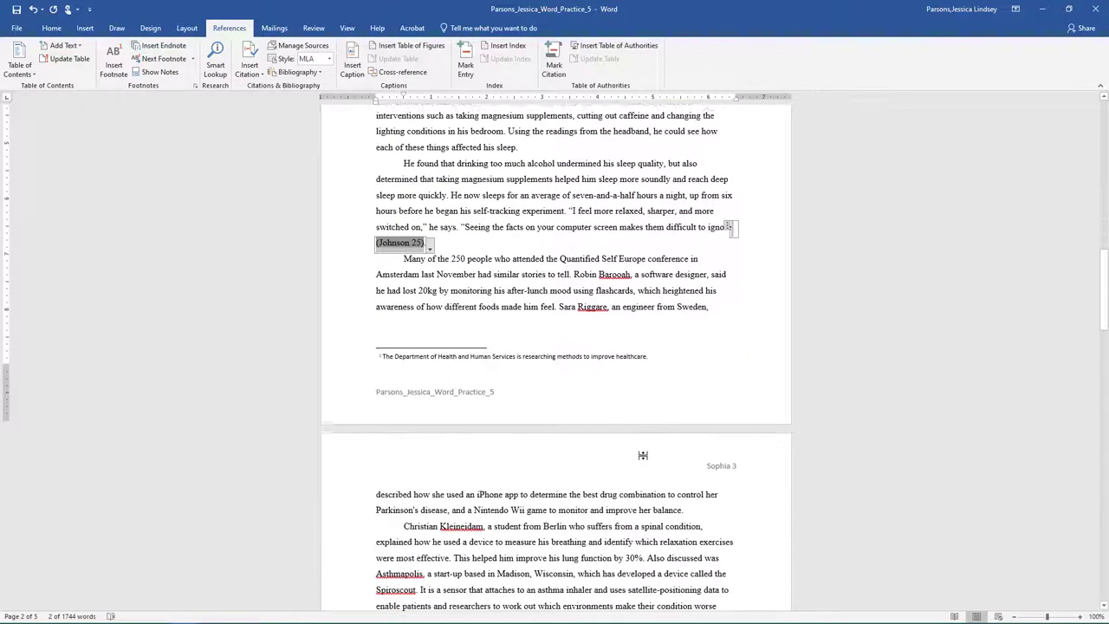
scroll(down, 3)
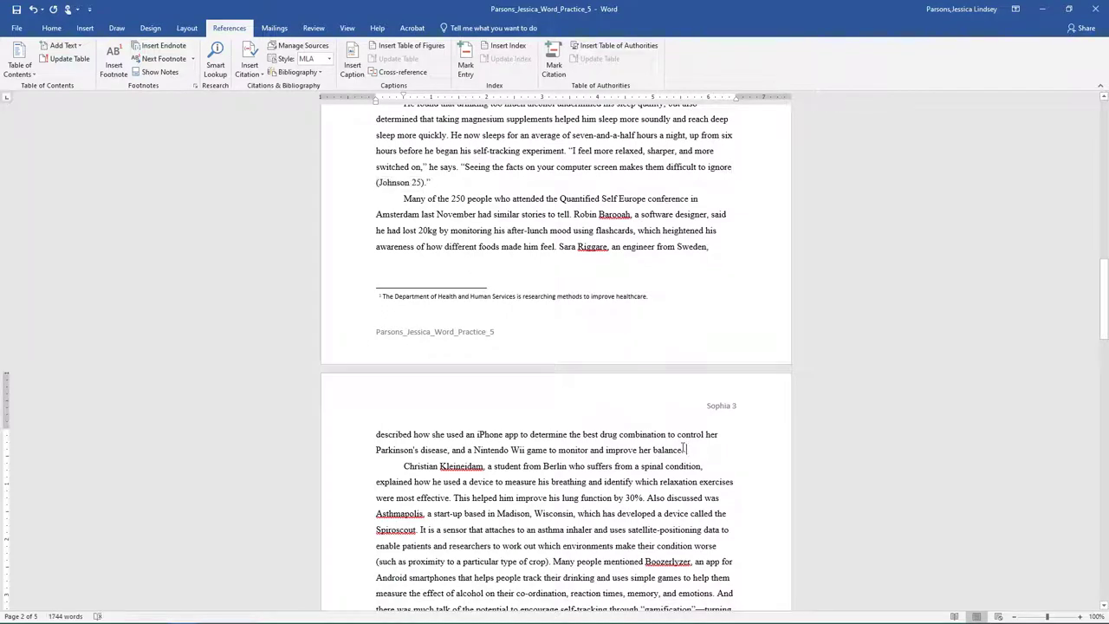
click(685, 451)
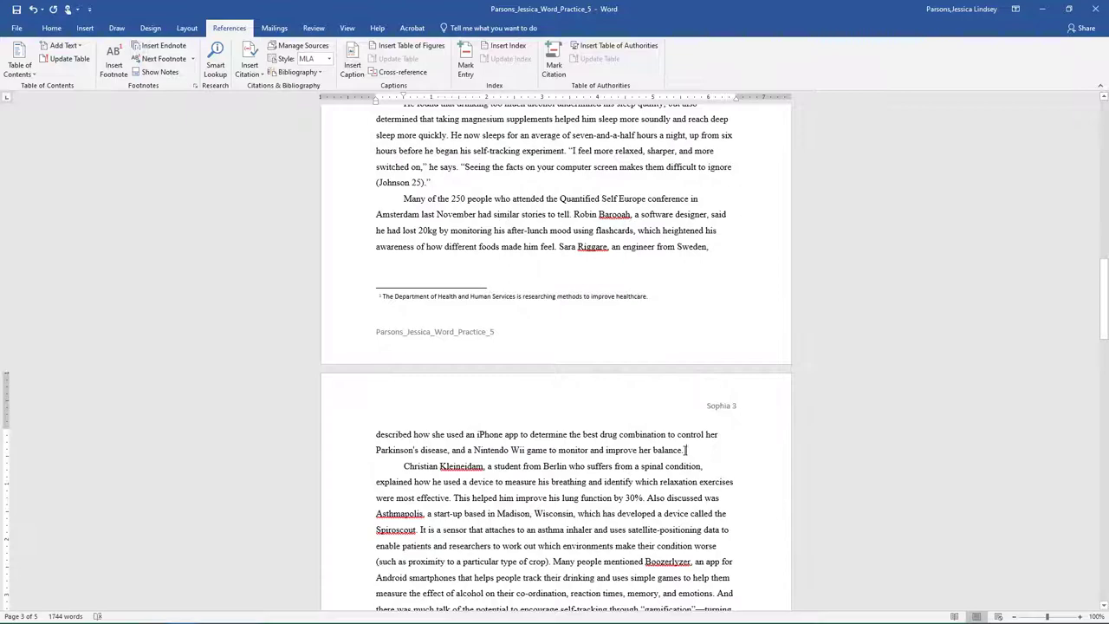
click(250, 61)
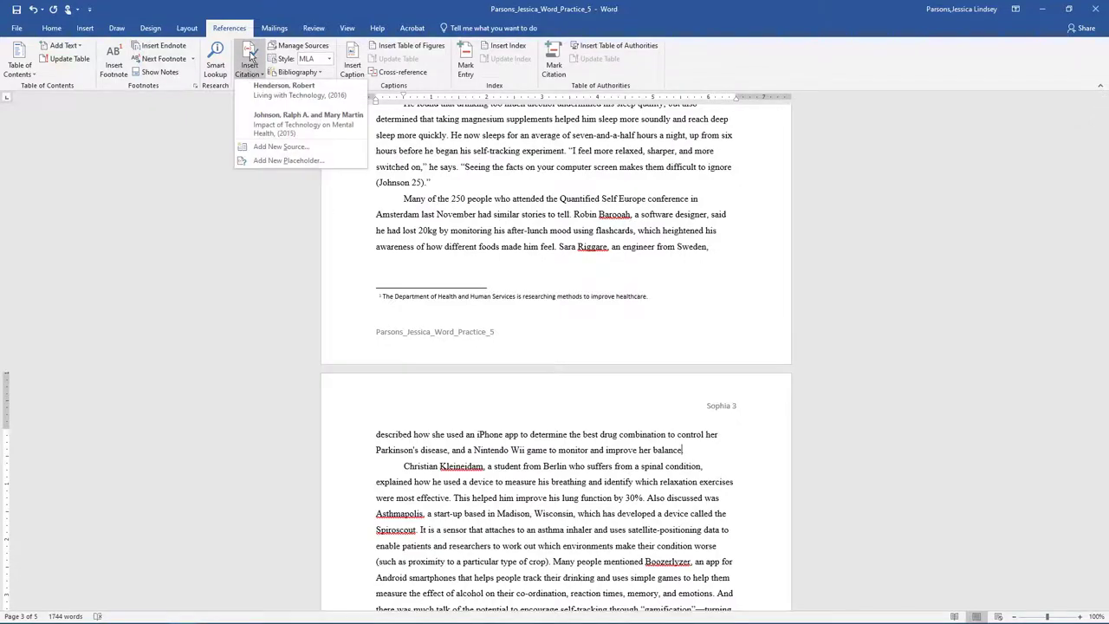
click(281, 146)
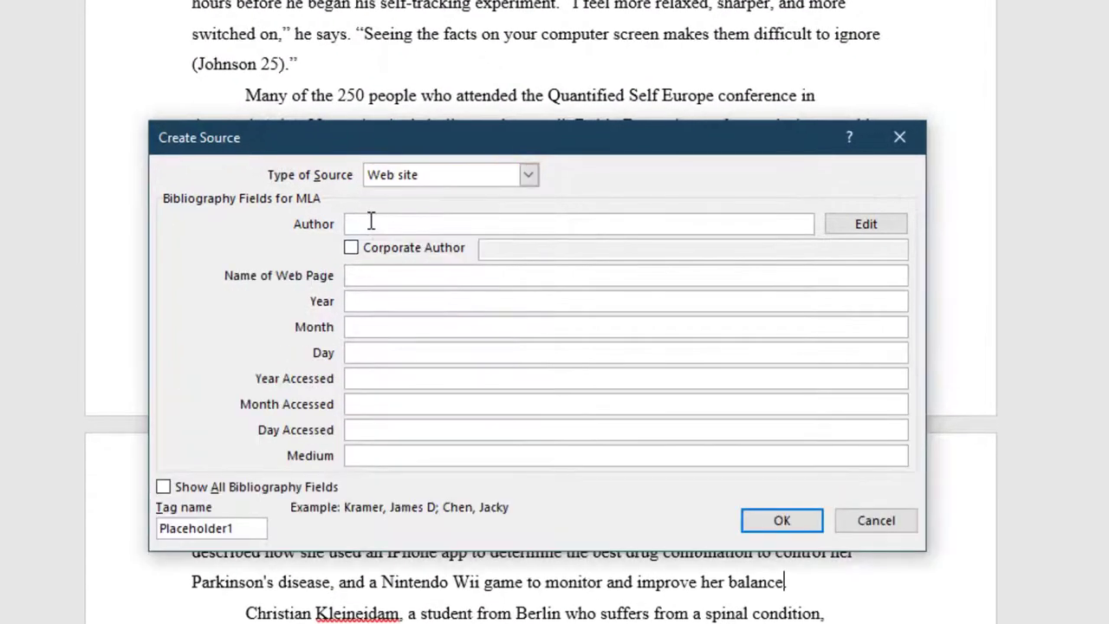
Step: Enter B. E. Jones's NIH 2014 April Brief web site details and cite it as (Jones)
text(Jones, B. E.)
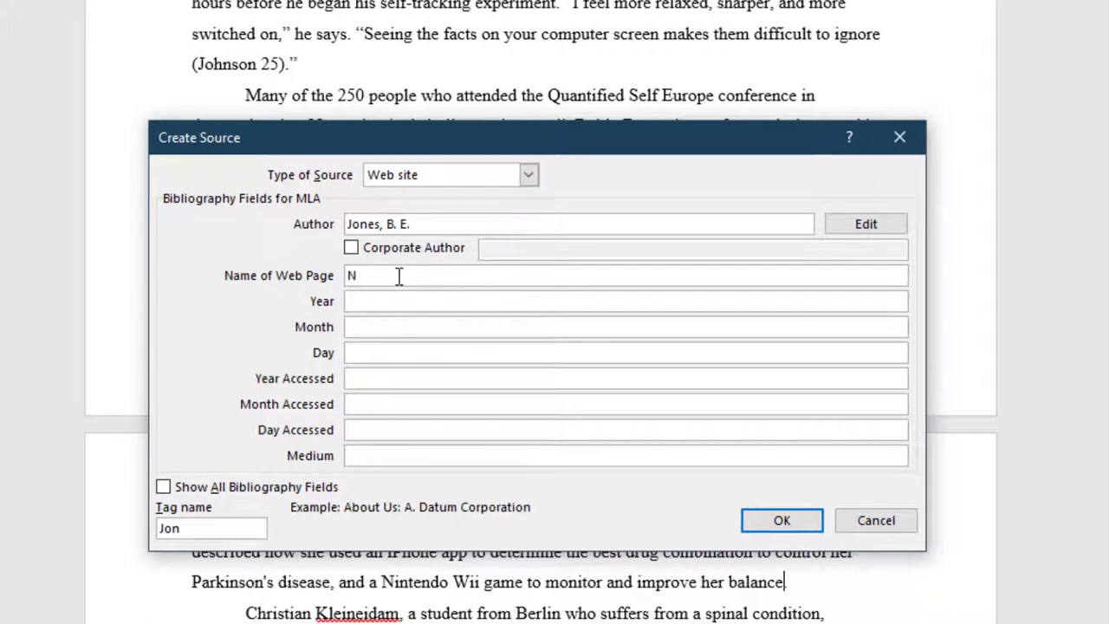
text(IH 2014 April Brief)
click(625, 455)
text(Web)
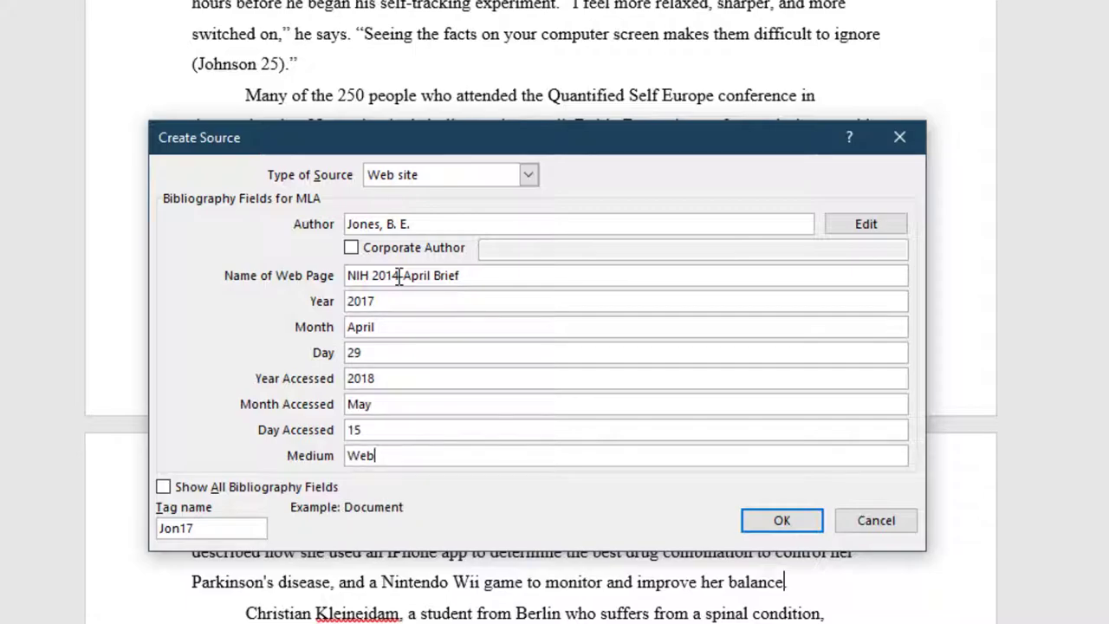
click(780, 520)
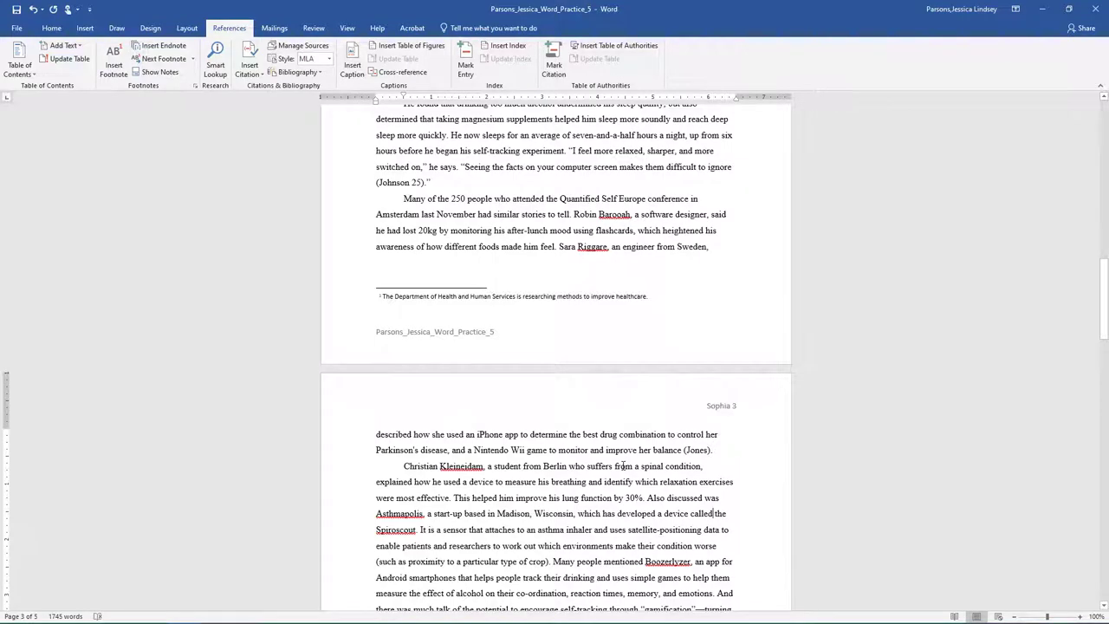
Step: Insert a page break at the article's end to create a blank sixth page for the bibliography
scroll(down, 3)
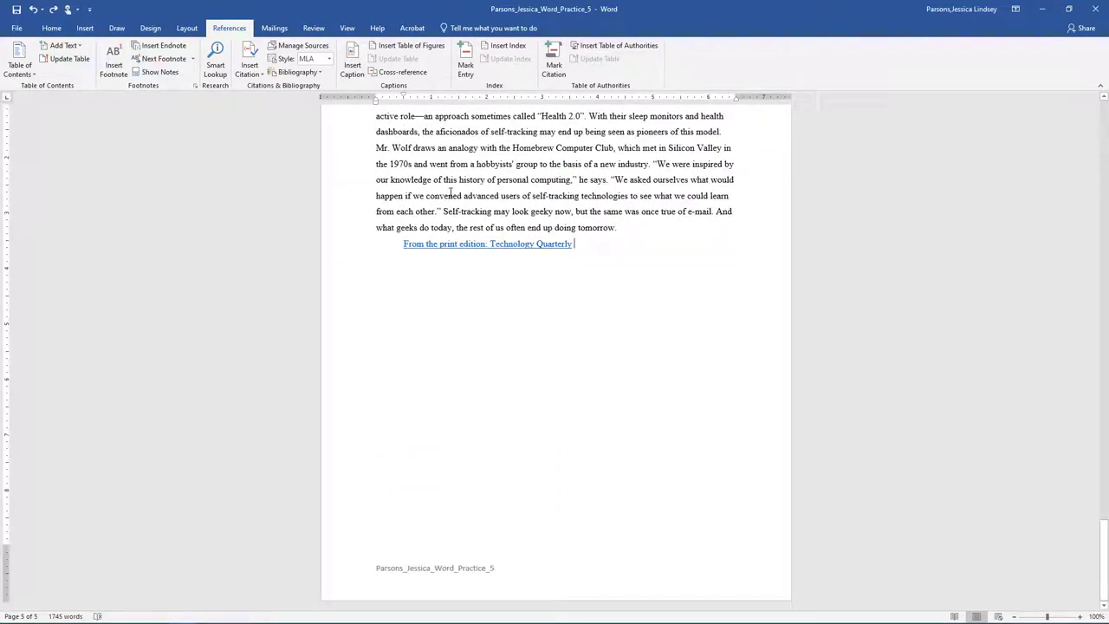
click(187, 28)
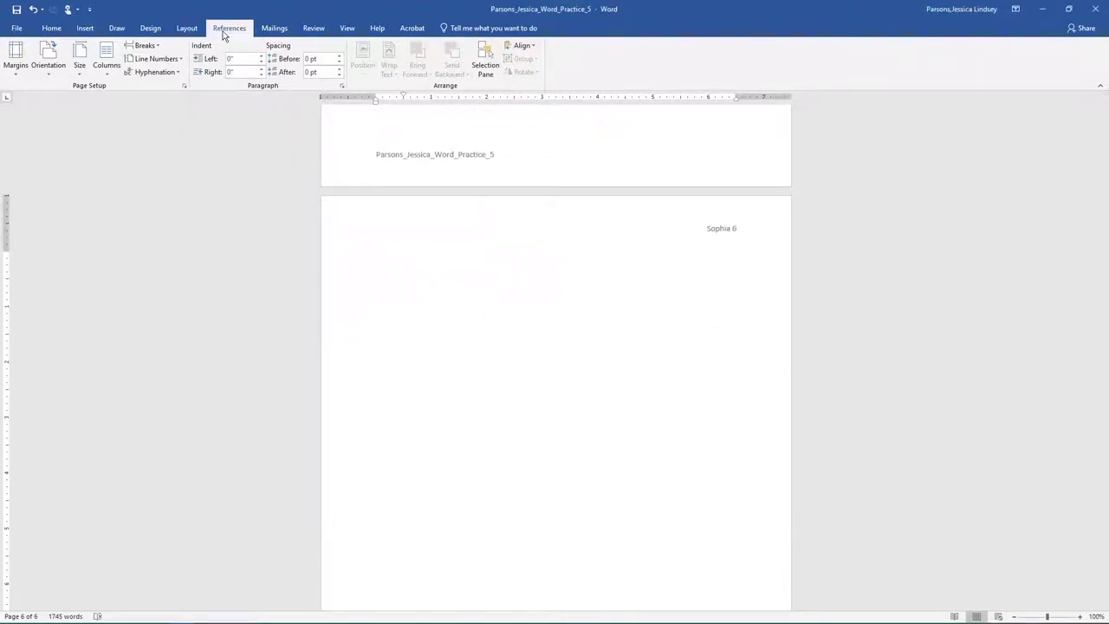
click(229, 28)
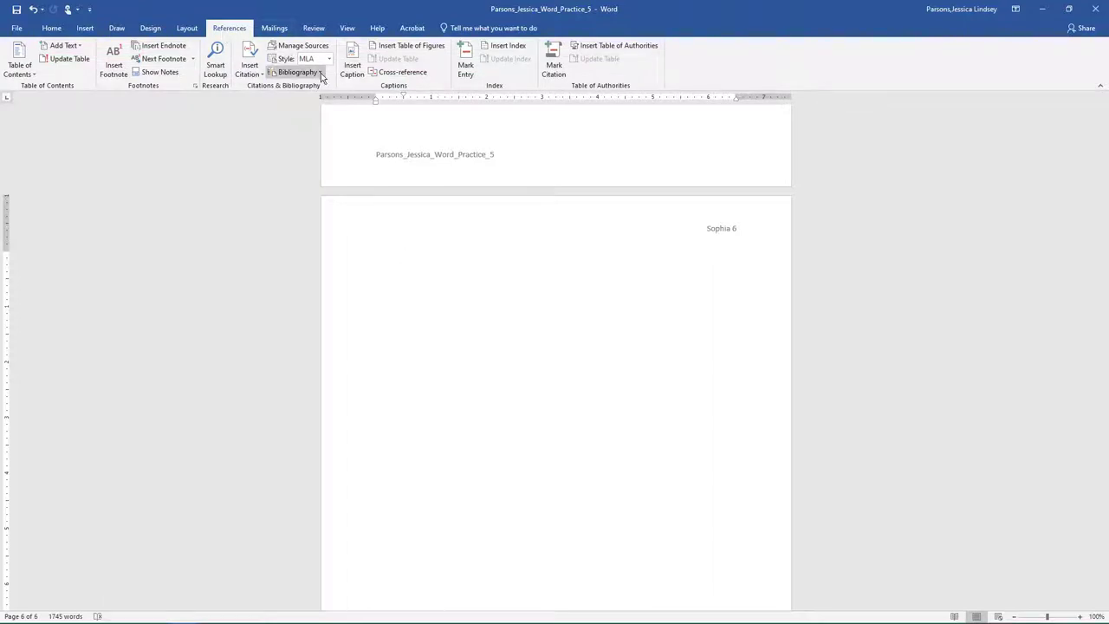
Step: Insert a bibliography of the three sources and add a Bibliography heading above the entries
click(298, 73)
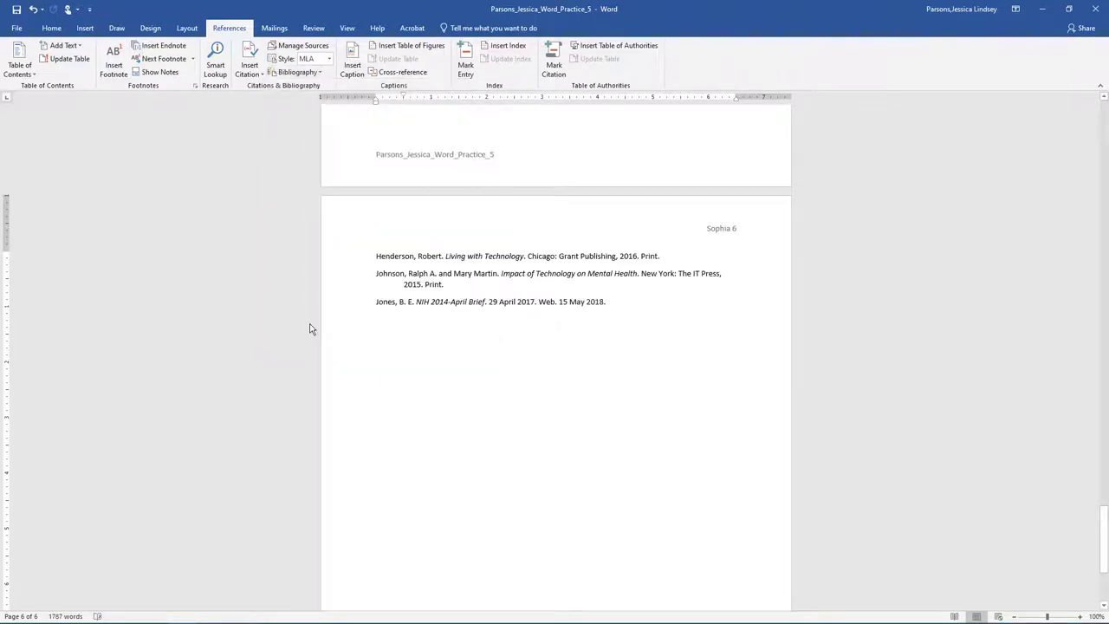
click(404, 319)
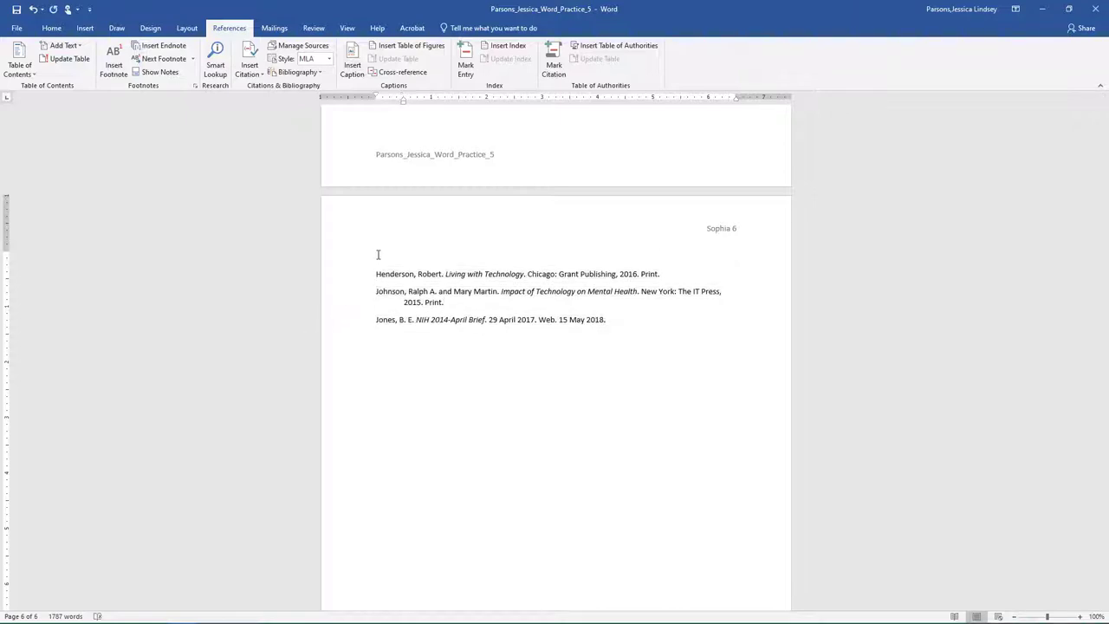
text(Bibliography)
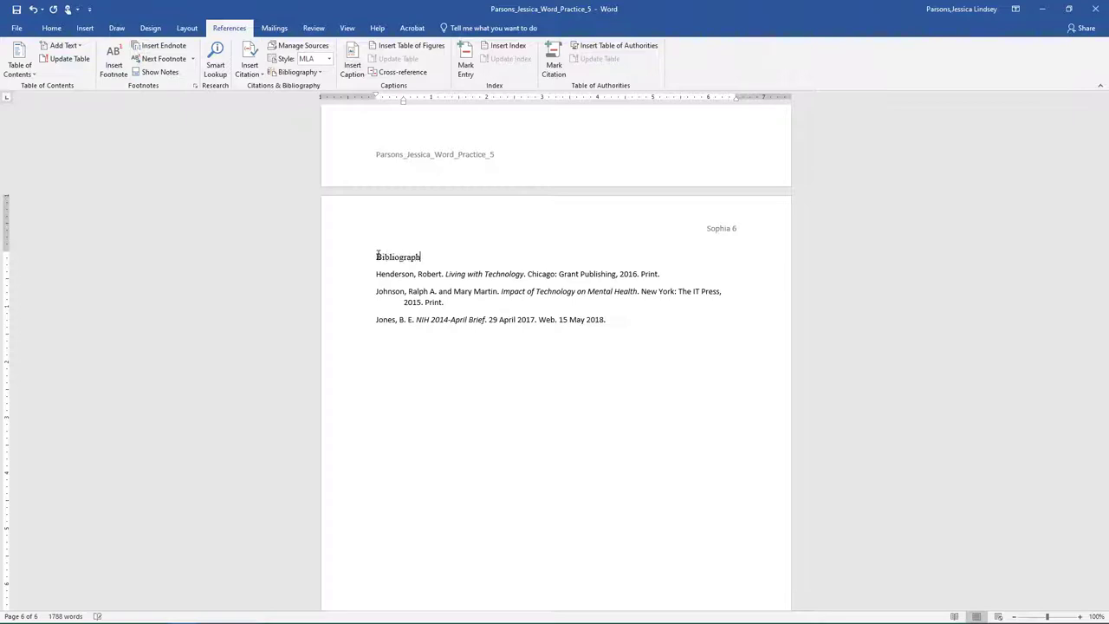
Step: Format the Bibliography heading as 14-point Arial Black, centred
double_click(398, 256)
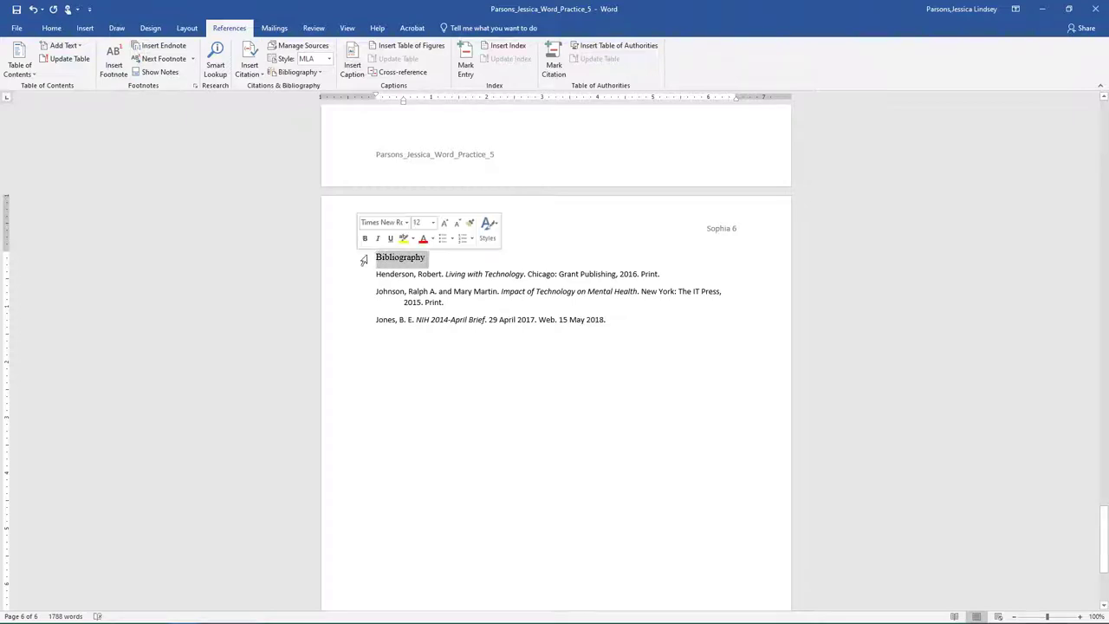
mouse_move(402, 227)
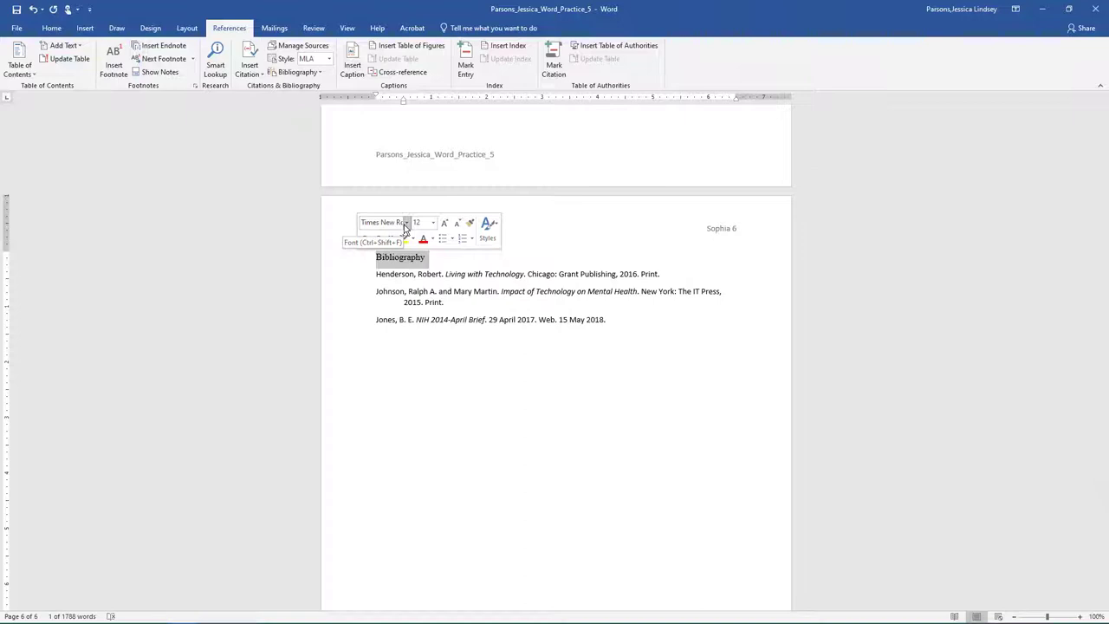
click(407, 222)
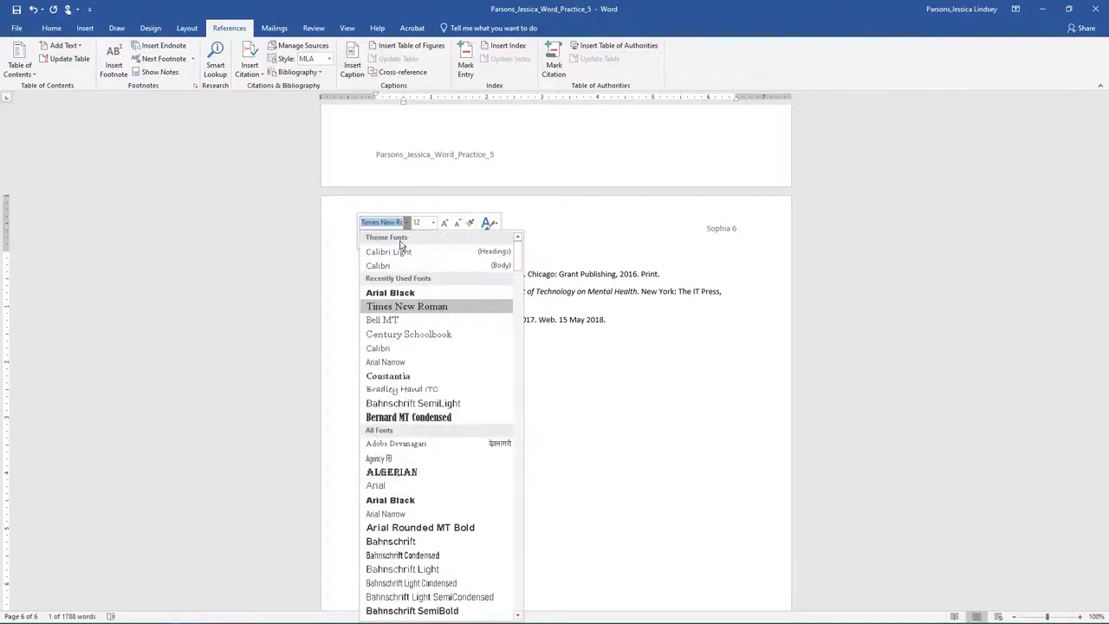
click(390, 291)
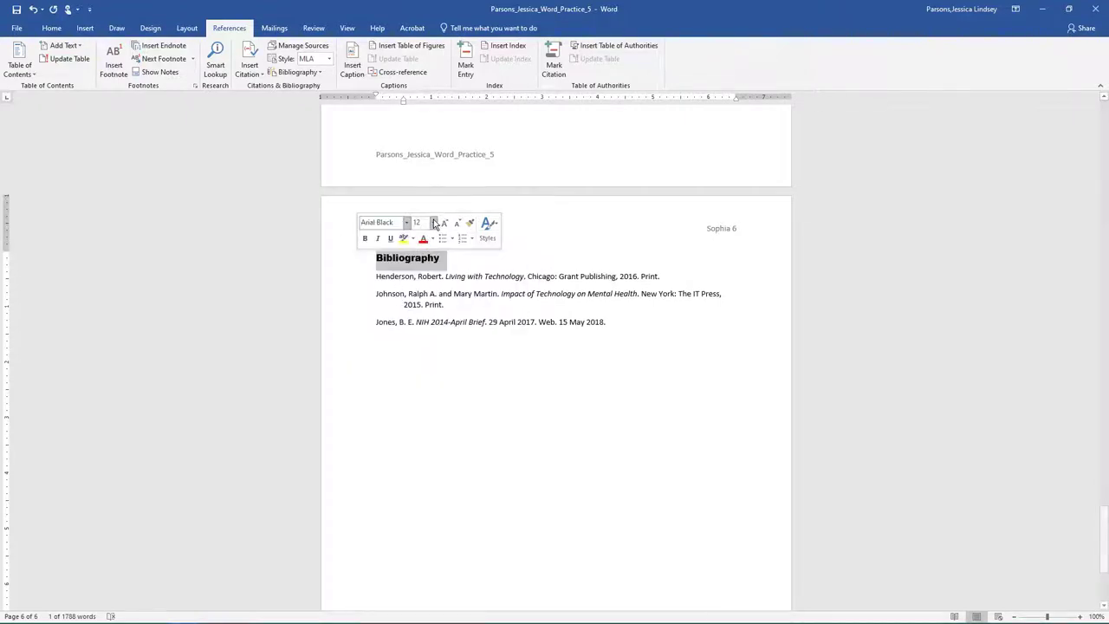
click(444, 222)
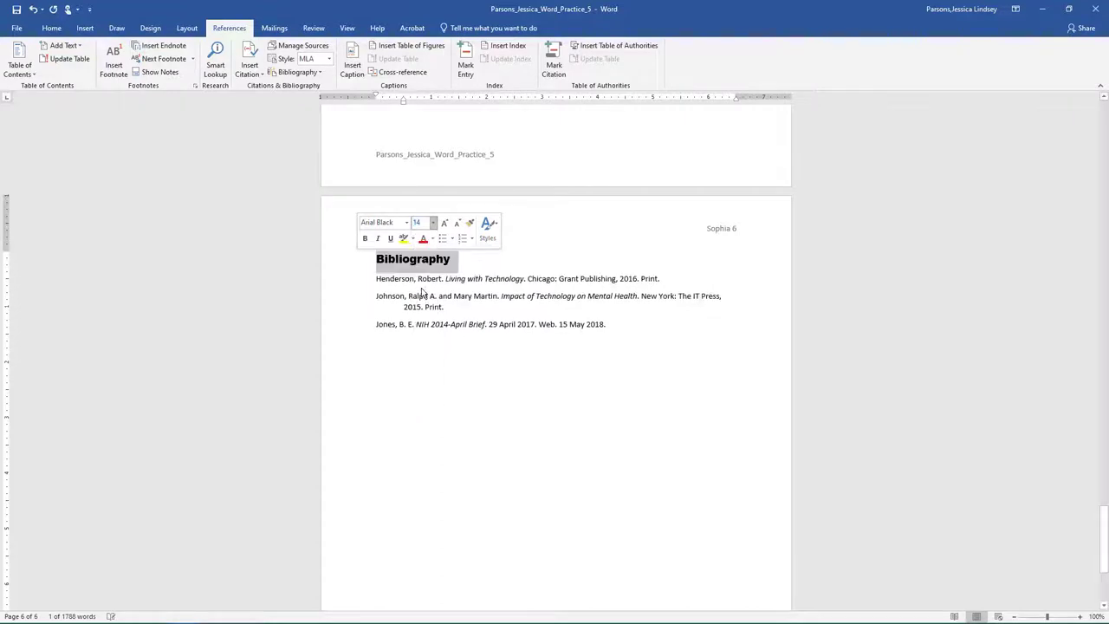
click(431, 240)
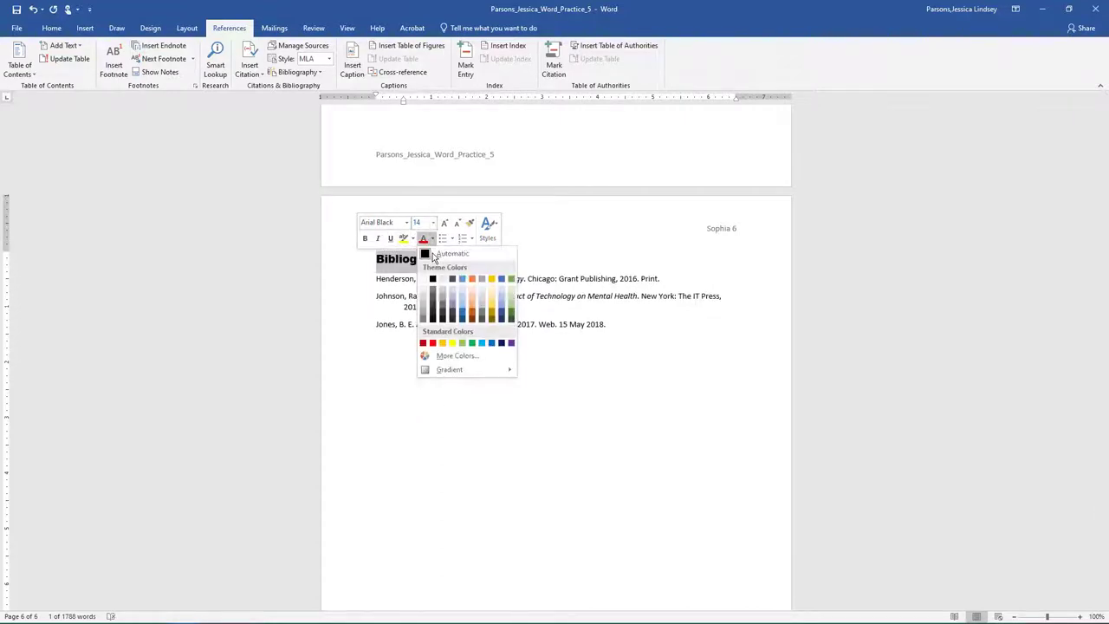
mouse_move(433, 278)
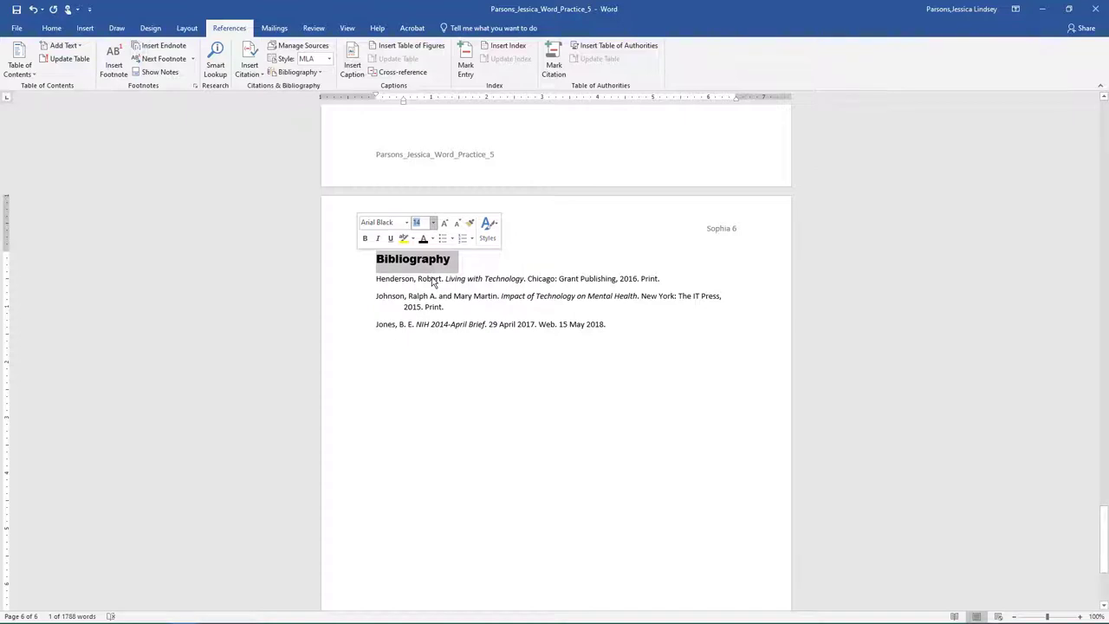
click(52, 28)
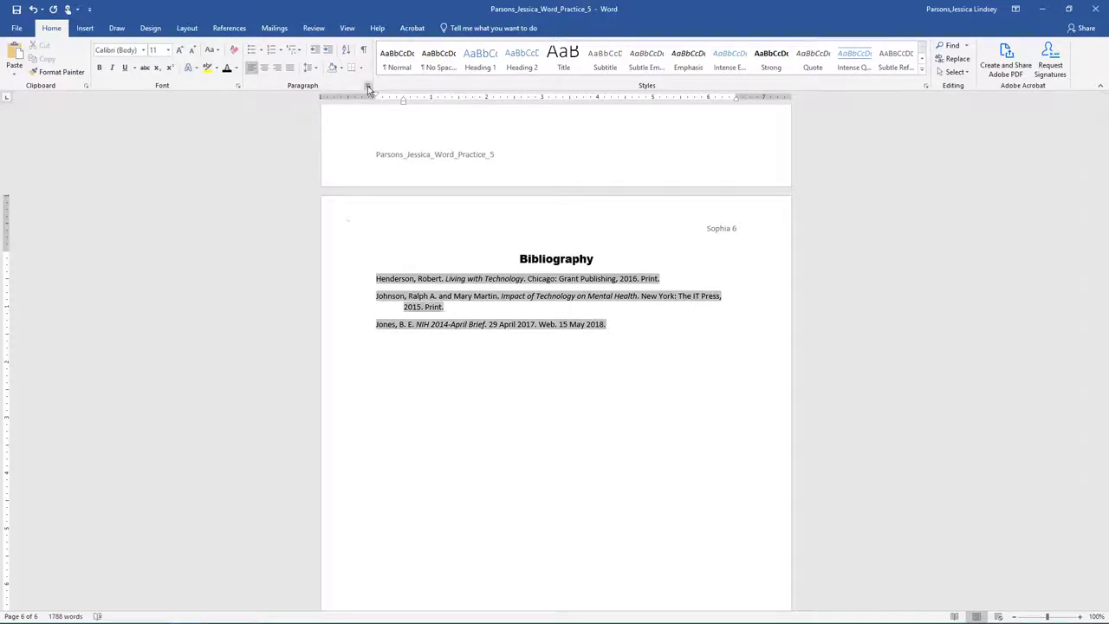
Step: Set the bibliography entries to double line spacing, keeping their hanging indent
click(367, 85)
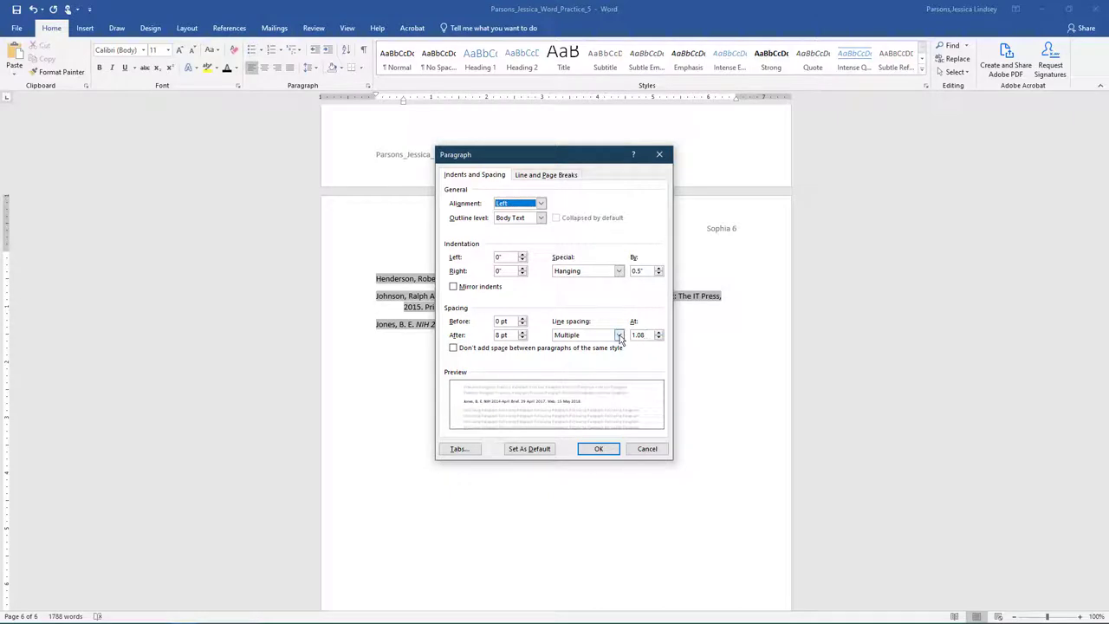
click(619, 335)
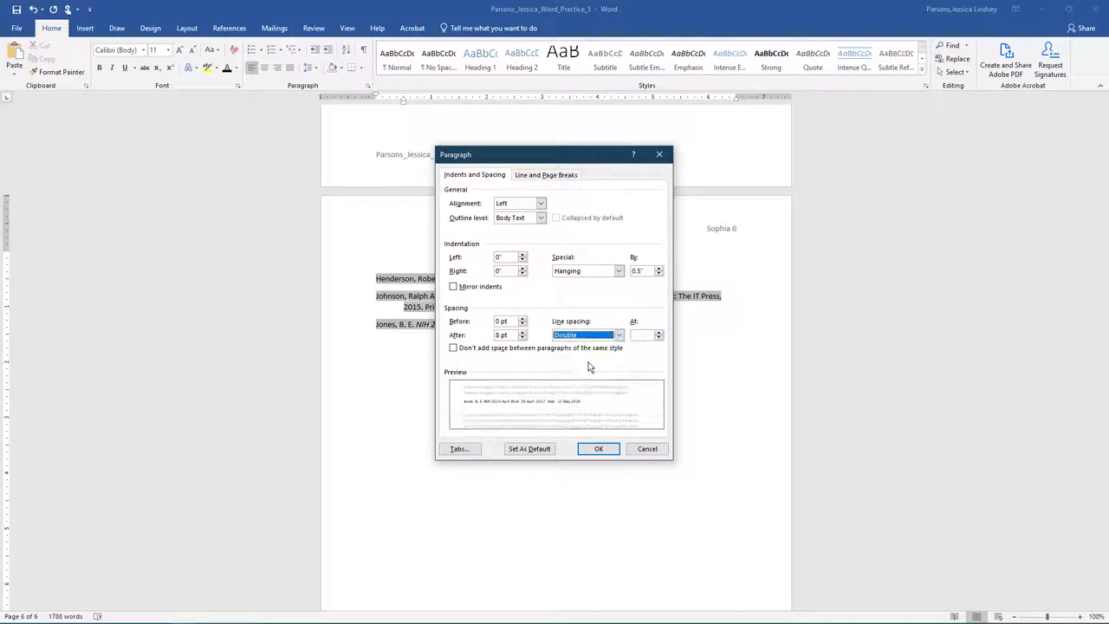
mouse_move(526, 347)
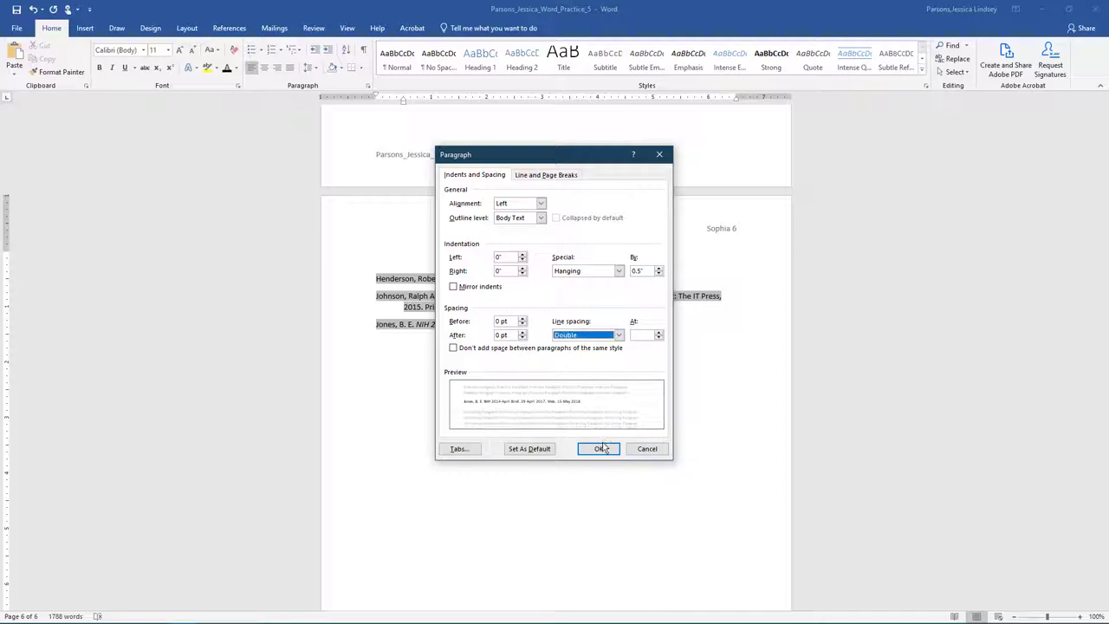
click(600, 447)
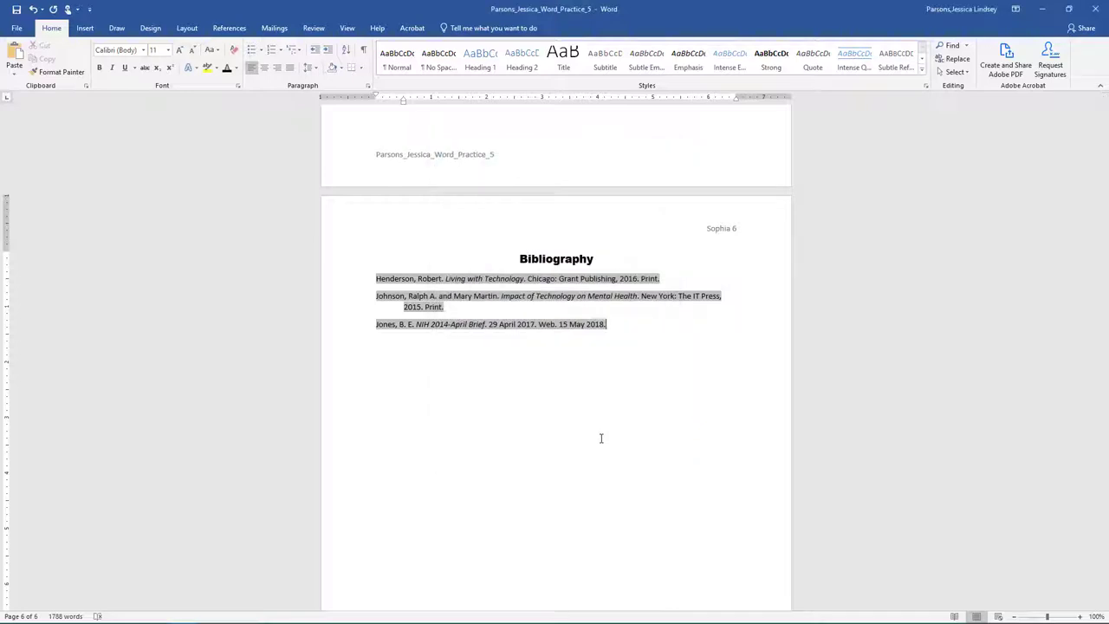
Step: In Manage Sources, rename the Henderson book's author to Benderson in both master and current lists
click(229, 27)
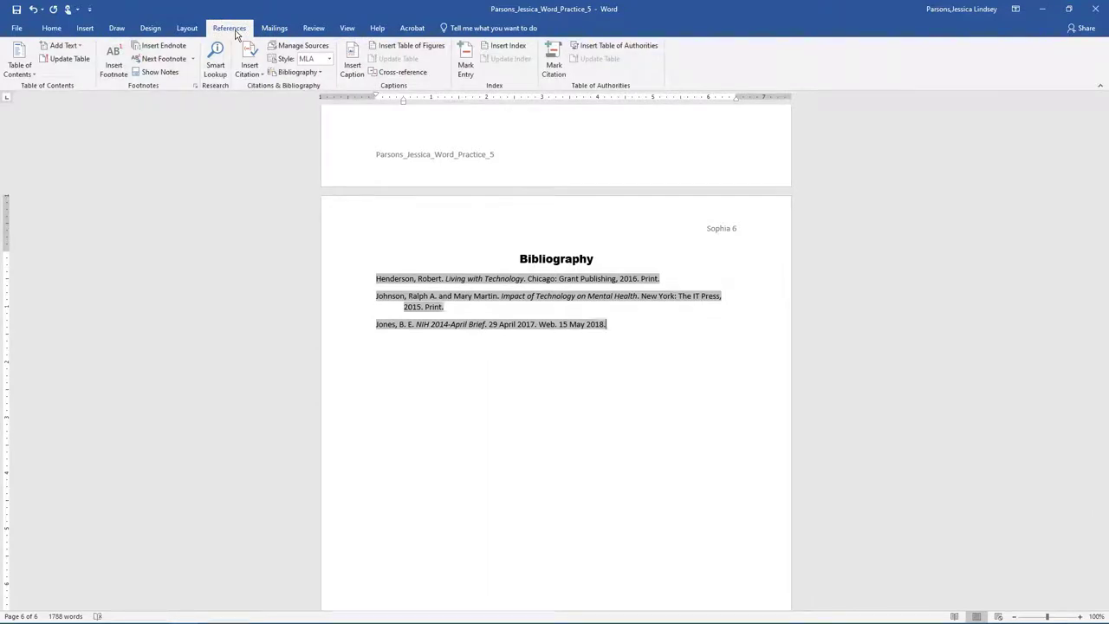
click(303, 46)
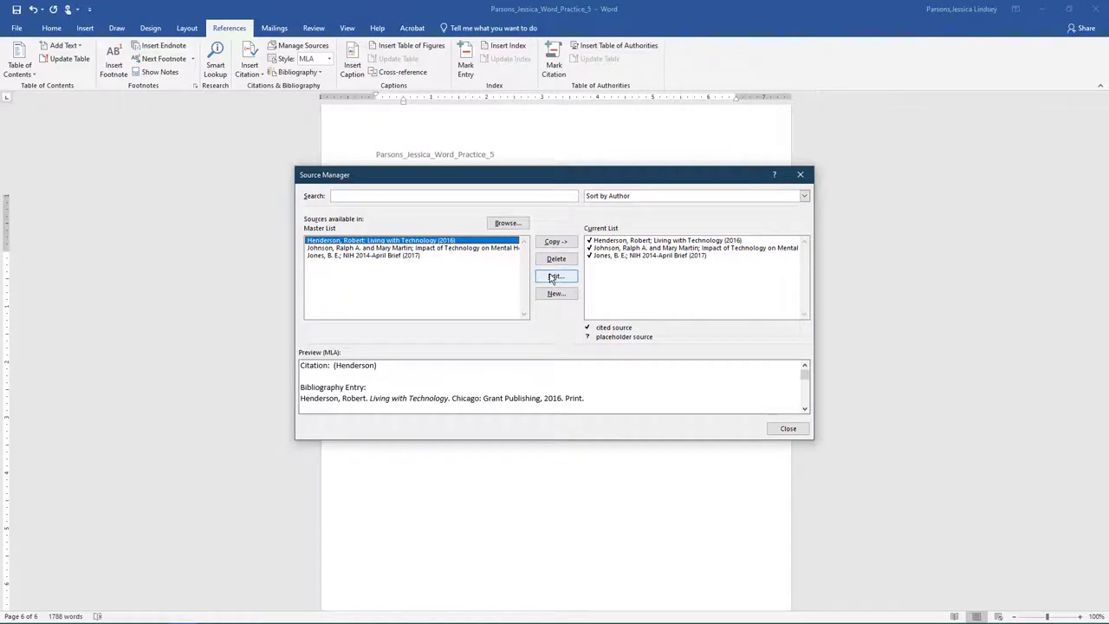
click(554, 277)
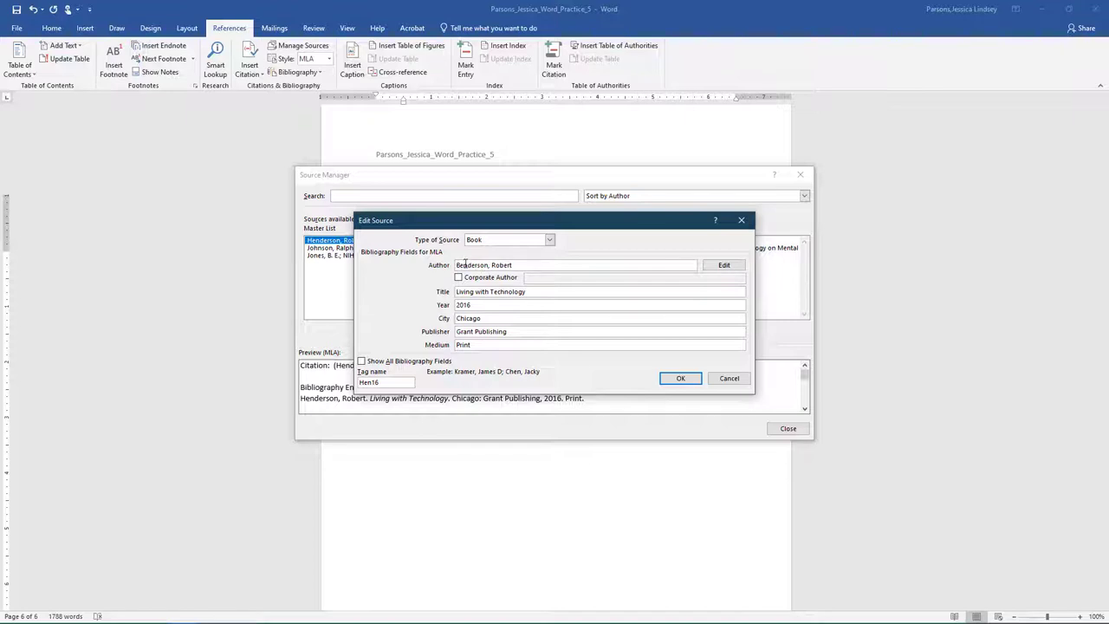
click(680, 378)
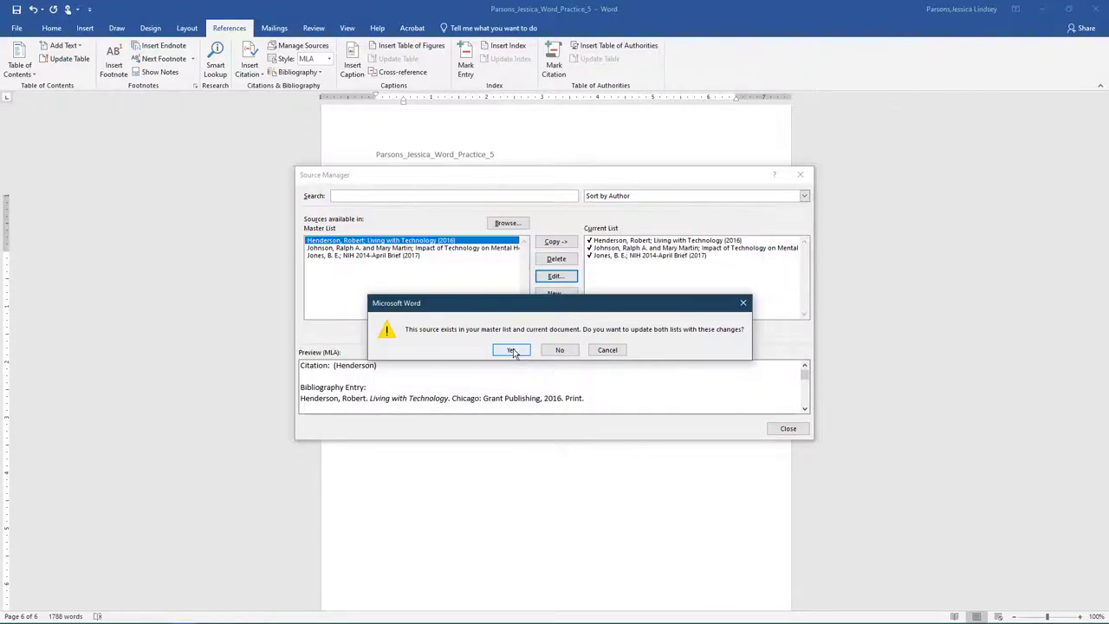
click(510, 351)
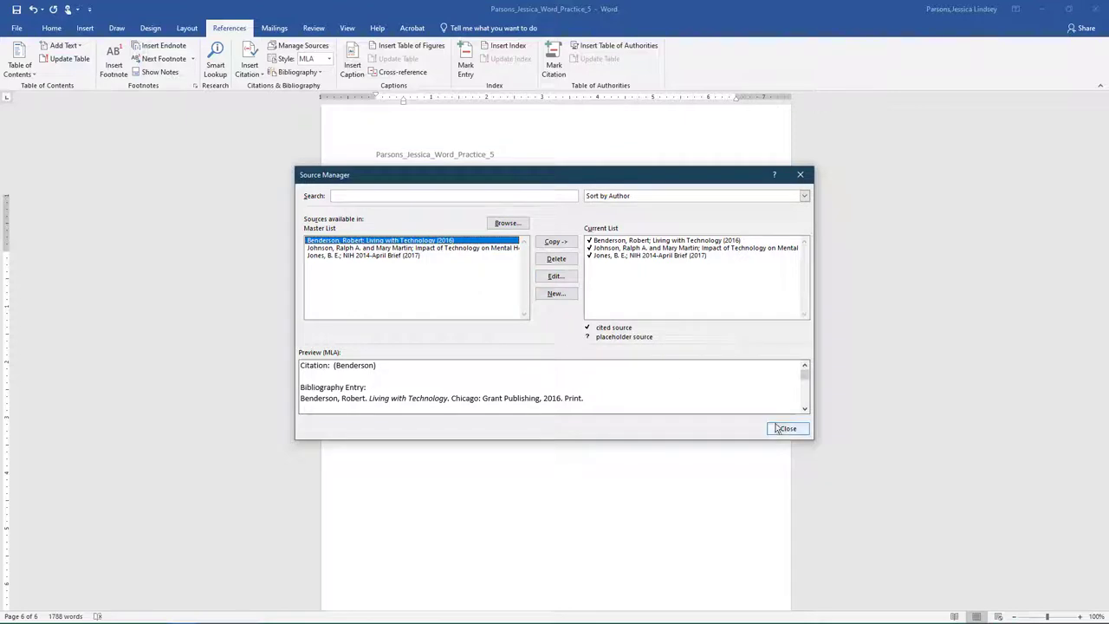
click(787, 428)
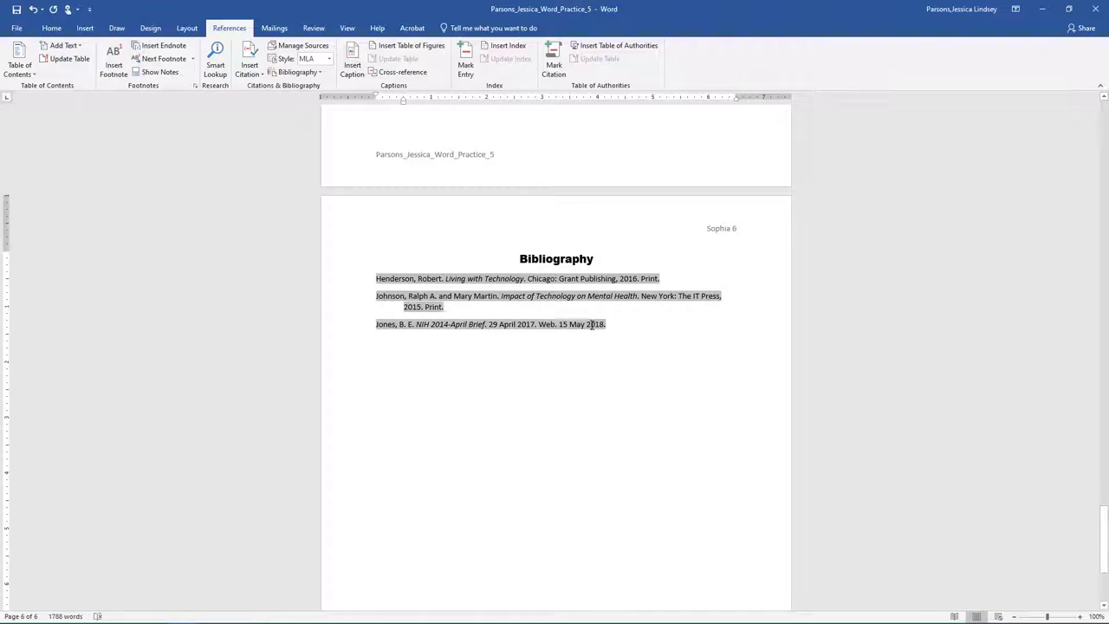
Step: Update the bibliography field so the first entry reads Benderson, Robert, then go to File Info
right_click(593, 324)
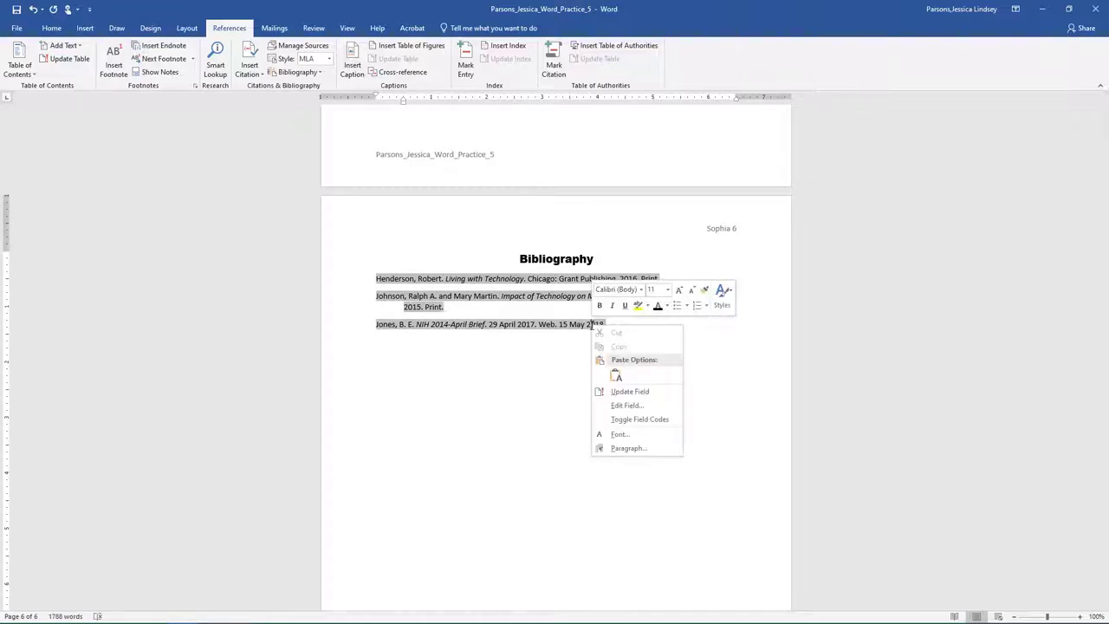
click(631, 391)
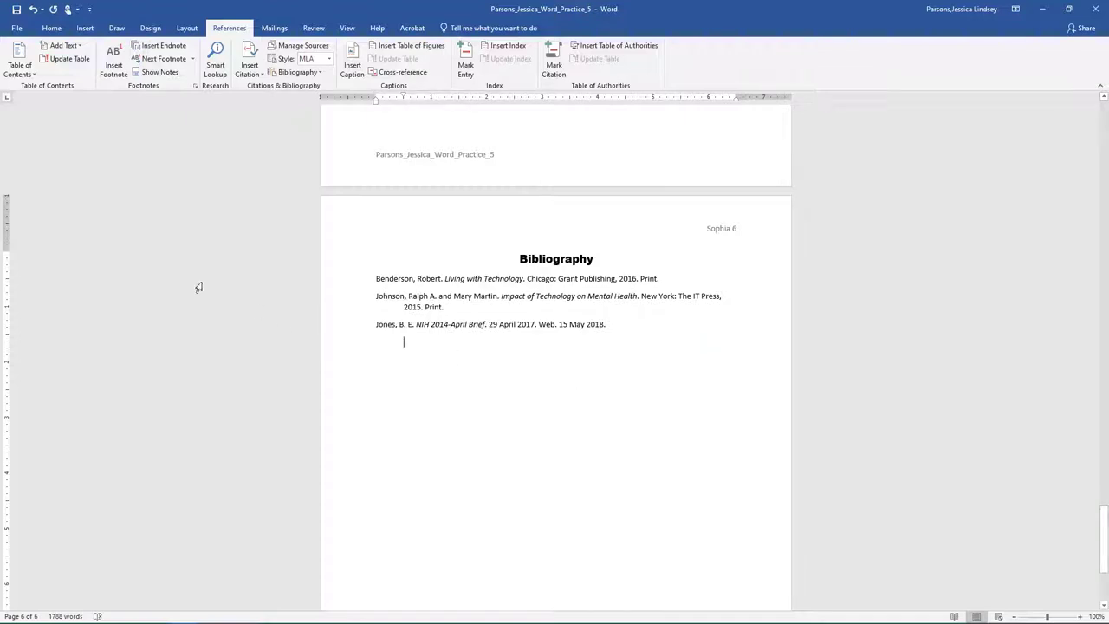
click(15, 27)
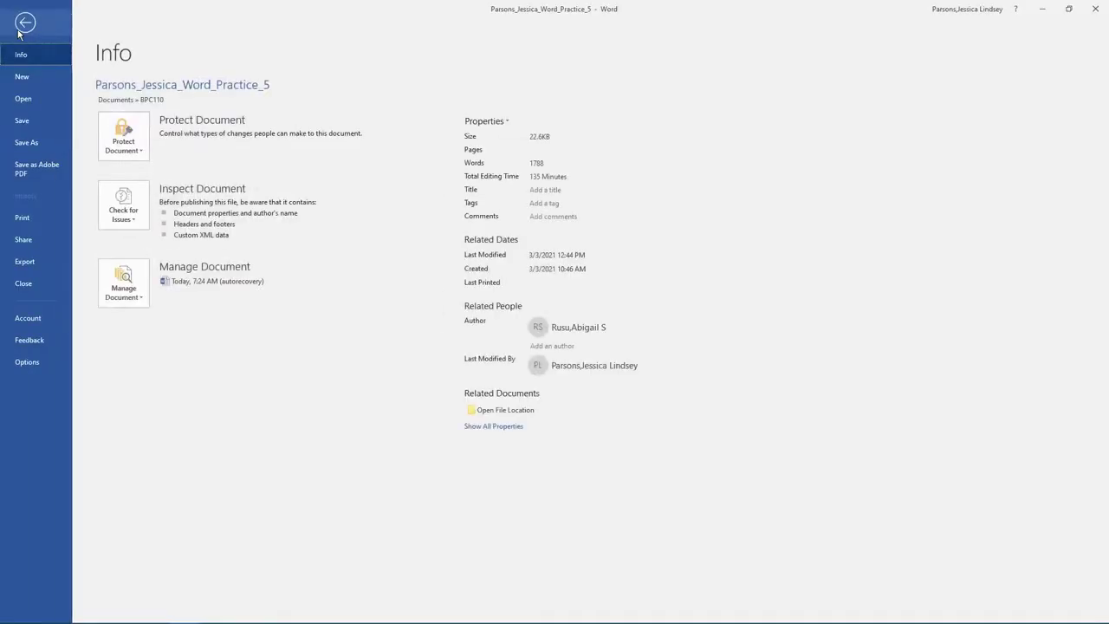
Step: Set document properties: tags 'technology, research paper', comment 'Draft of class report', company 'HTS Program'
click(492, 426)
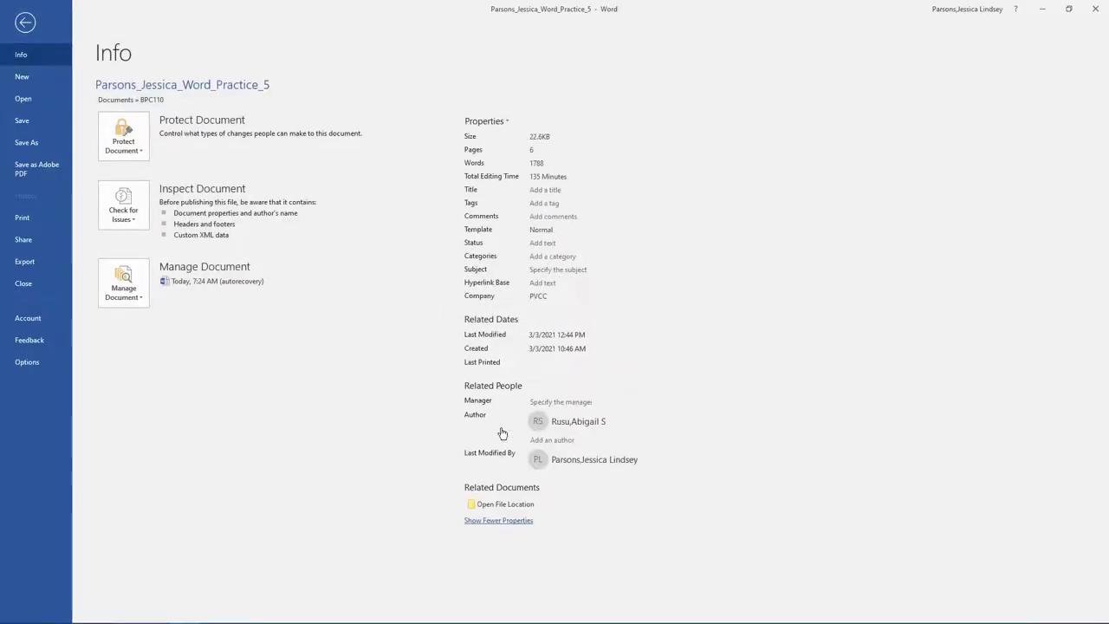
click(545, 189)
text(Technology and Health)
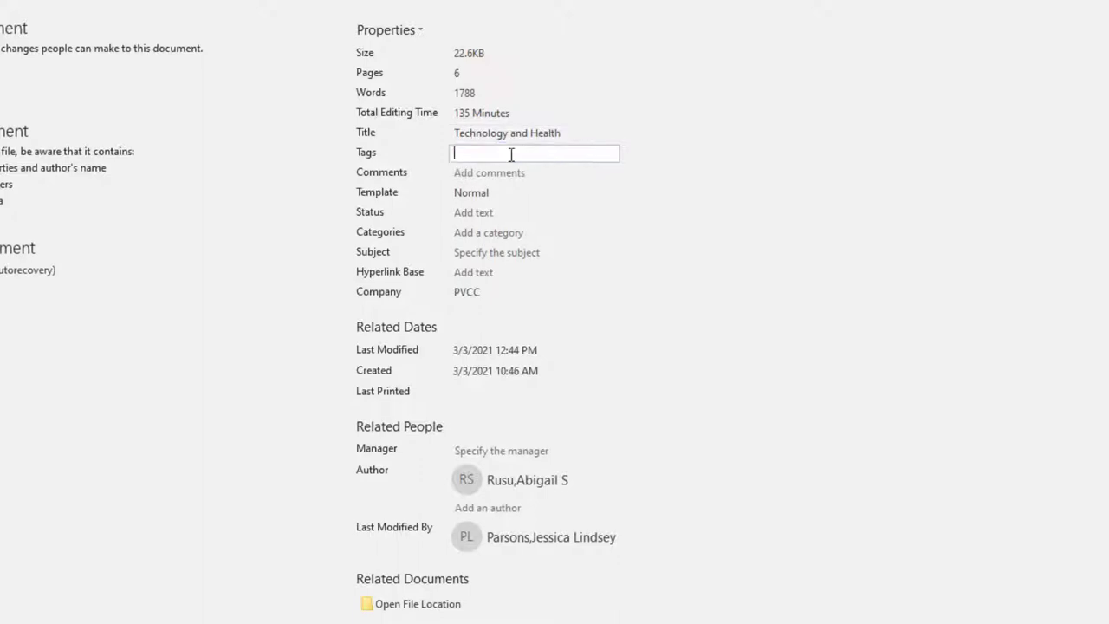
text(technology, research paper)
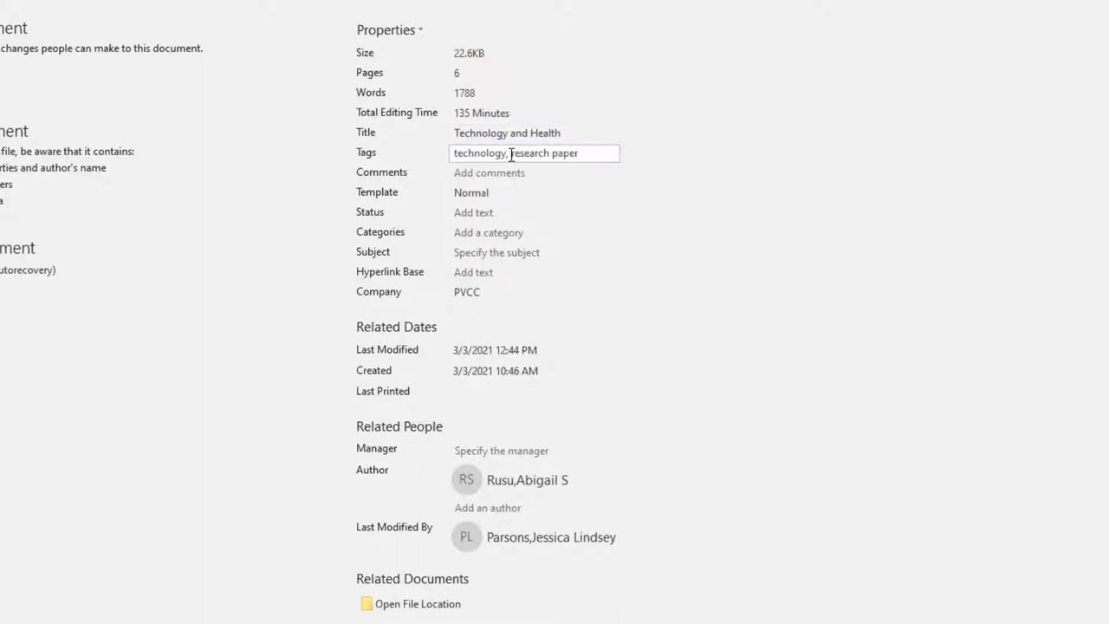
text(Draft of class report)
click(534, 251)
text(BPC110 #123456)
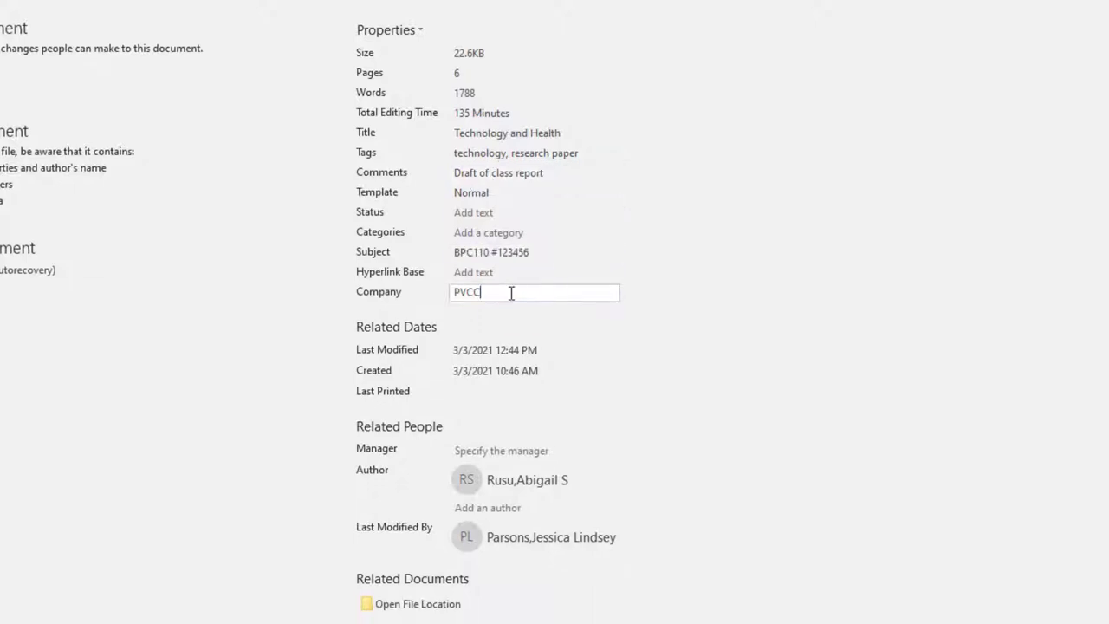
text(HTS Program)
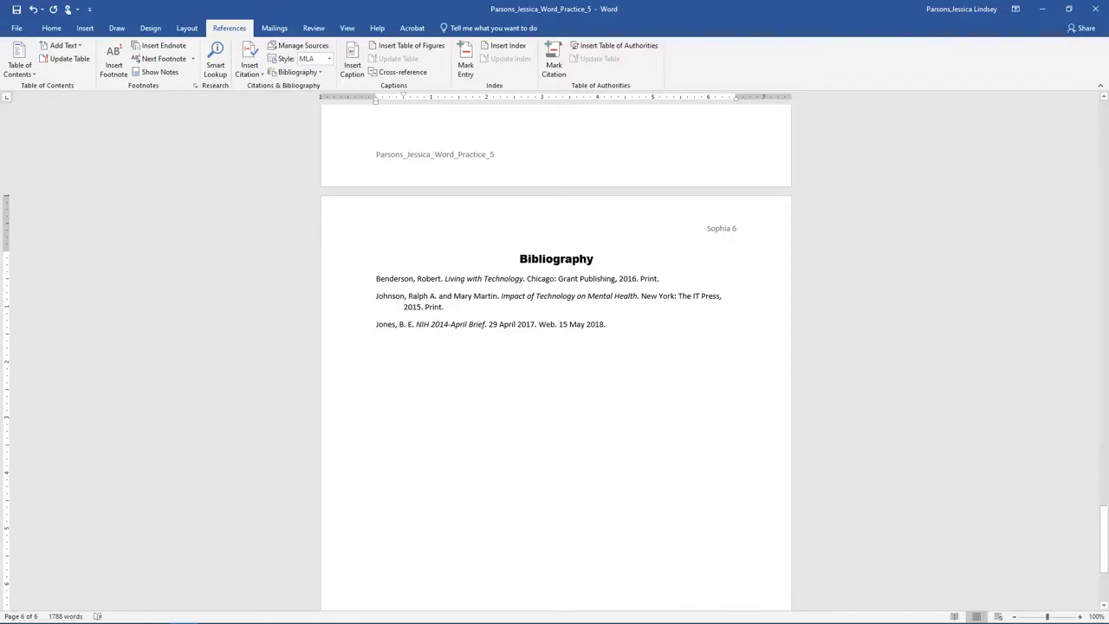
scroll(up, 3)
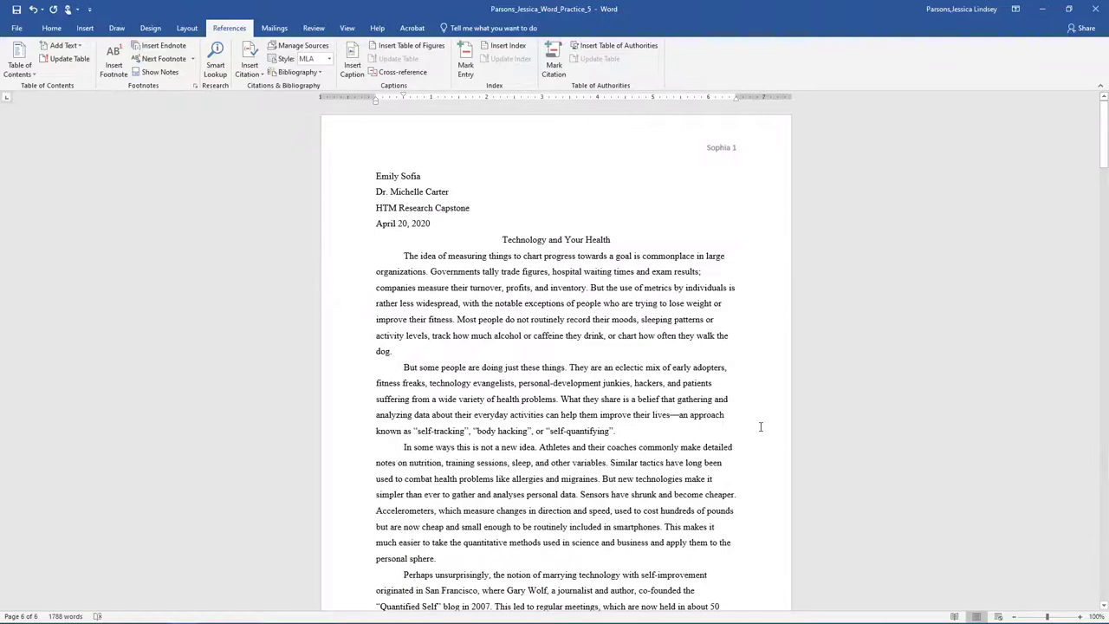
scroll(up, 3)
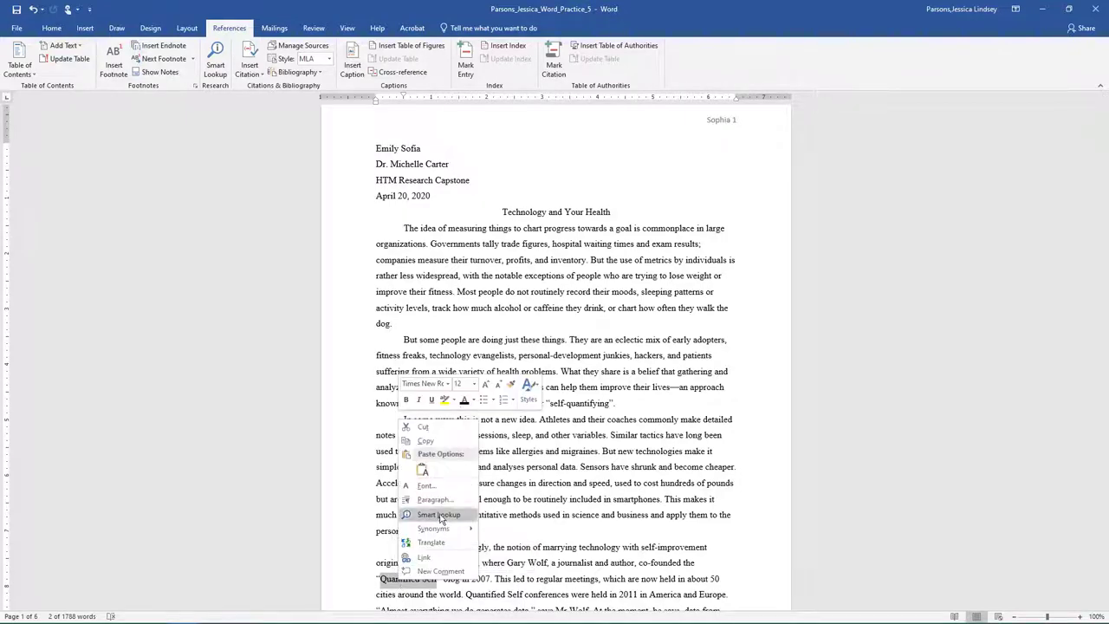
click(440, 515)
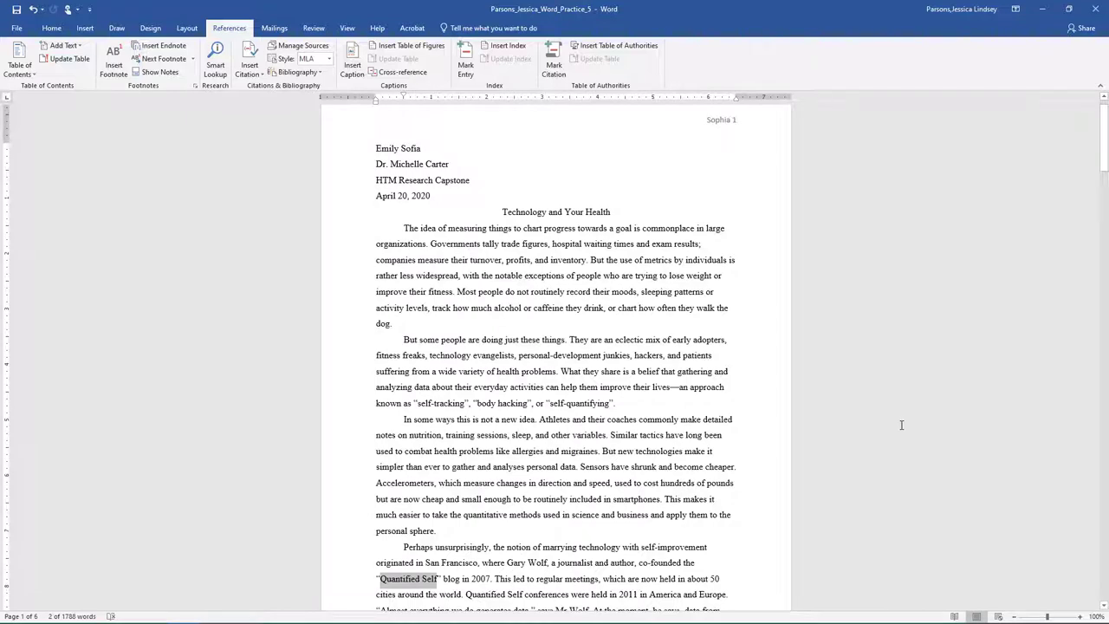
scroll(up, 3)
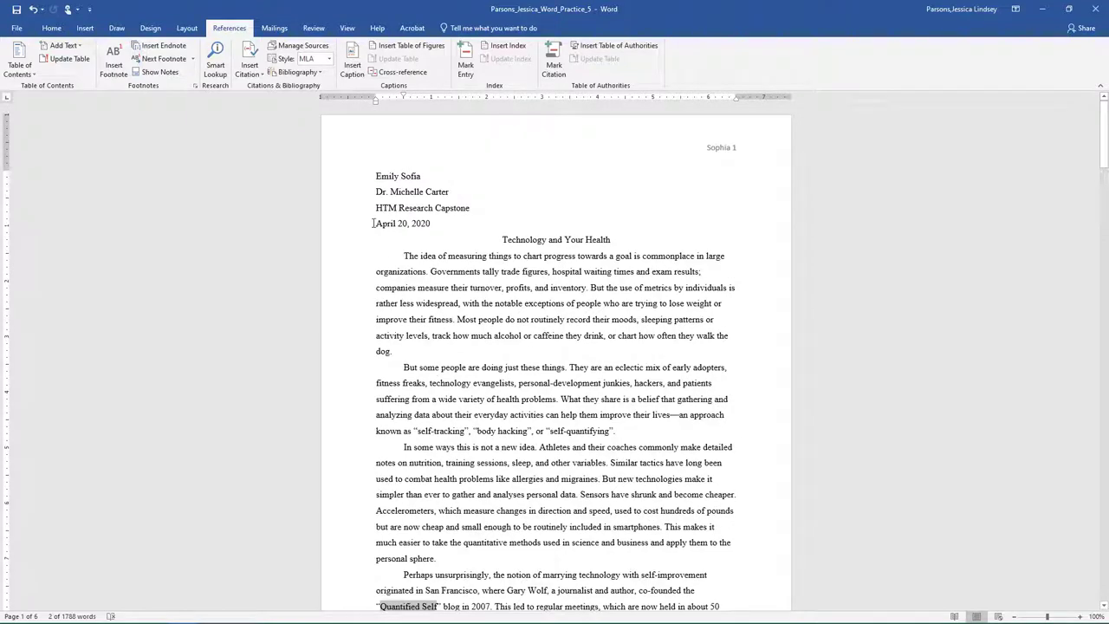
Step: In Read Mode, search the paper for 'Benderson' to find its citations, then return to Print Layout
click(346, 28)
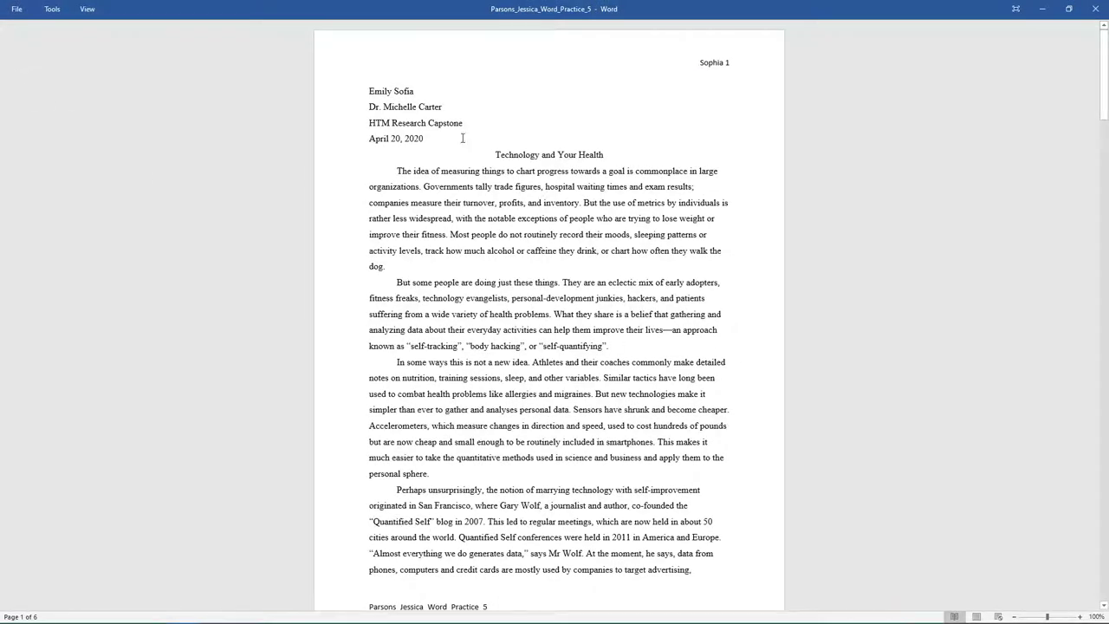
click(52, 9)
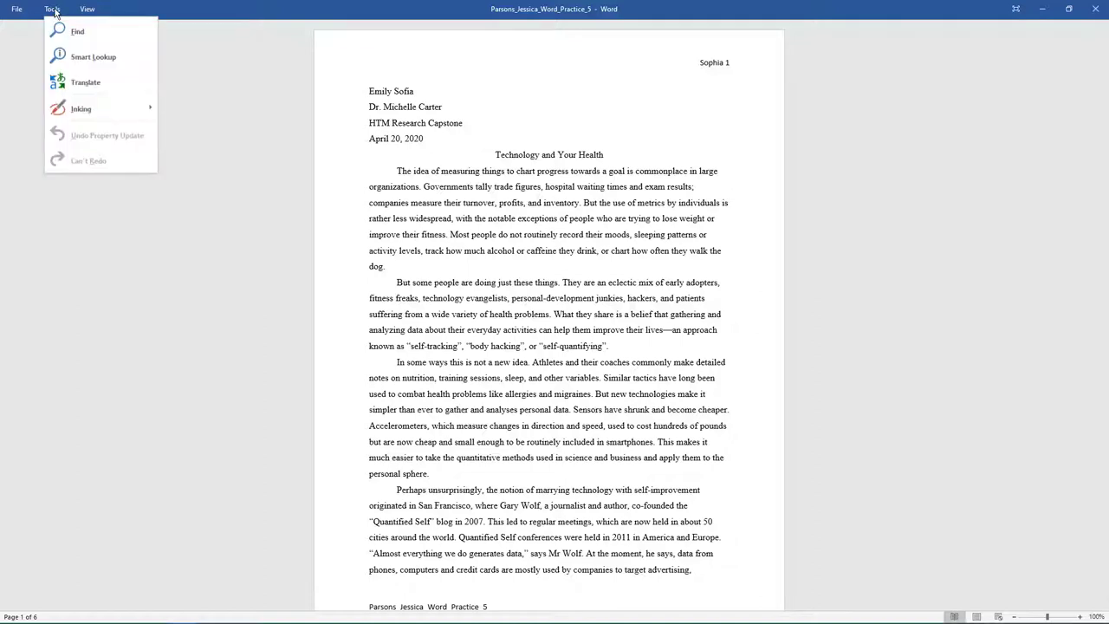
click(78, 31)
text(Benderson)
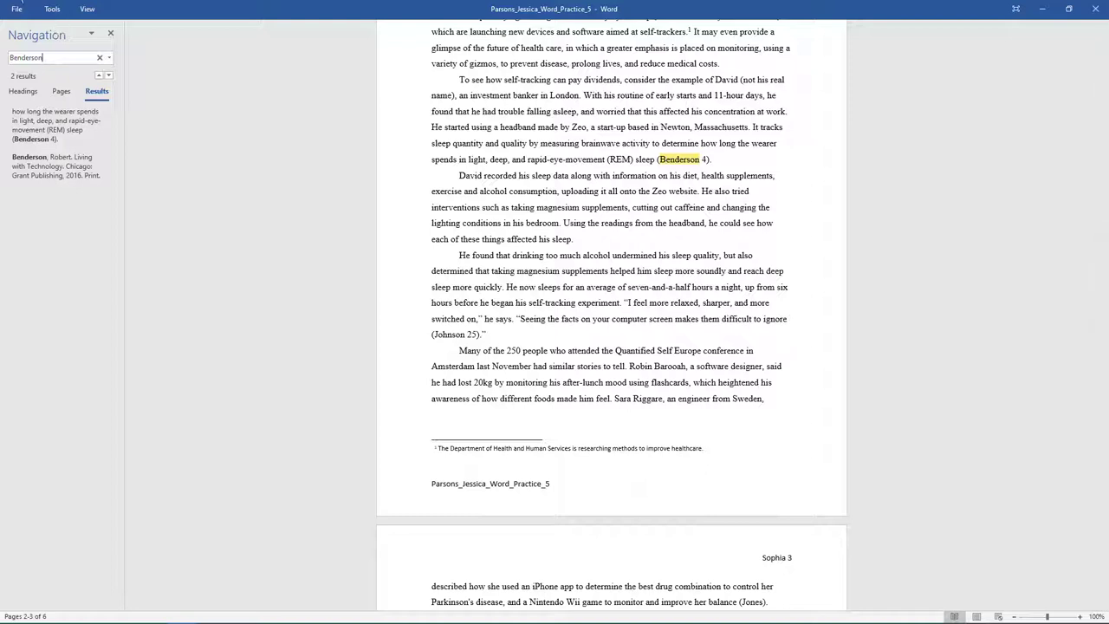
click(87, 9)
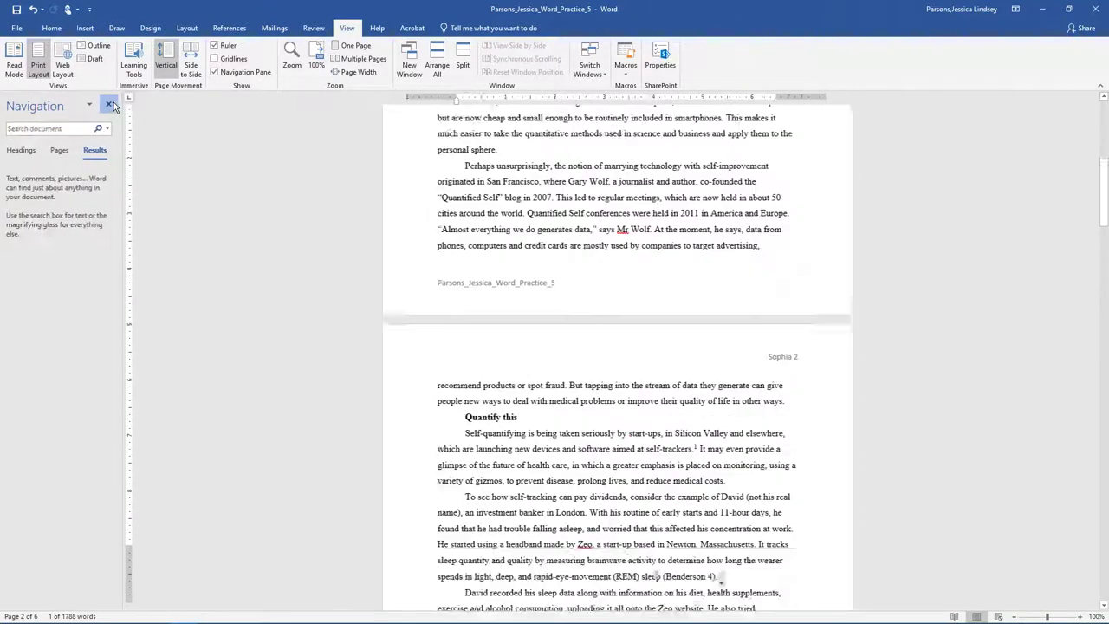
Step: Save the paper and export it as an Adobe PDF beside the original document
click(111, 104)
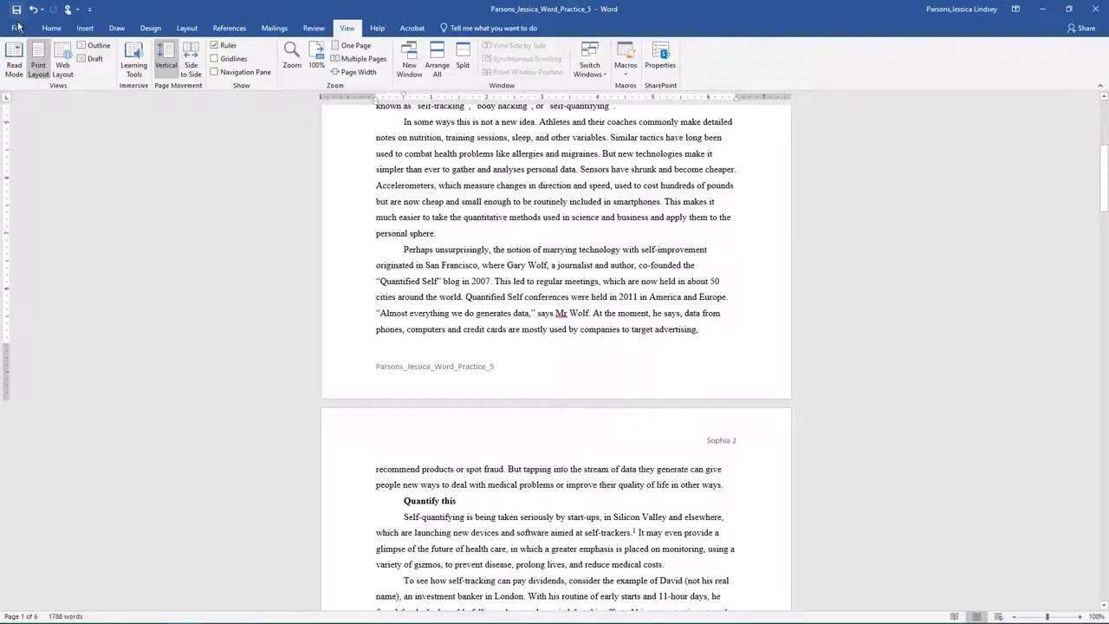
click(14, 10)
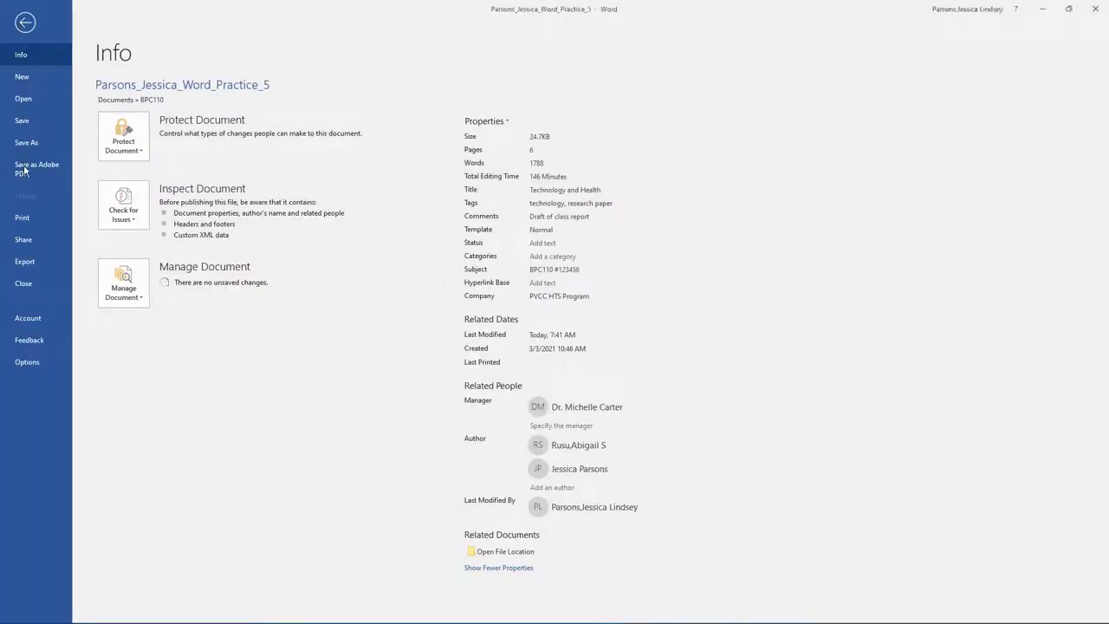
click(36, 168)
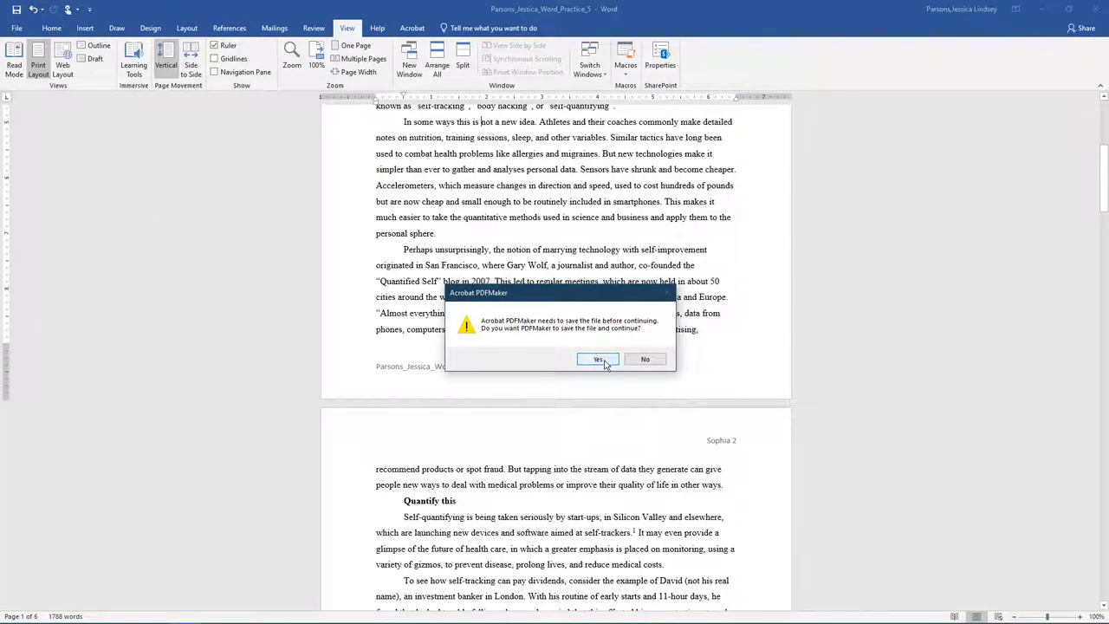
click(597, 358)
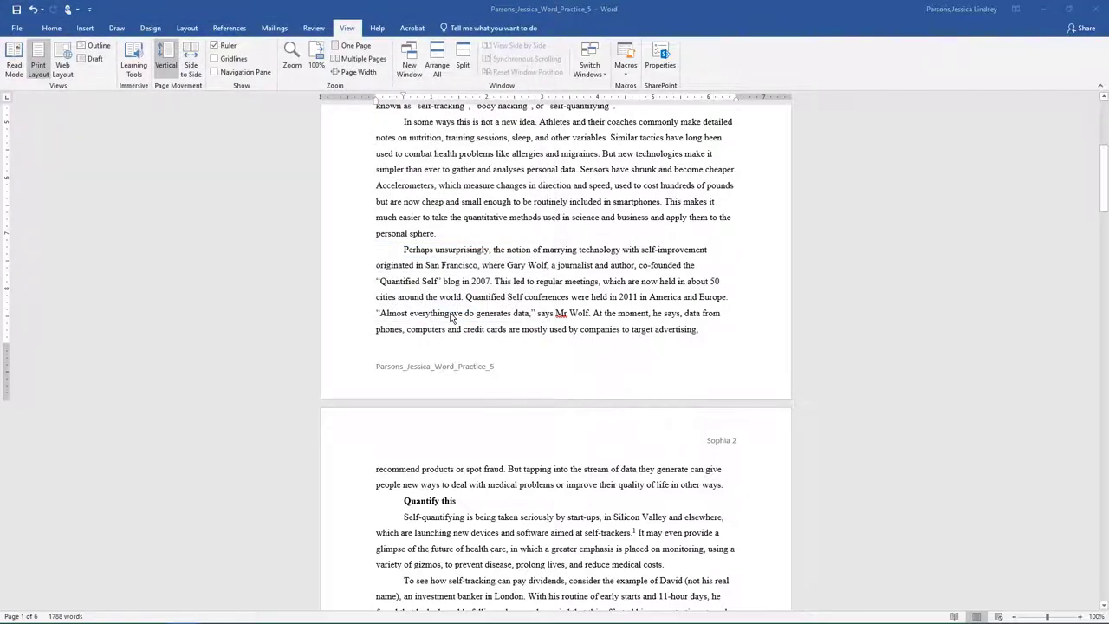
scroll(up, 3)
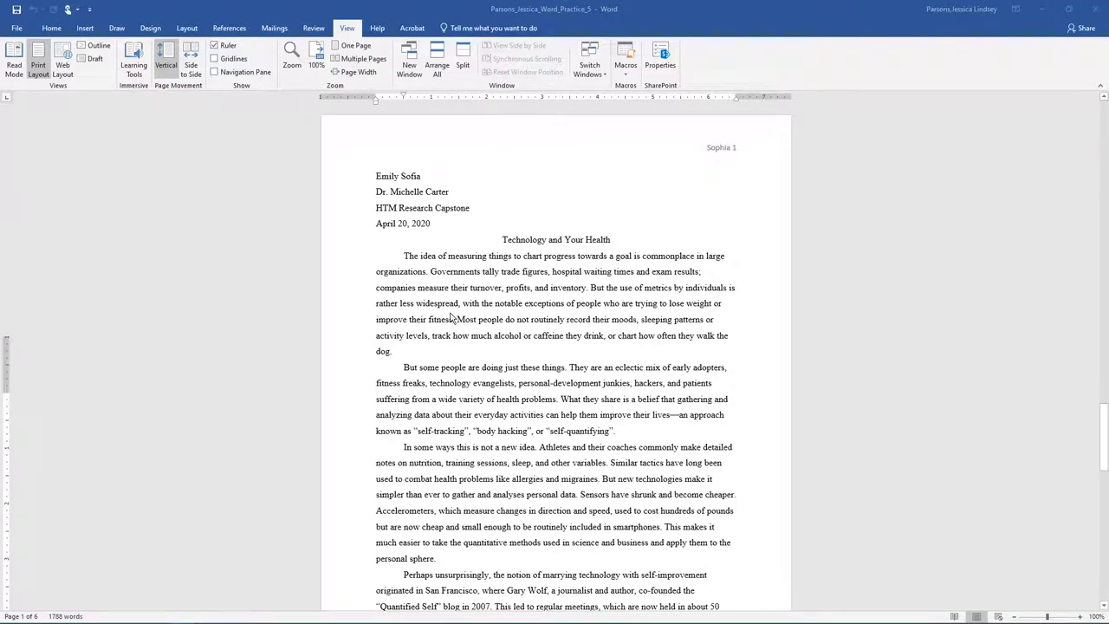
click(52, 27)
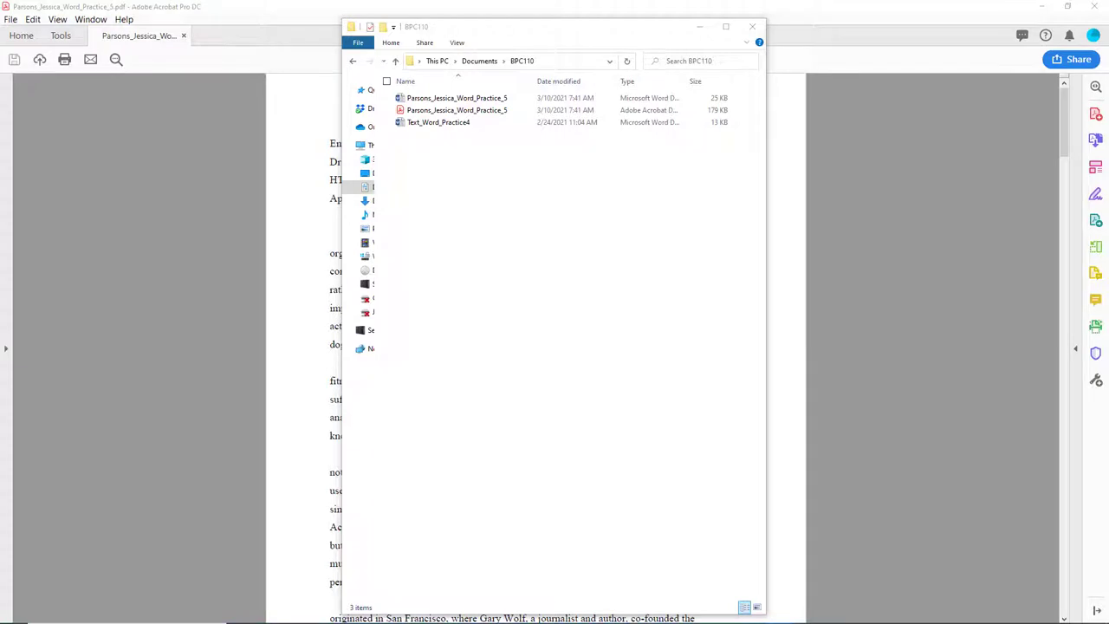
Step: Reopen the exported PDF from the BPC110 folder in Word as an editable document
right_click(458, 111)
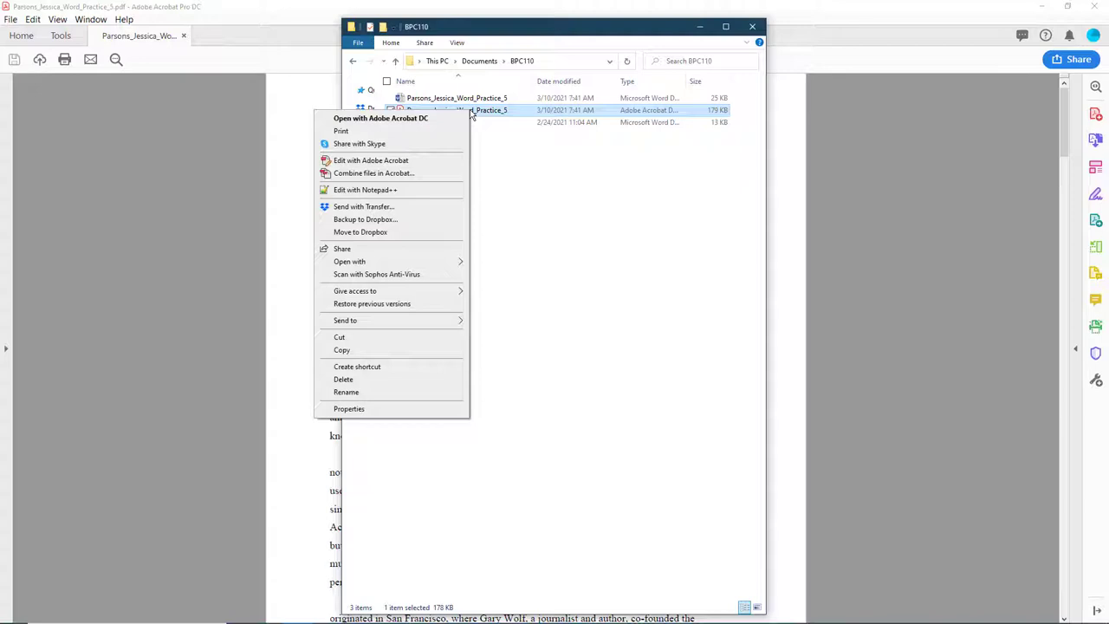
click(350, 260)
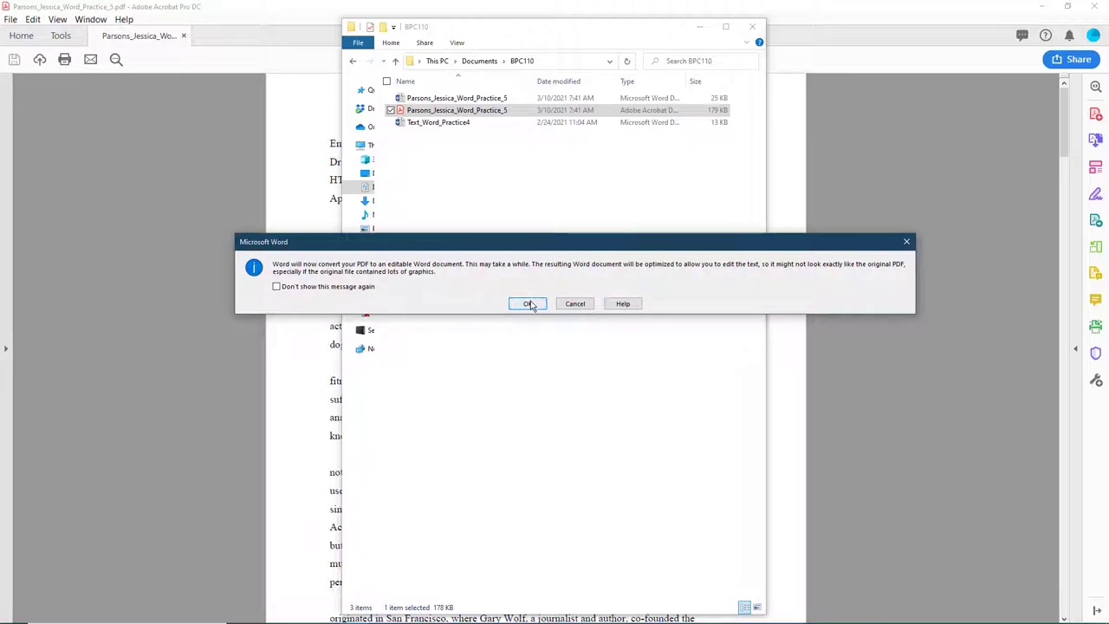
click(527, 303)
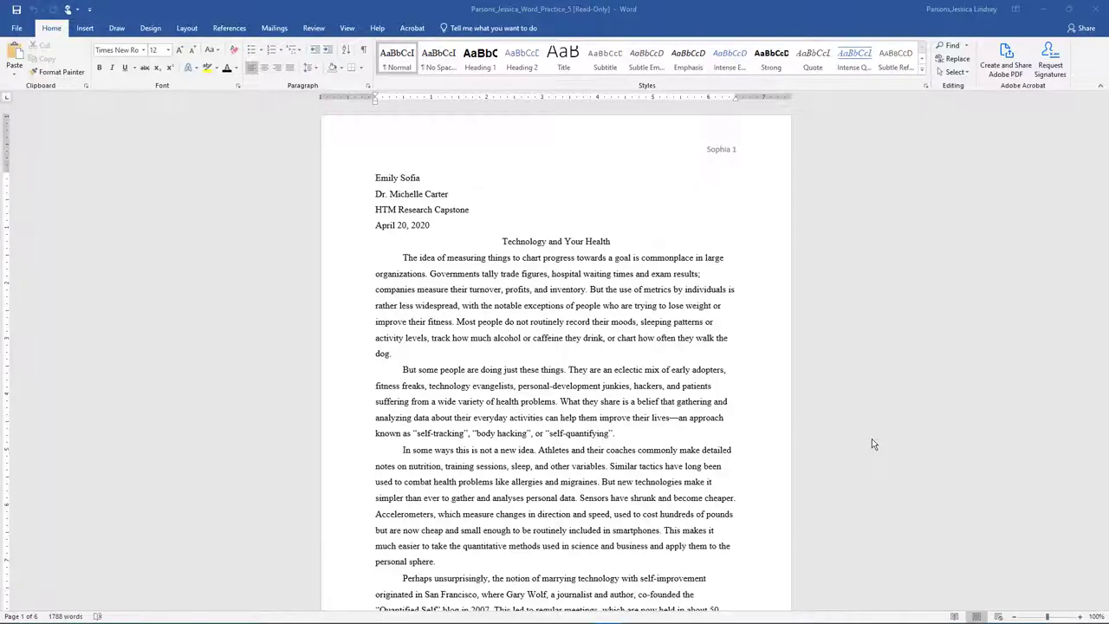
scroll(down, 3)
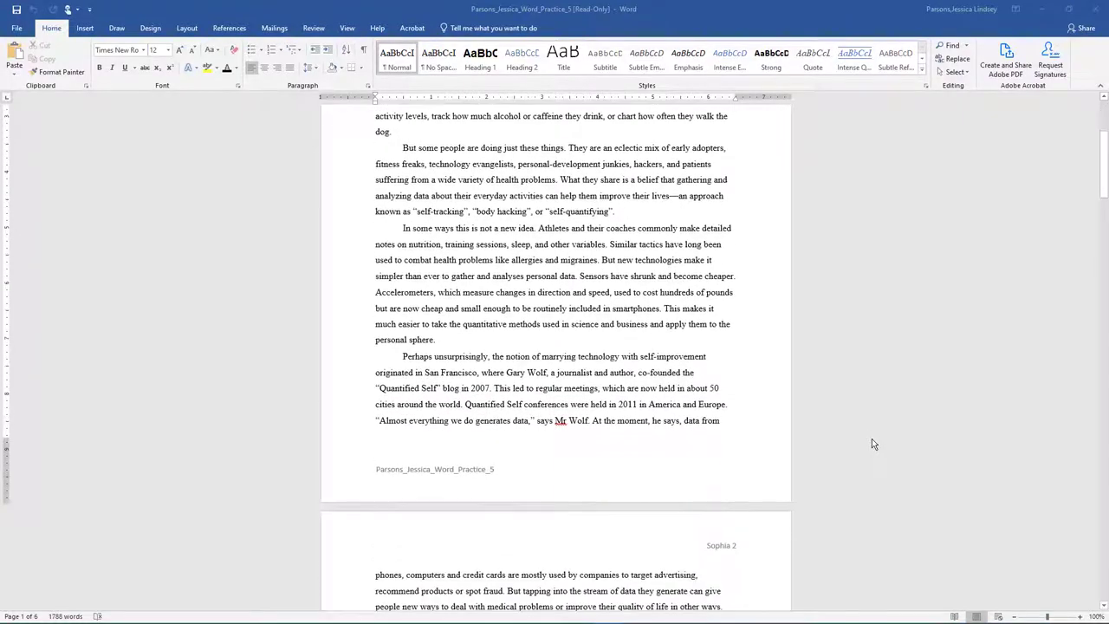
scroll(down, 3)
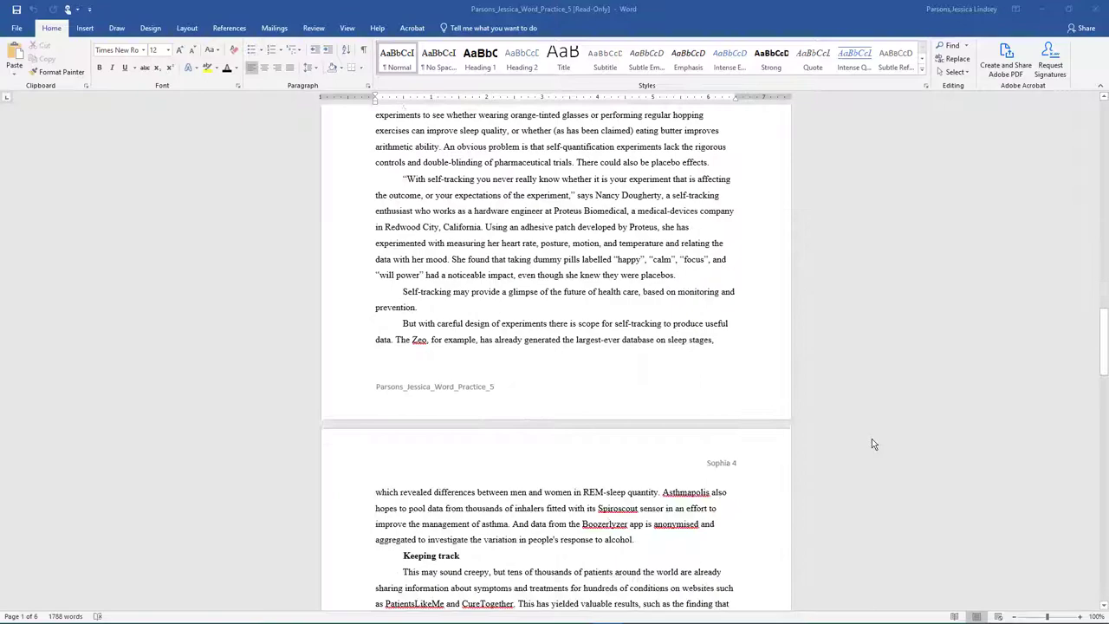
scroll(down, 3)
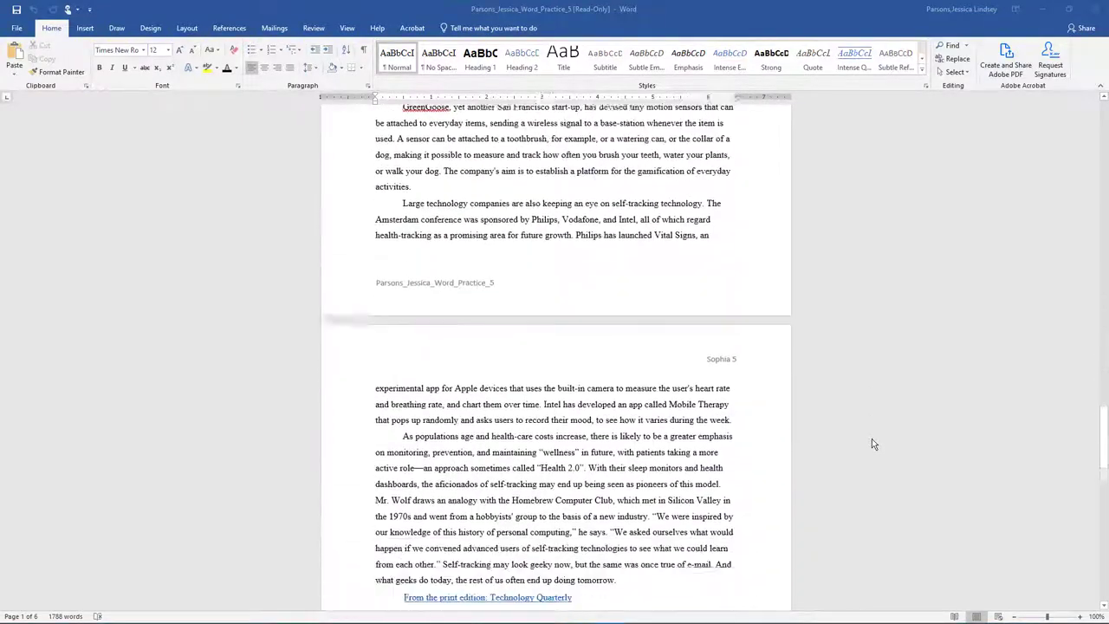
scroll(down, 3)
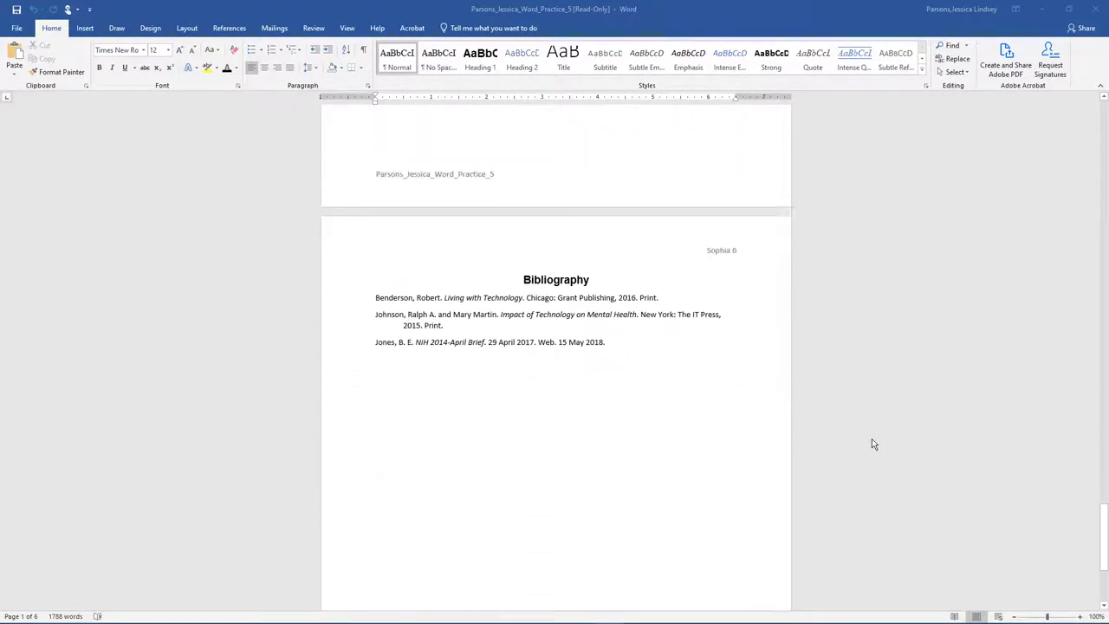
scroll(down, 3)
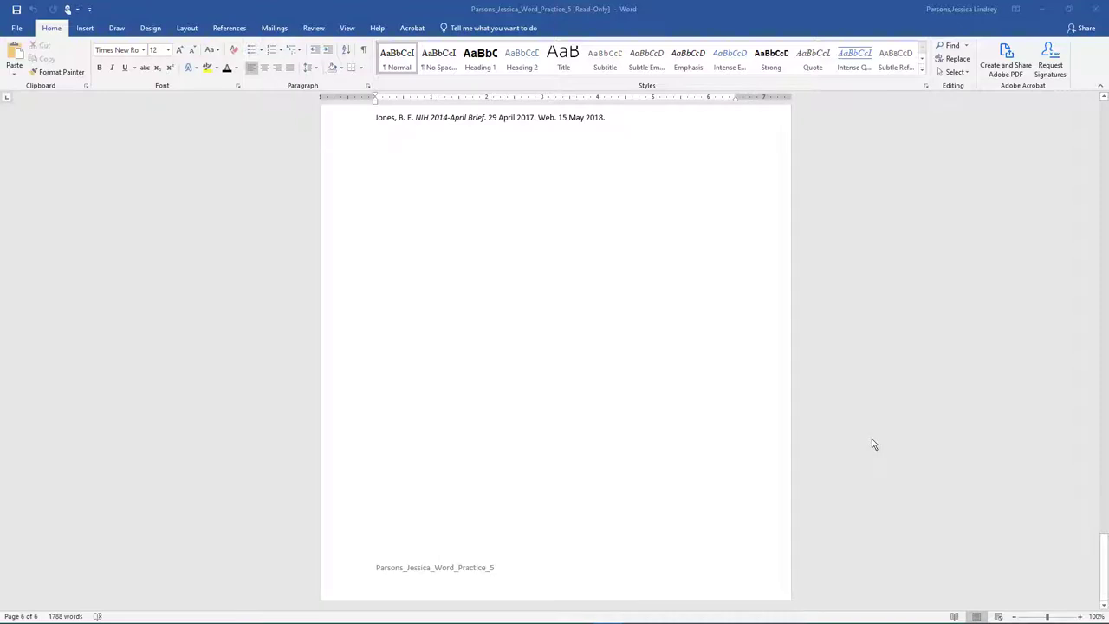
mouse_move(1098, 452)
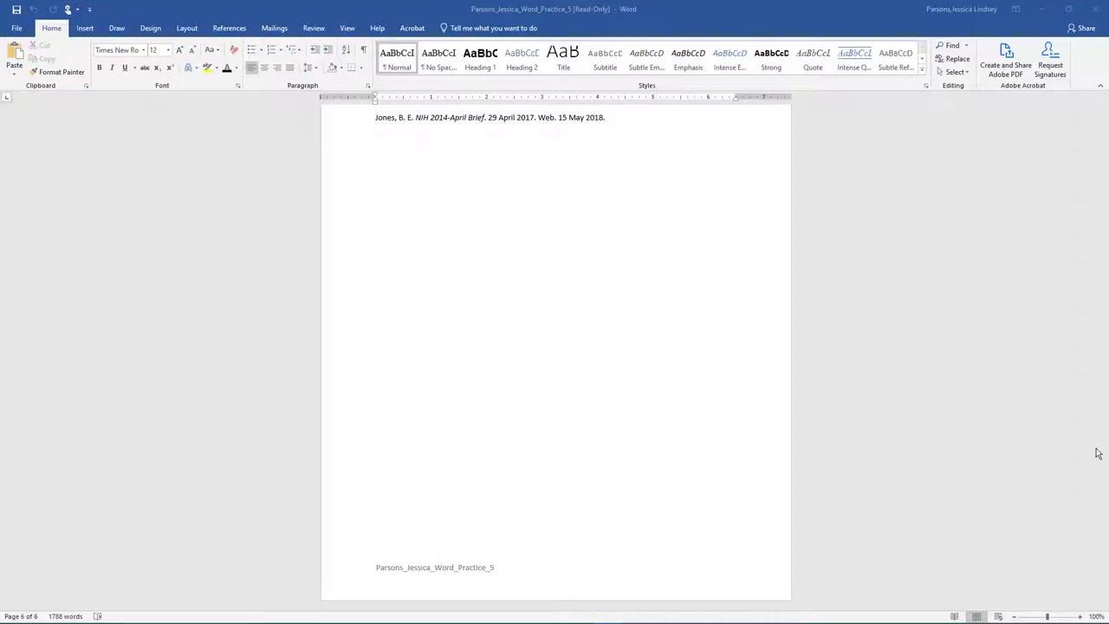
mouse_move(873, 444)
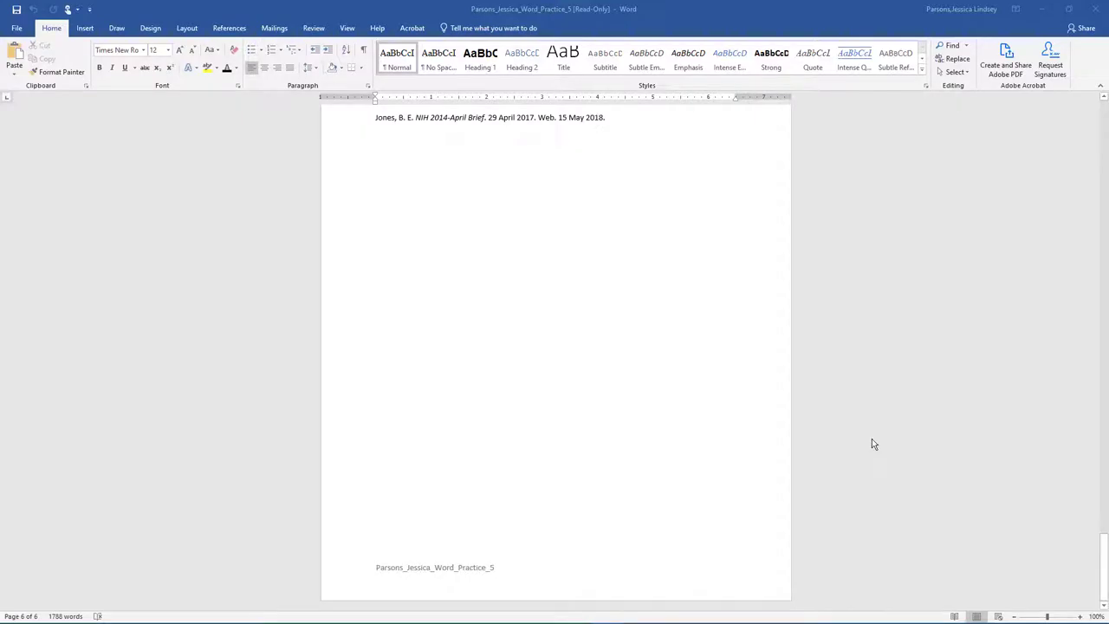